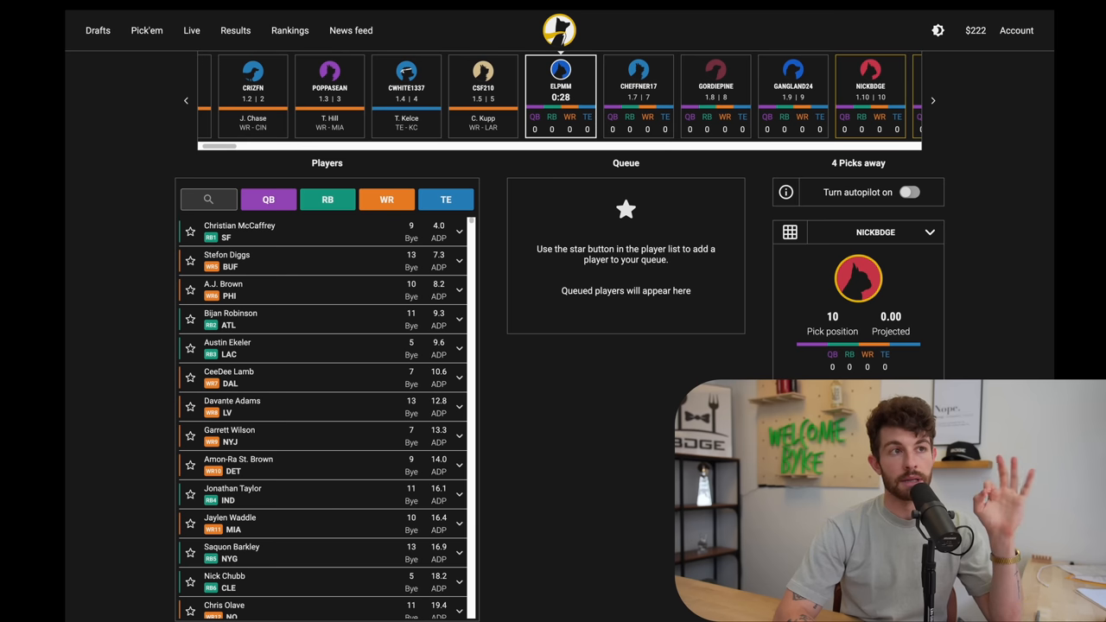
mouse_move(559, 411)
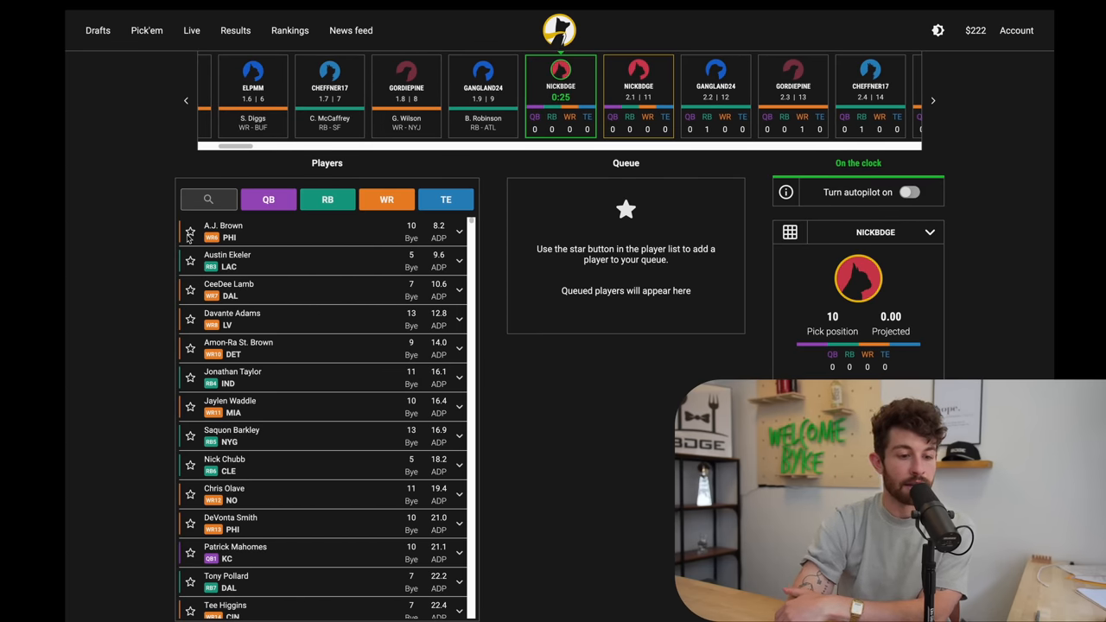
Queue A.J. Brown for pick 1.10, then star CeeDee Lamb for the next pick.
click(189, 231)
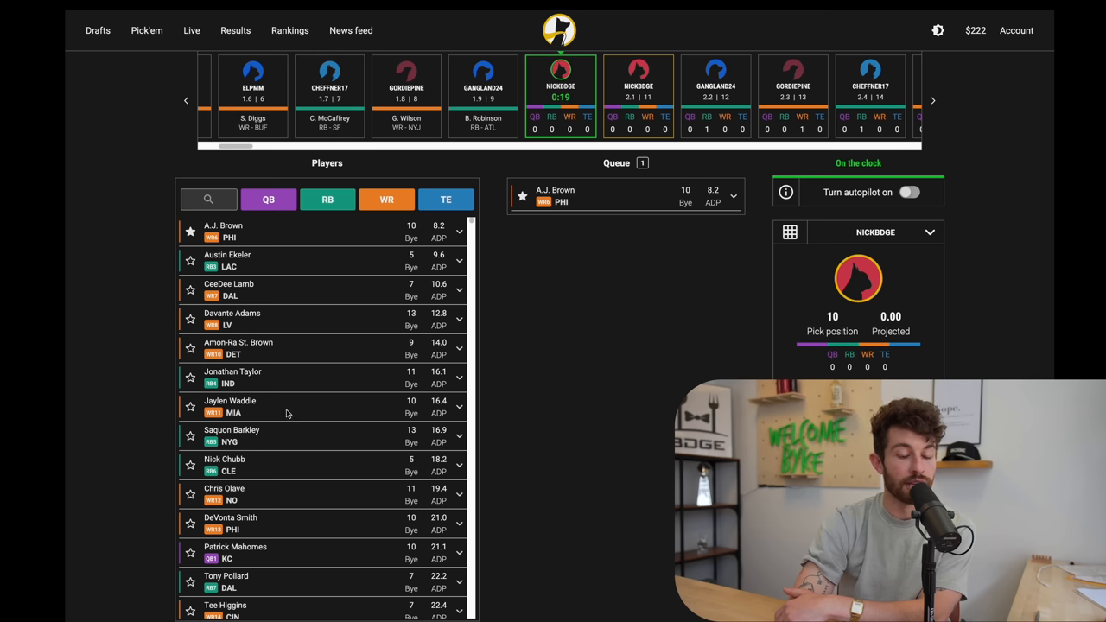
mouse_move(363, 318)
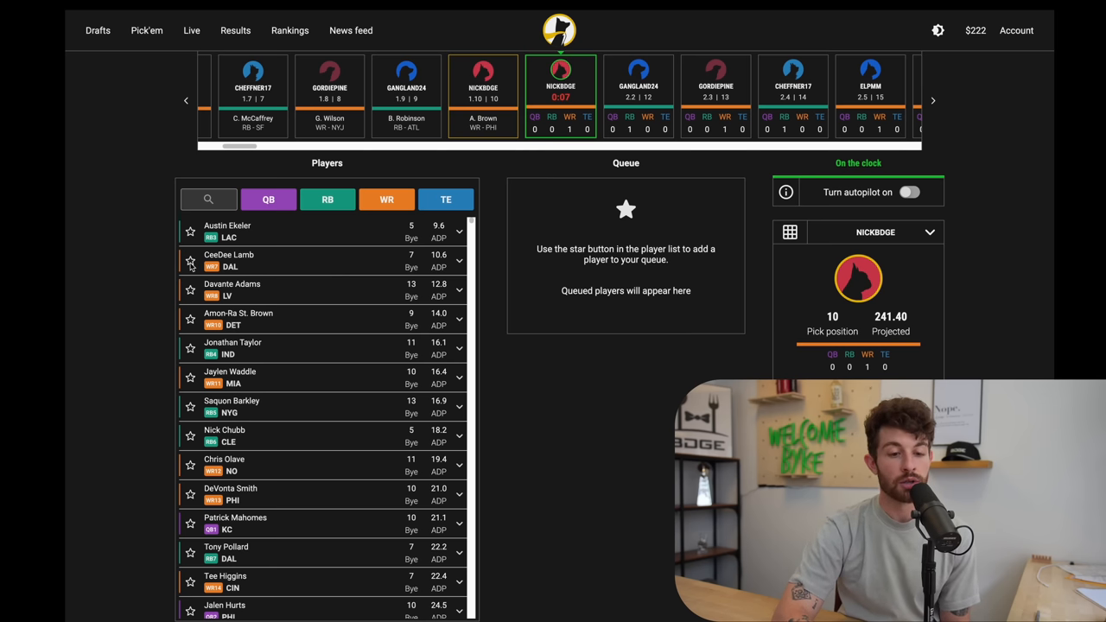
click(190, 262)
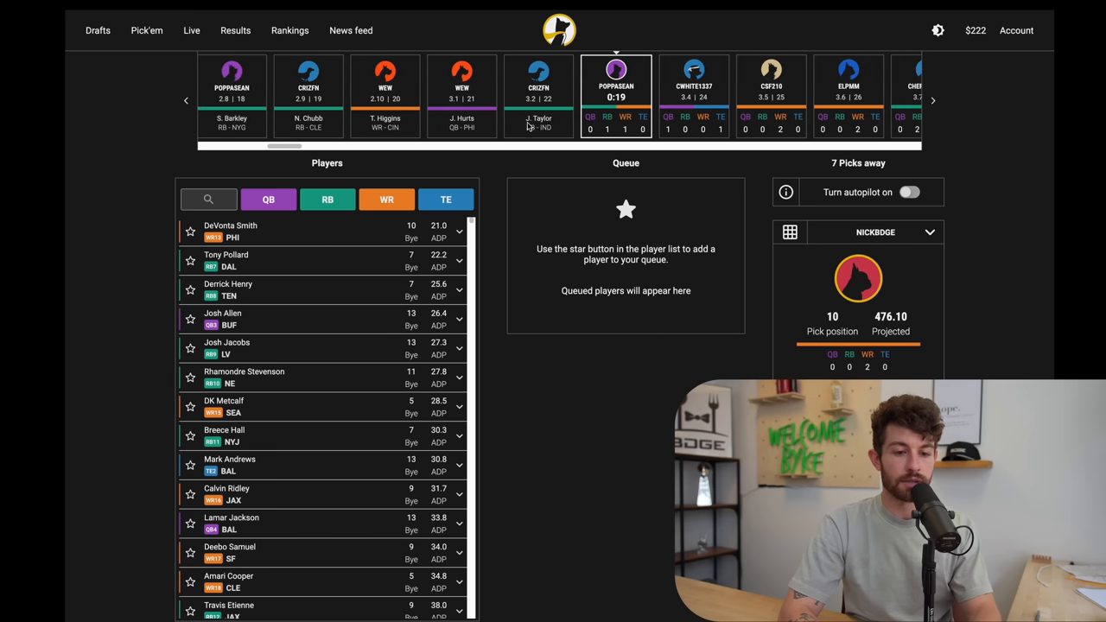
View the full draft board of every team's picks, then close it.
click(789, 232)
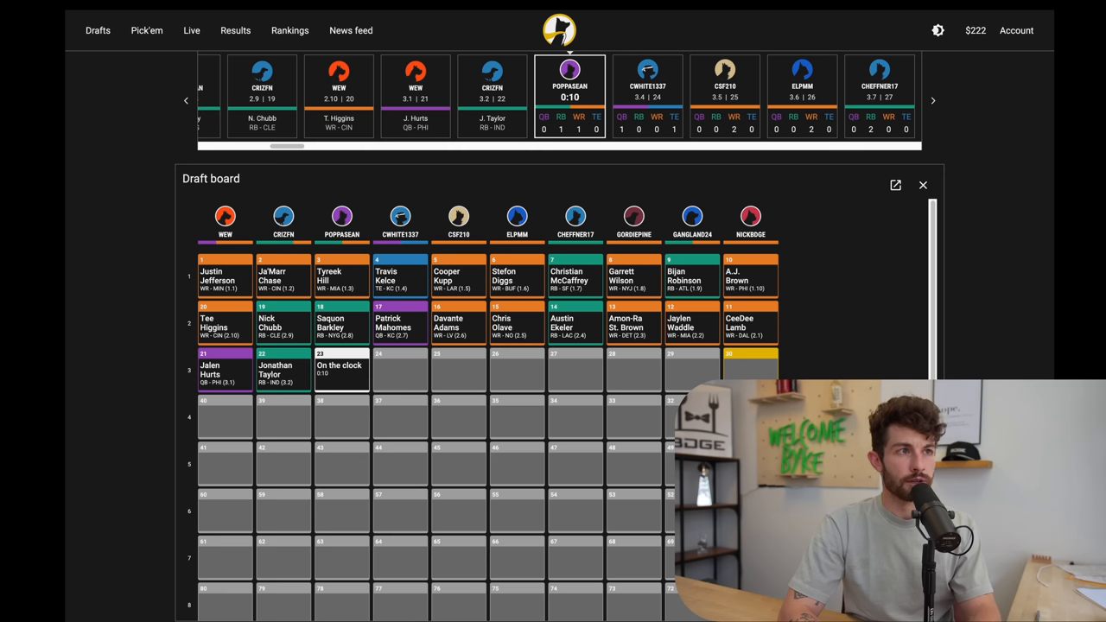
mouse_move(673, 66)
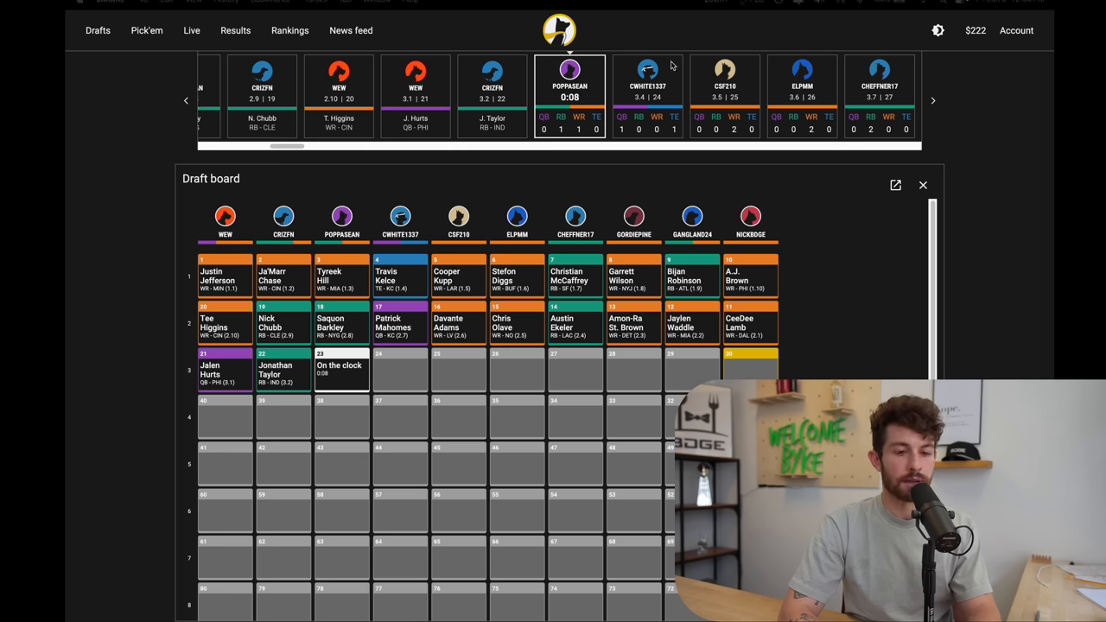
mouse_move(127, 151)
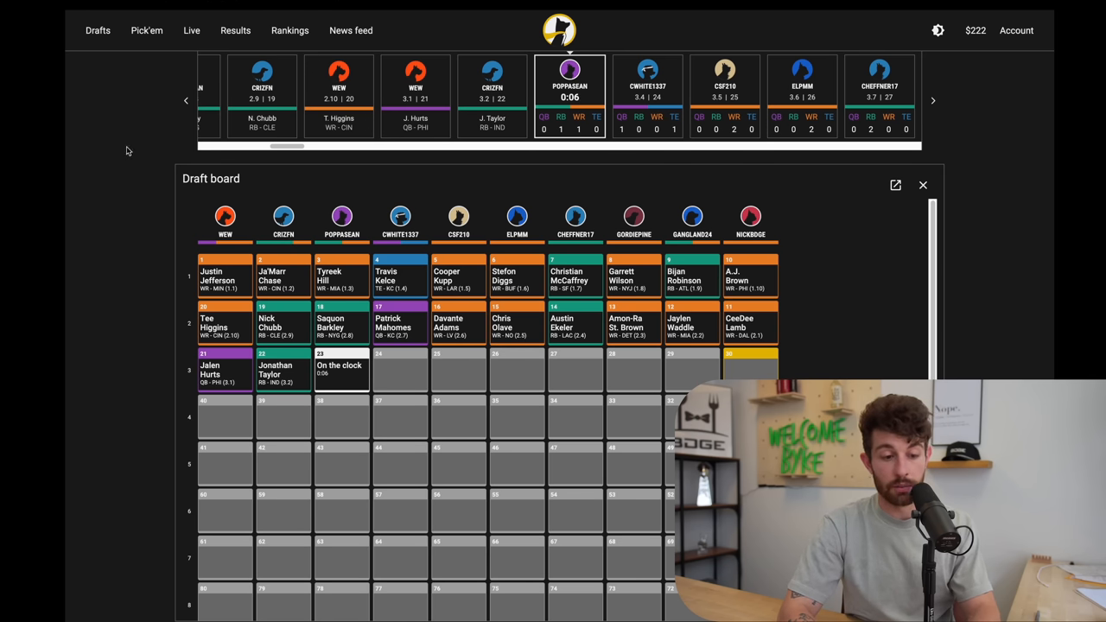
click(146, 31)
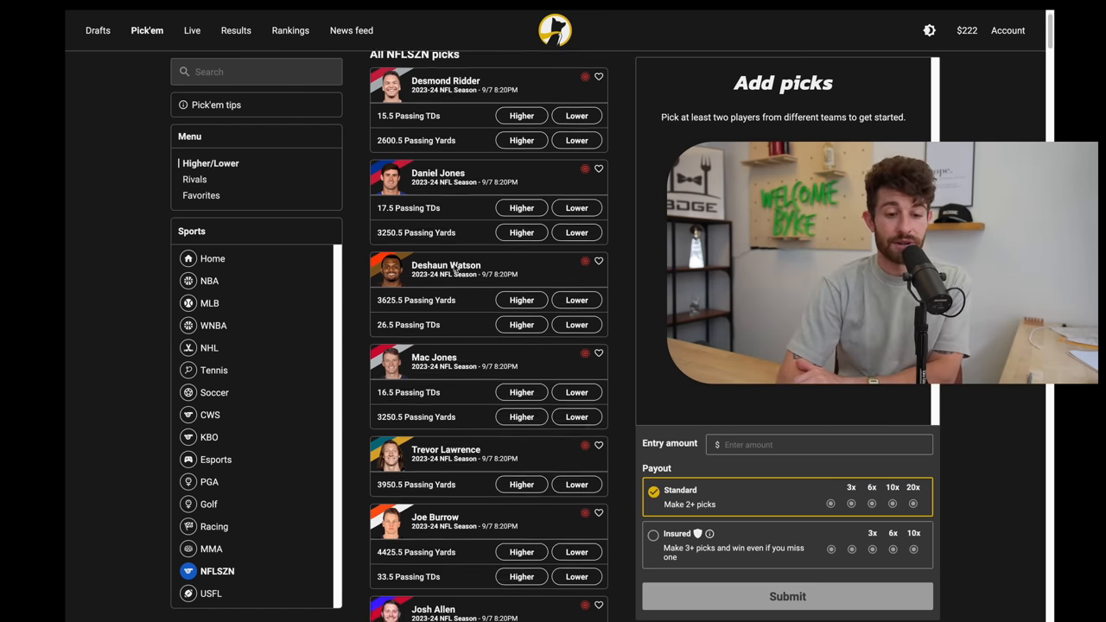
scroll(down, 3)
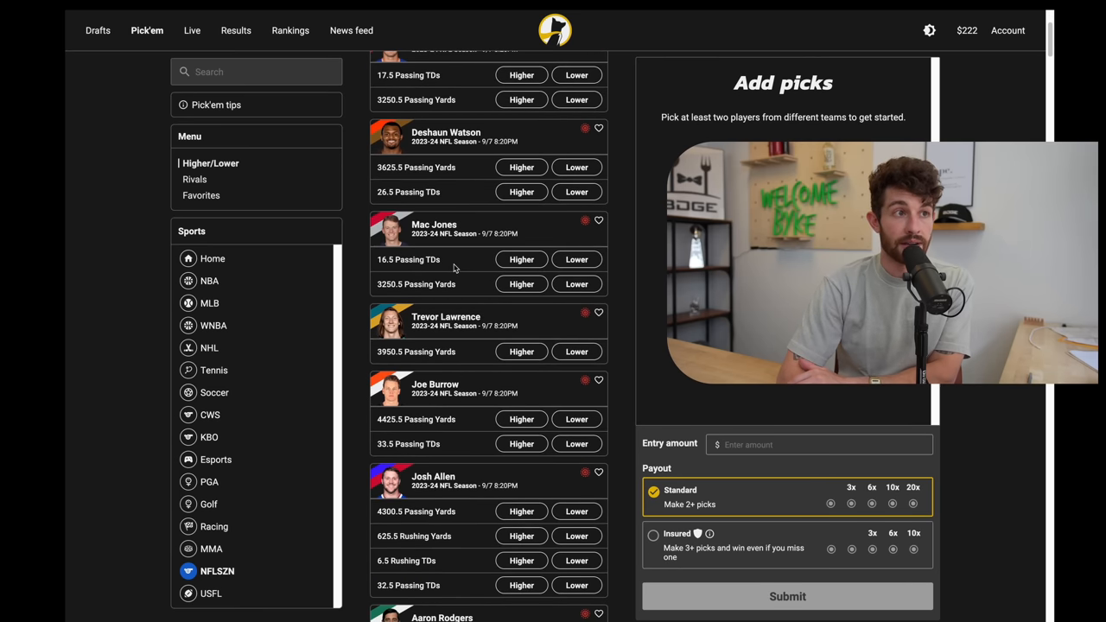
scroll(down, 3)
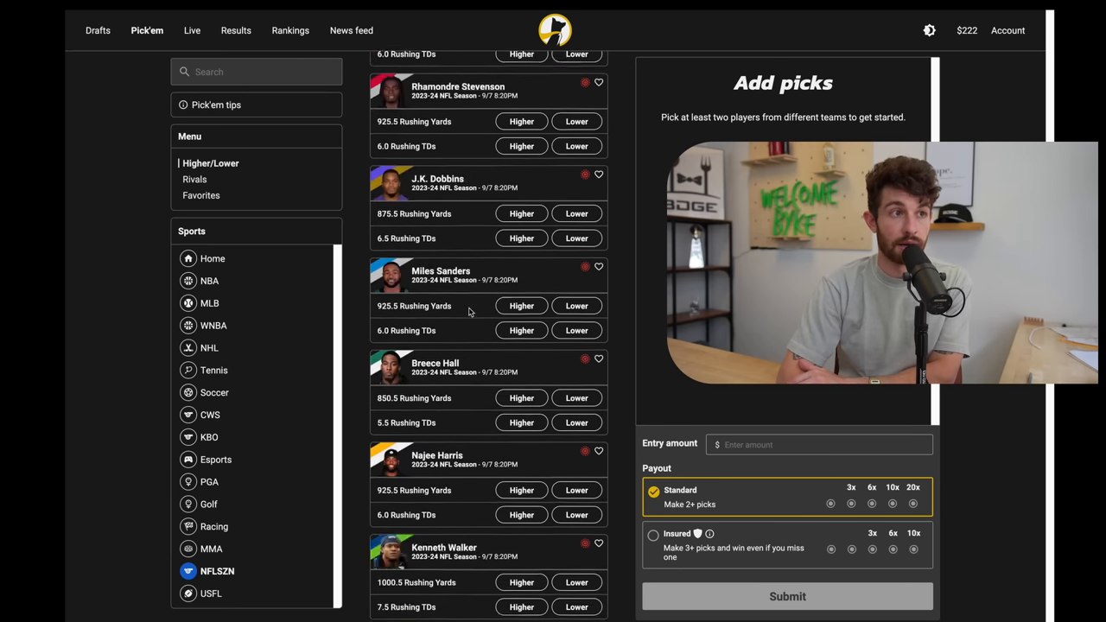
scroll(up, 3)
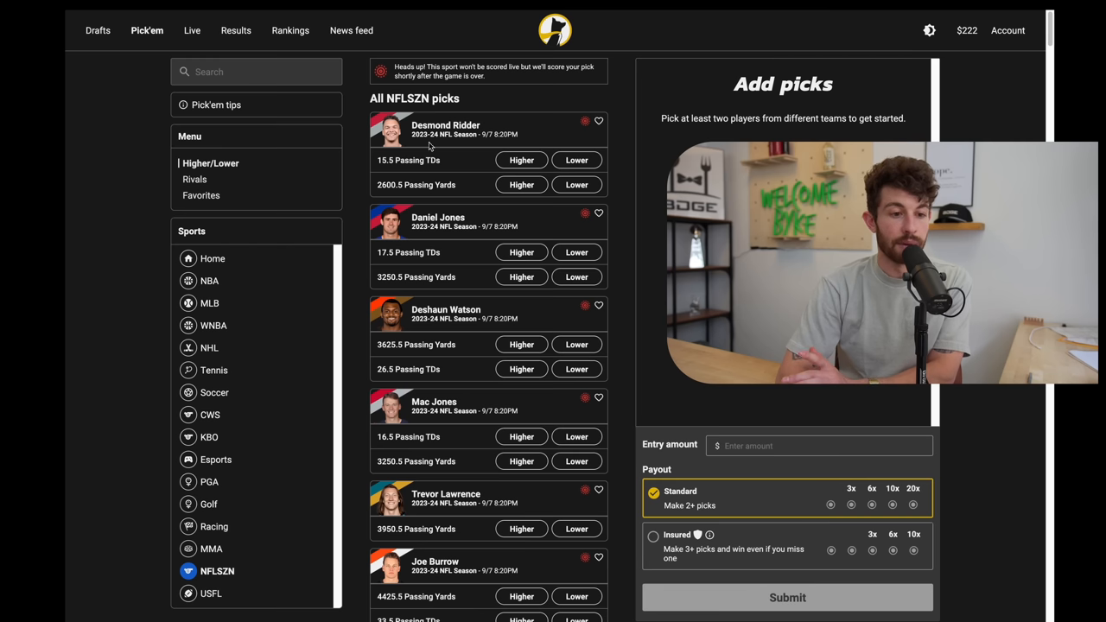
mouse_move(621, 146)
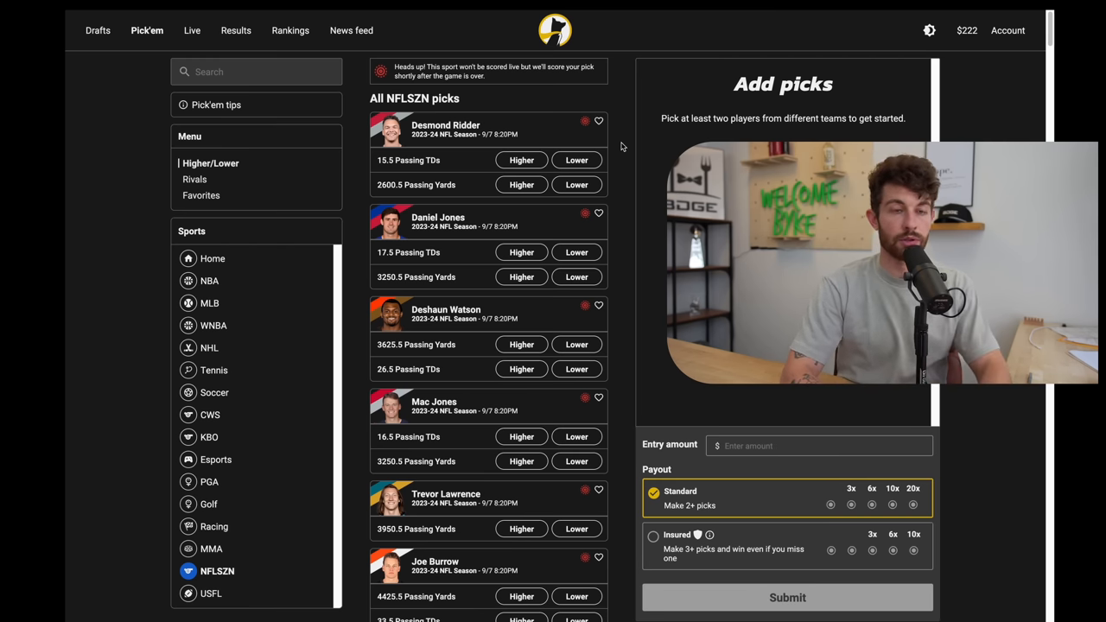
click(98, 31)
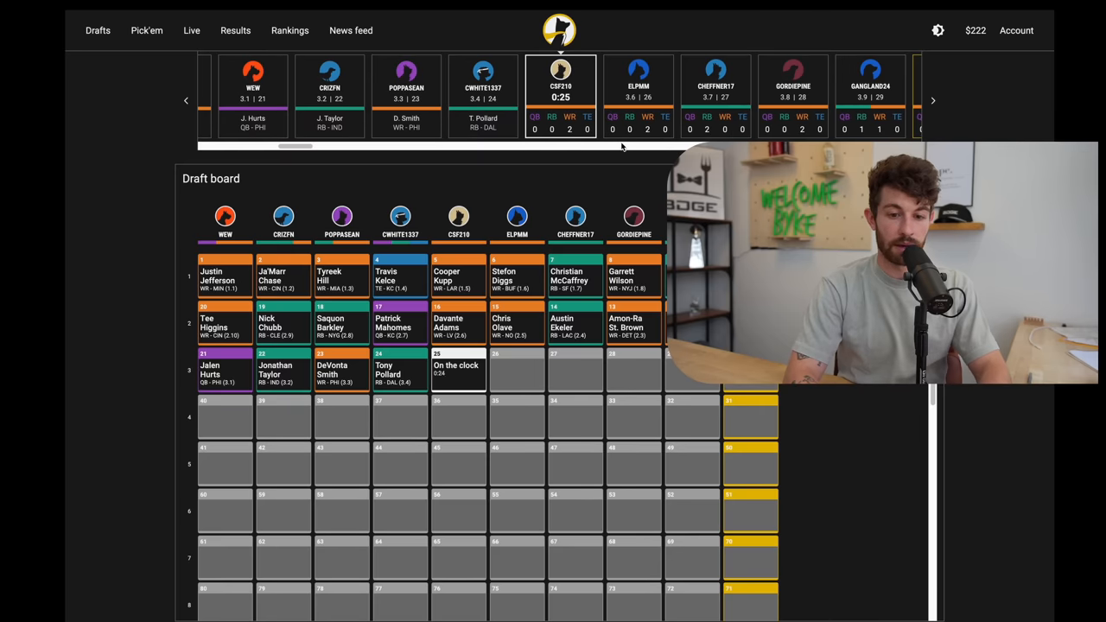
click(146, 30)
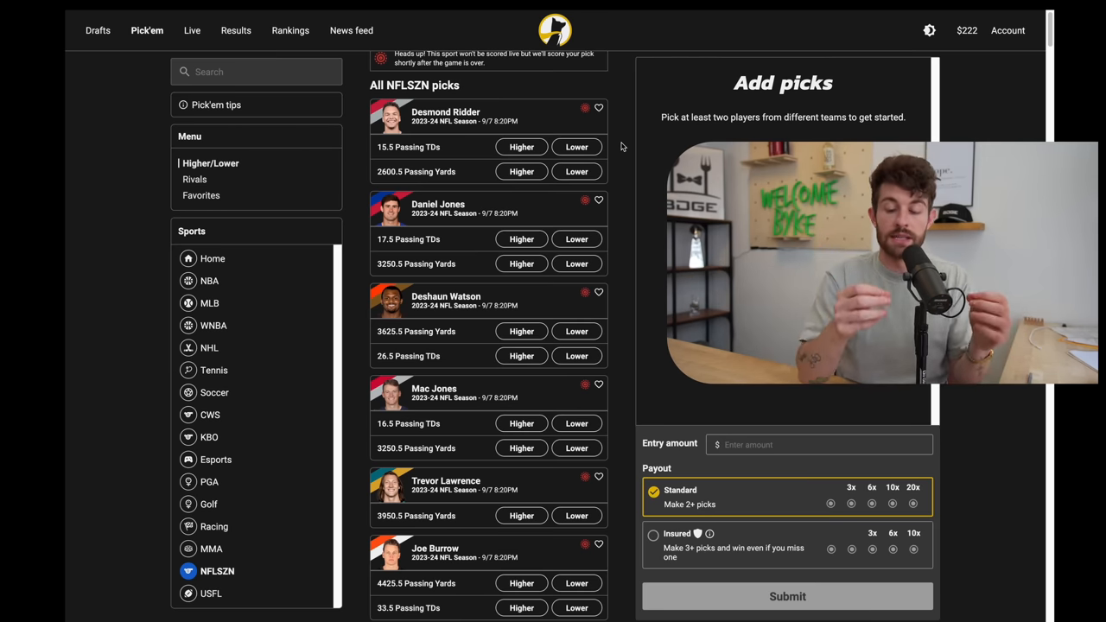
View the featured Pick'em specials before heading back to the live draft.
click(97, 30)
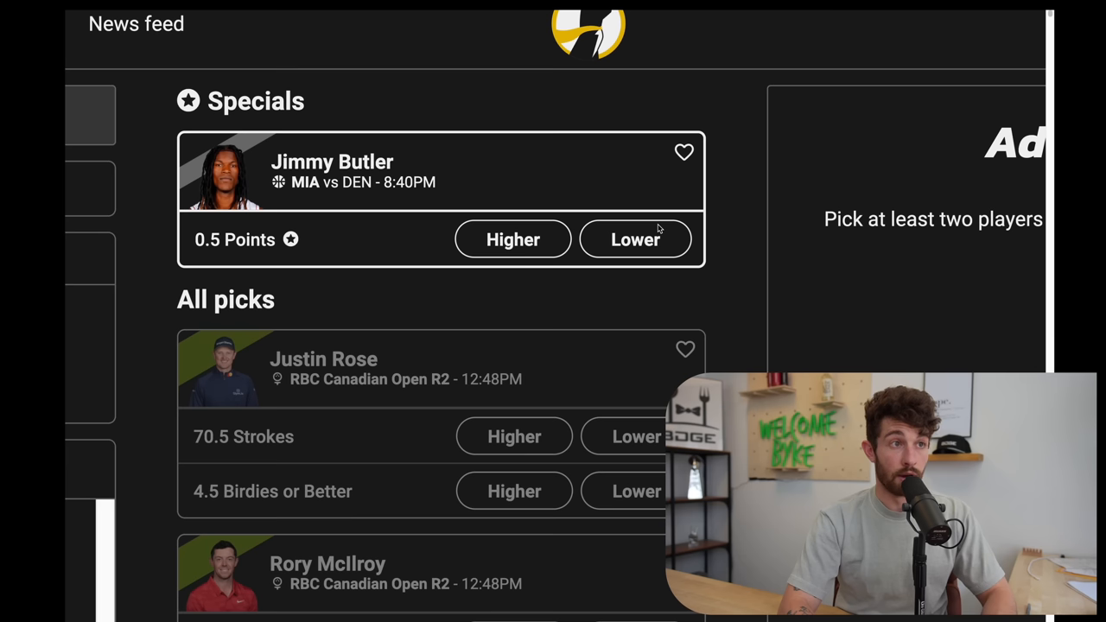
mouse_move(437, 245)
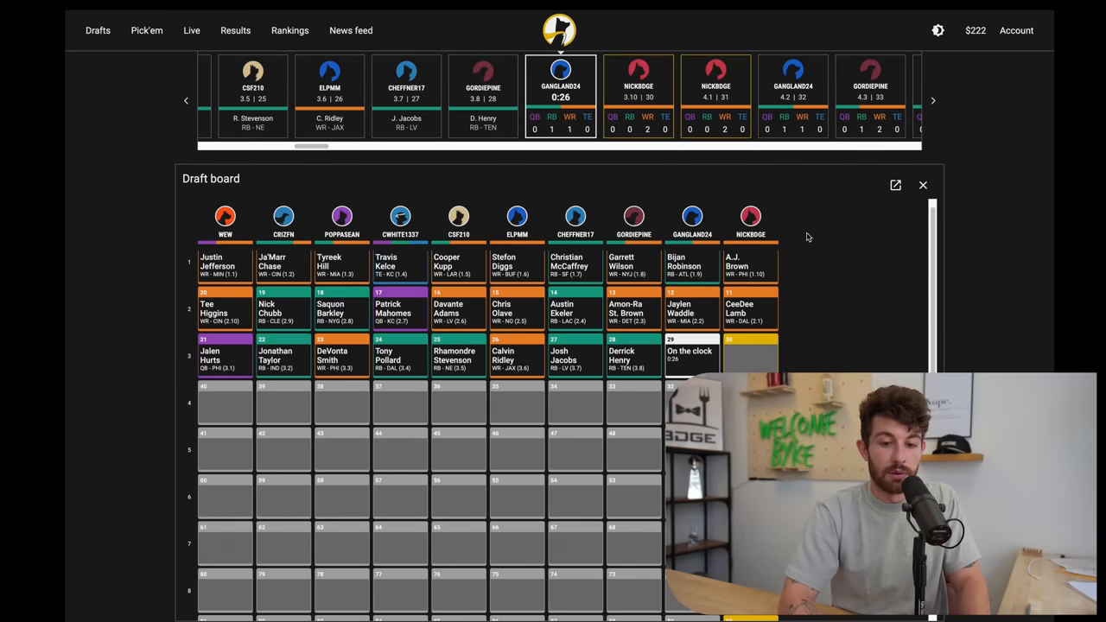
Close the draft board and queue Amari Cooper as the fourth-round pick.
click(923, 185)
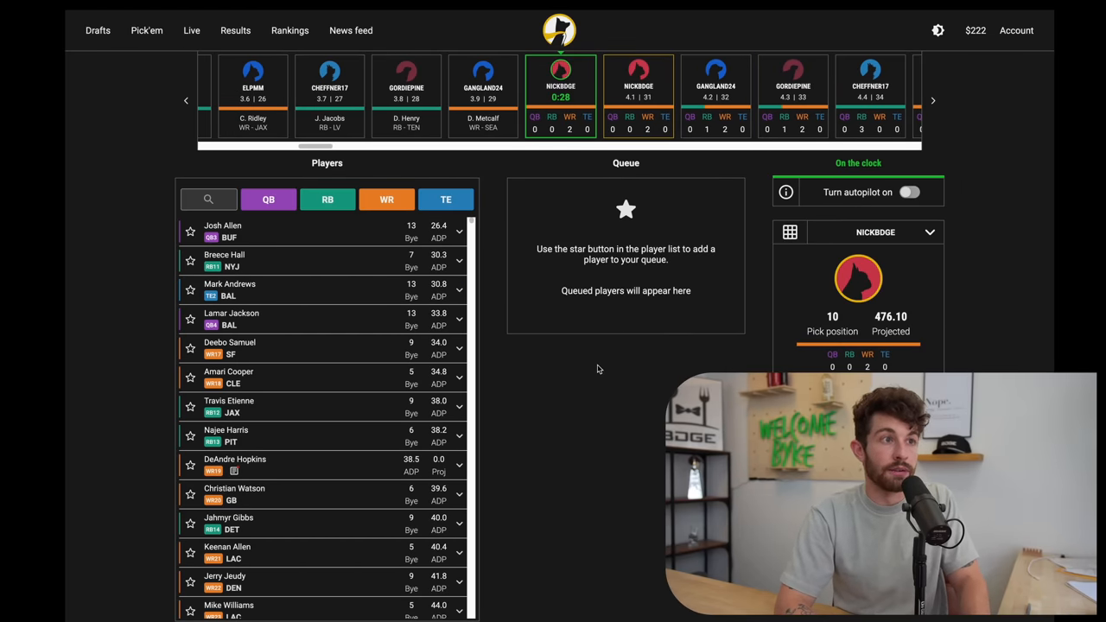
mouse_move(622, 460)
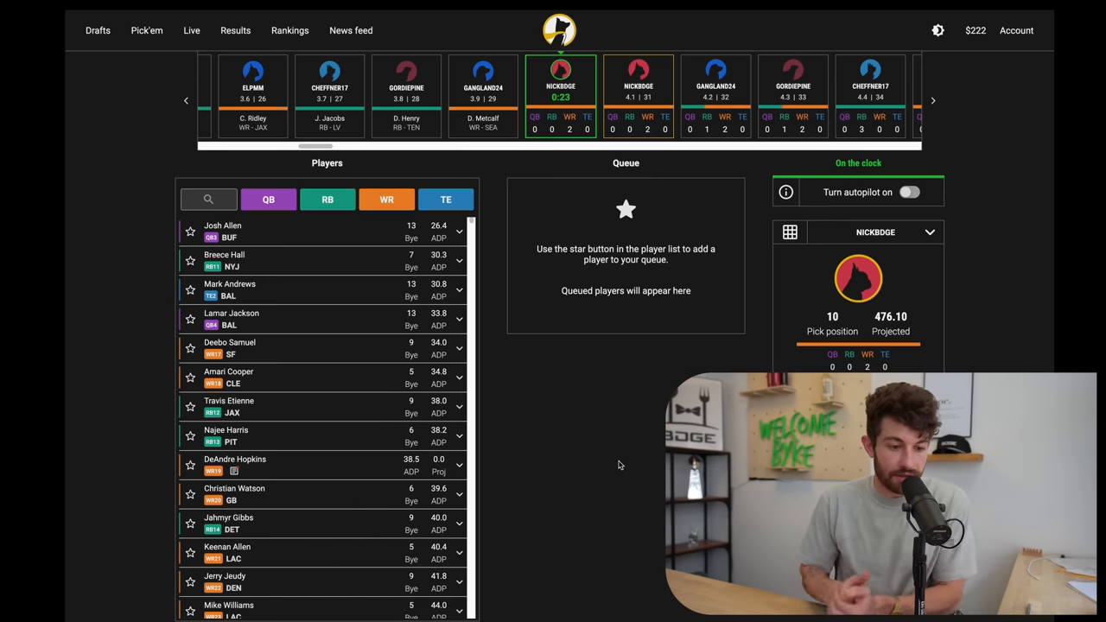
mouse_move(376, 336)
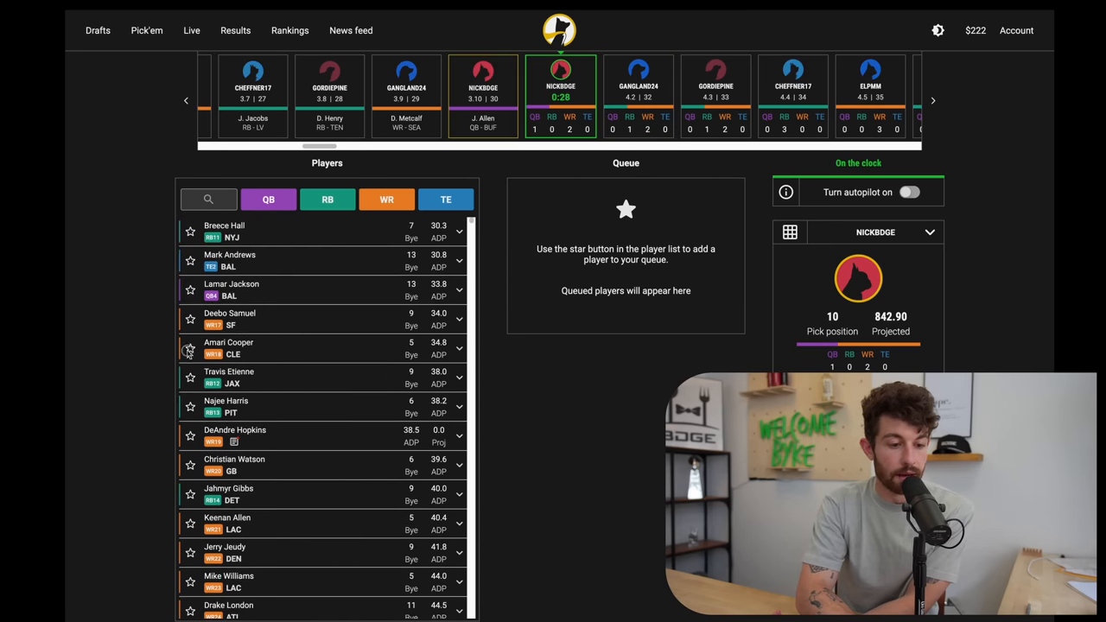
click(190, 349)
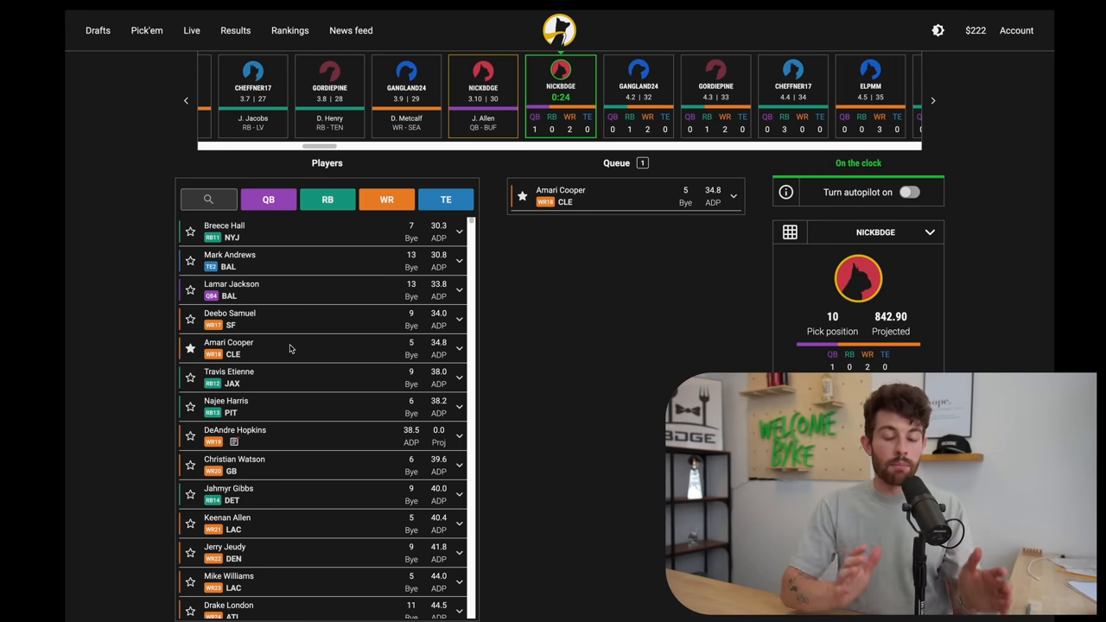
mouse_move(332, 331)
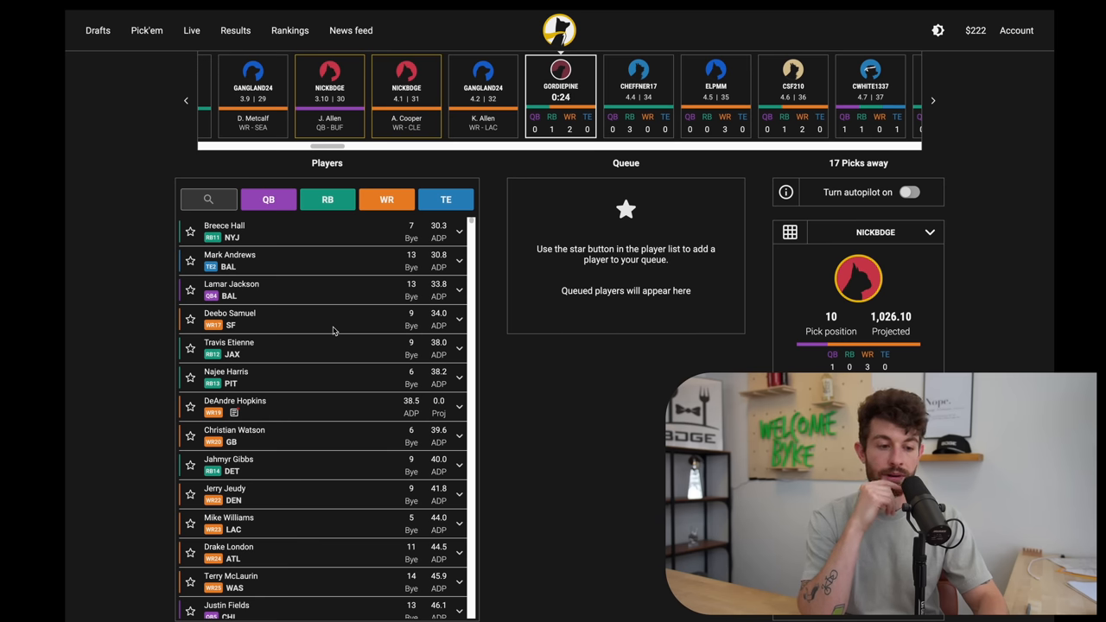
mouse_move(511, 433)
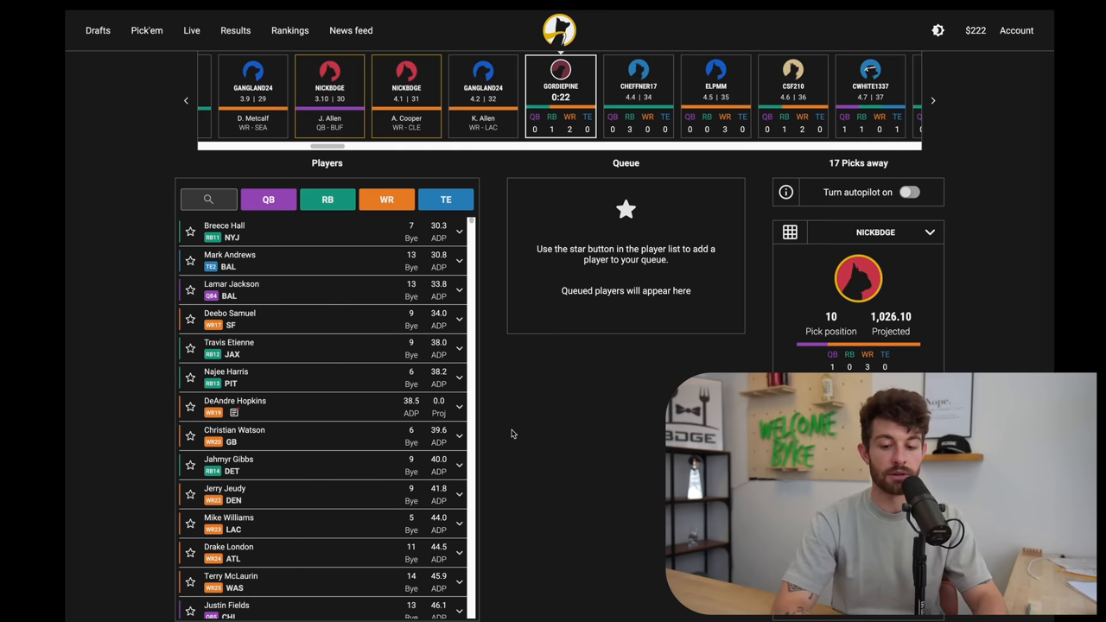
mouse_move(596, 112)
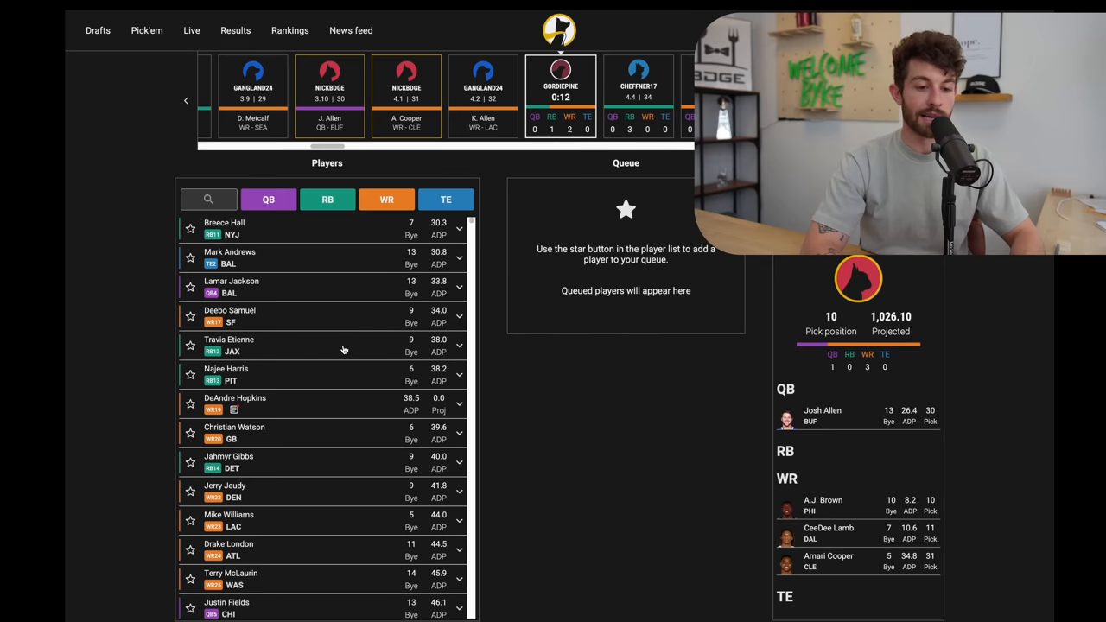
click(327, 200)
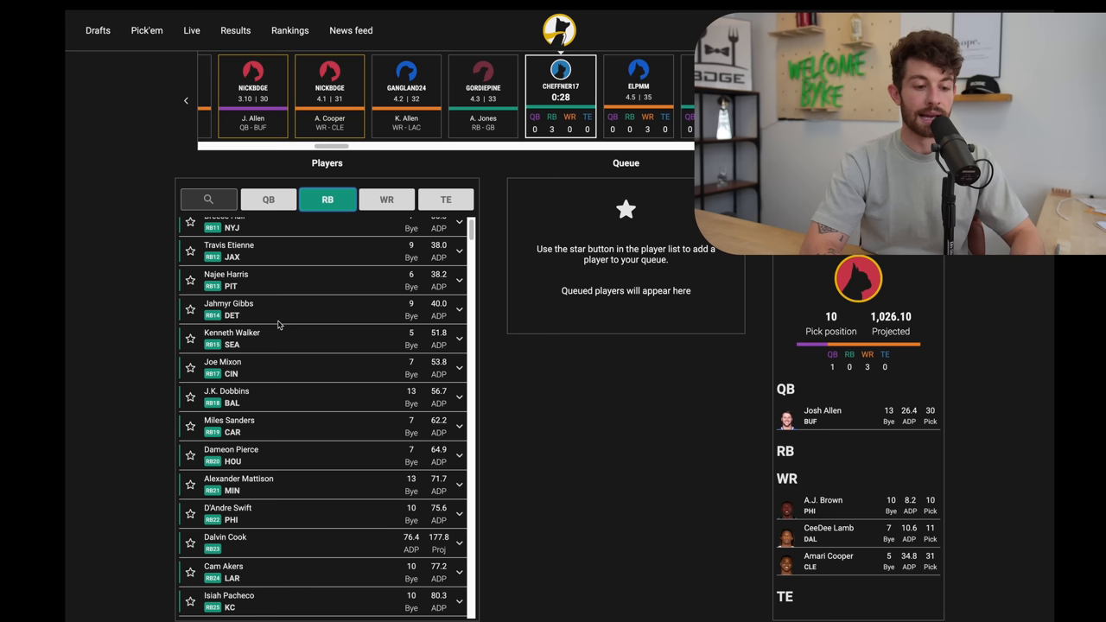
scroll(down, 3)
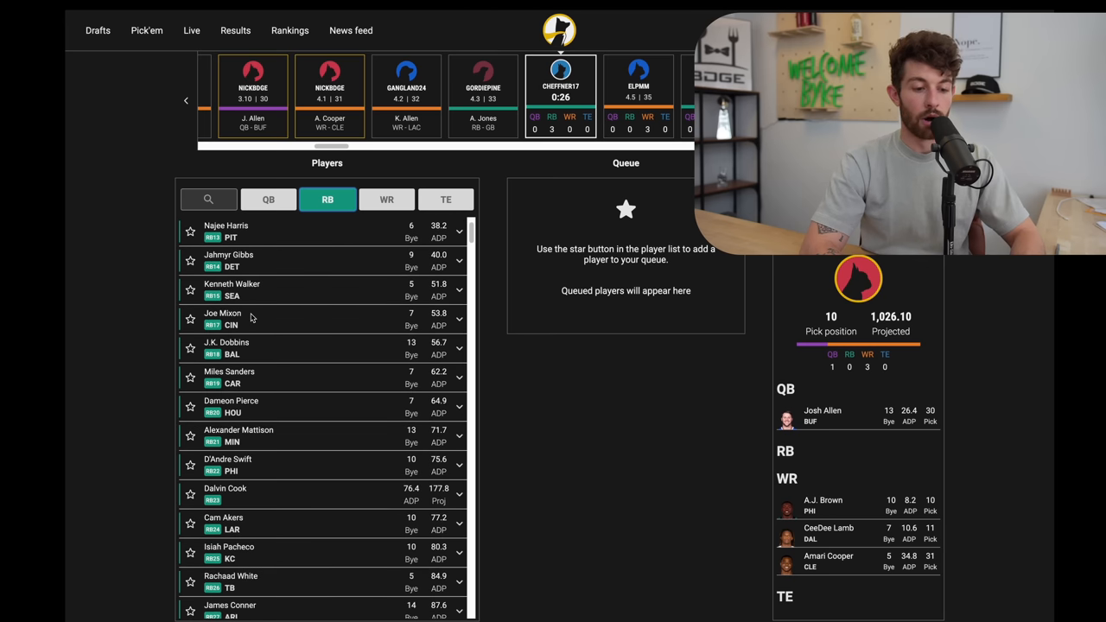
scroll(down, 3)
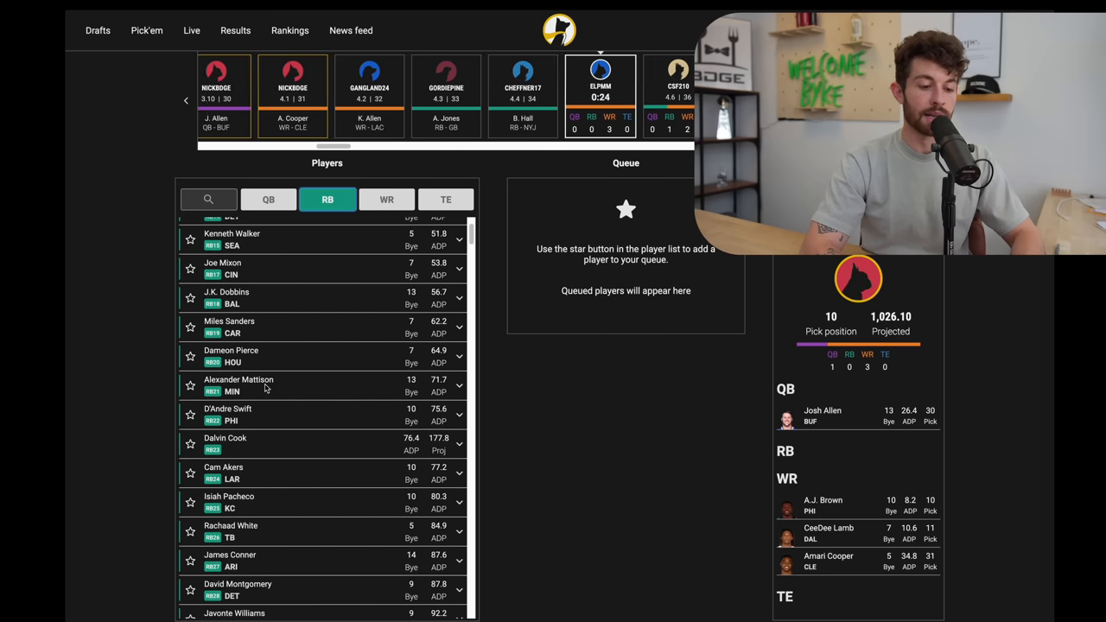
scroll(up, 3)
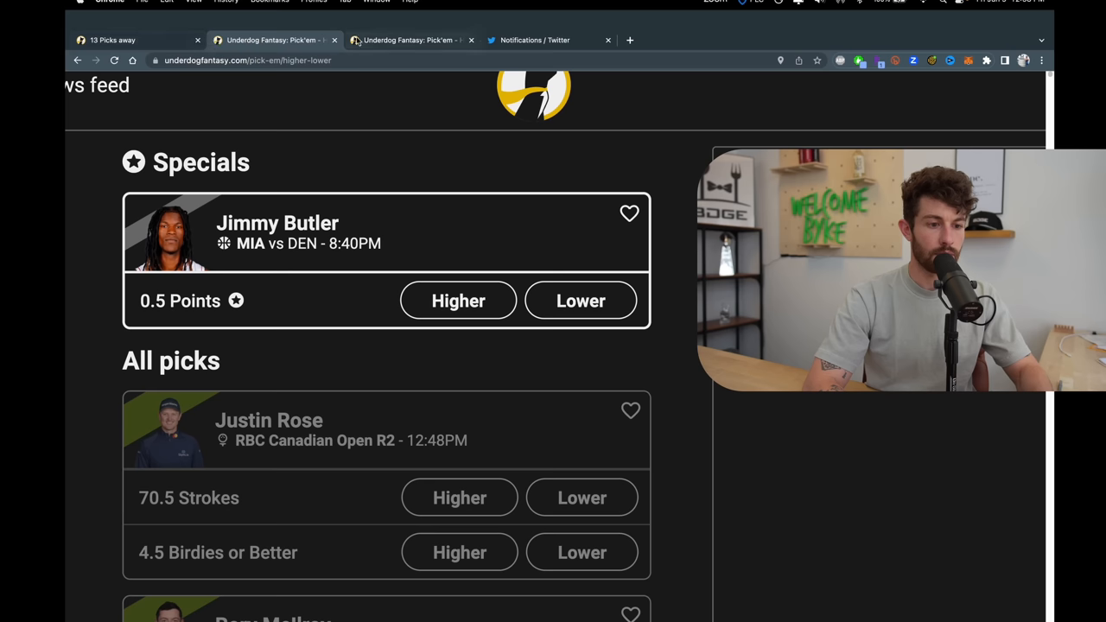
Close the duplicate Pick'em tab and the Twitter notifications tab.
click(472, 40)
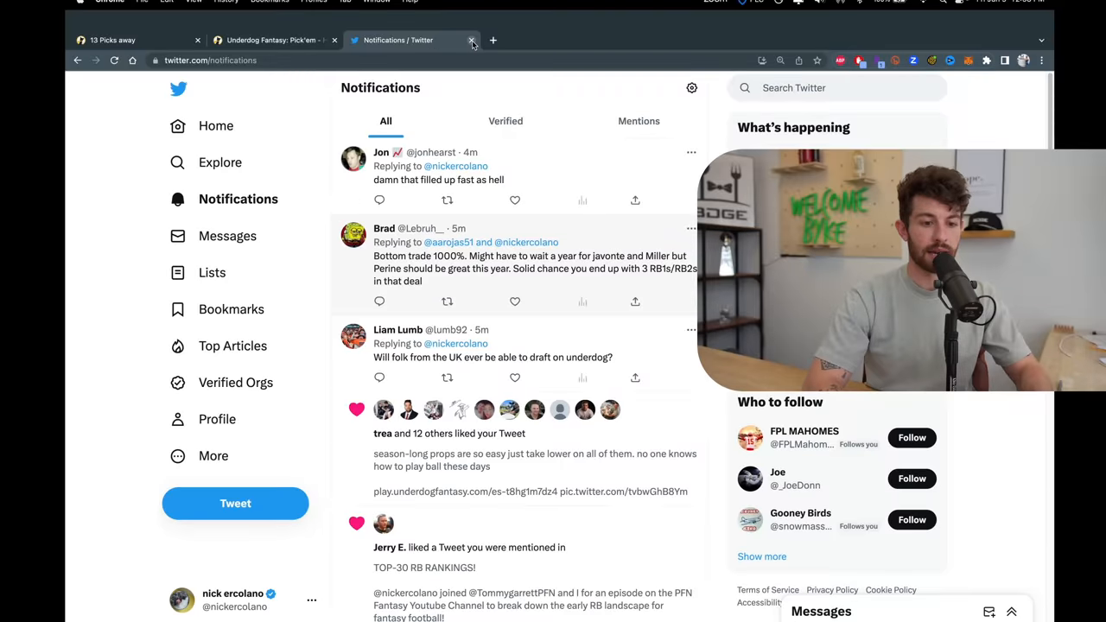
click(471, 40)
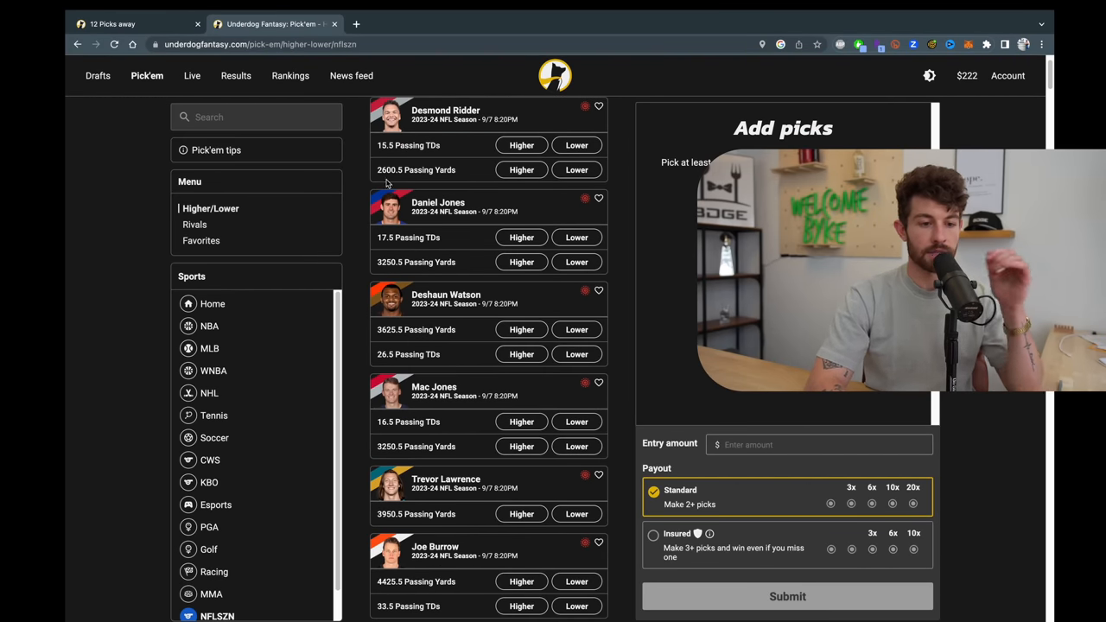
Check Live for NFL daily drafts, then view the live Pick'em entries.
click(191, 75)
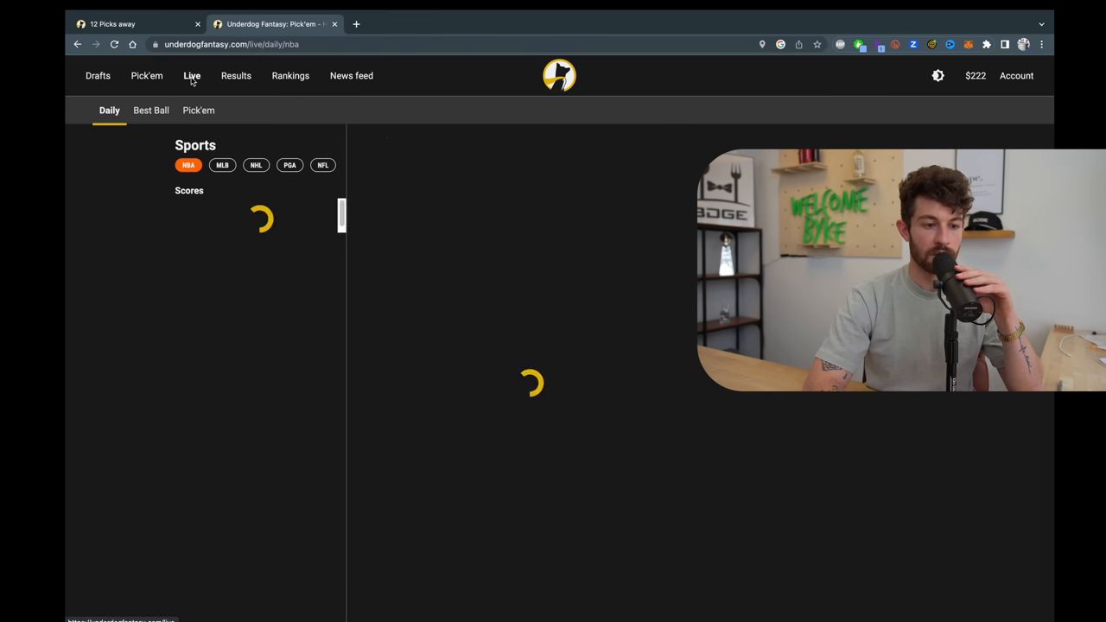
click(323, 165)
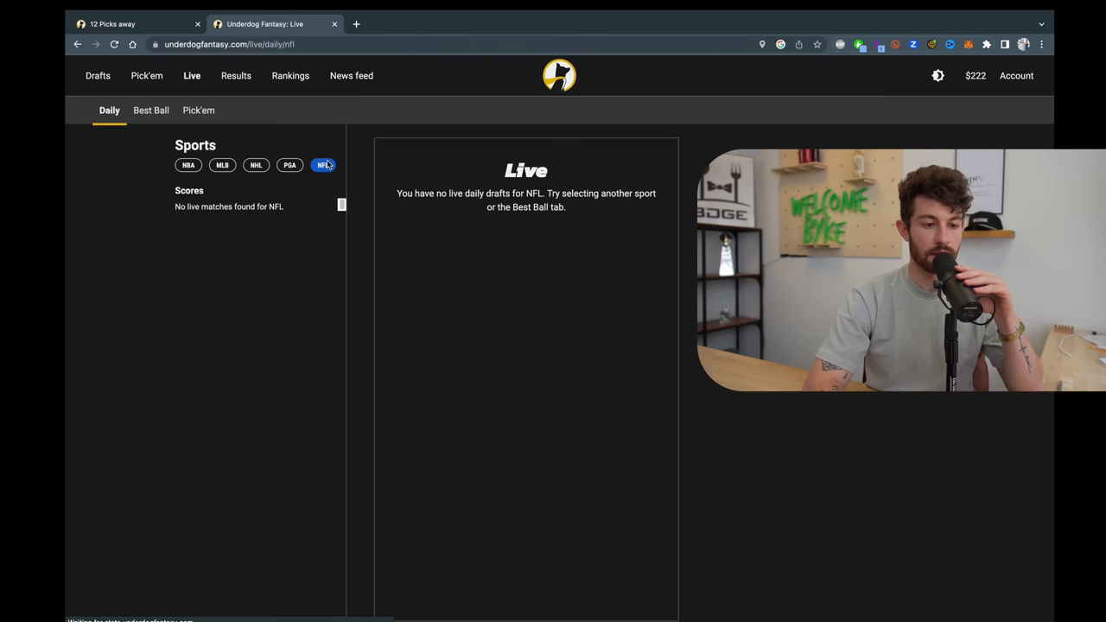
click(198, 110)
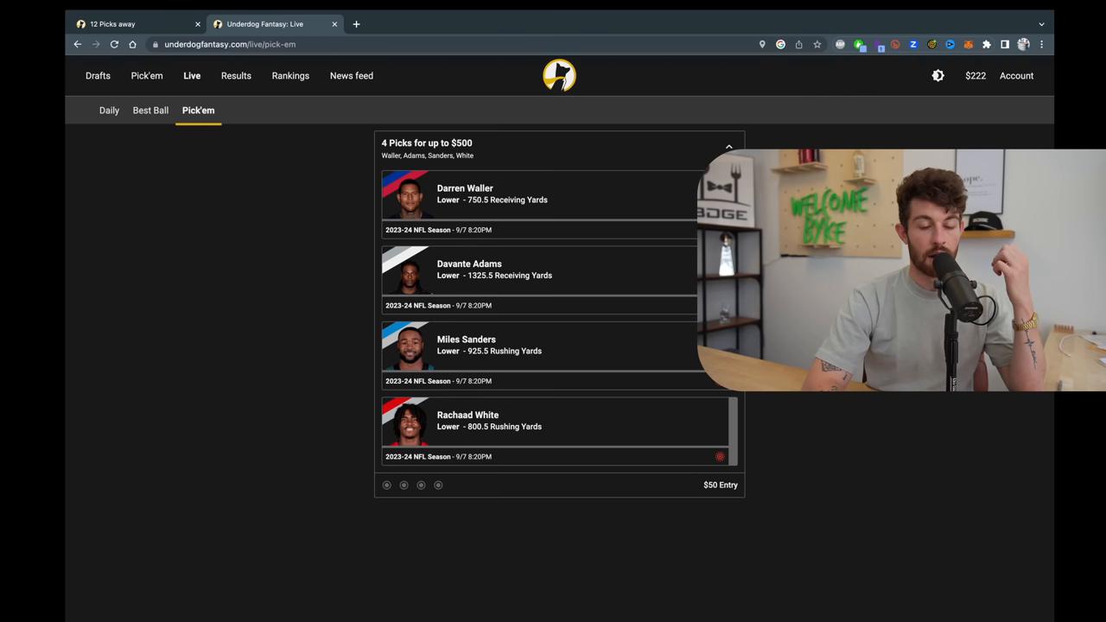
mouse_move(577, 358)
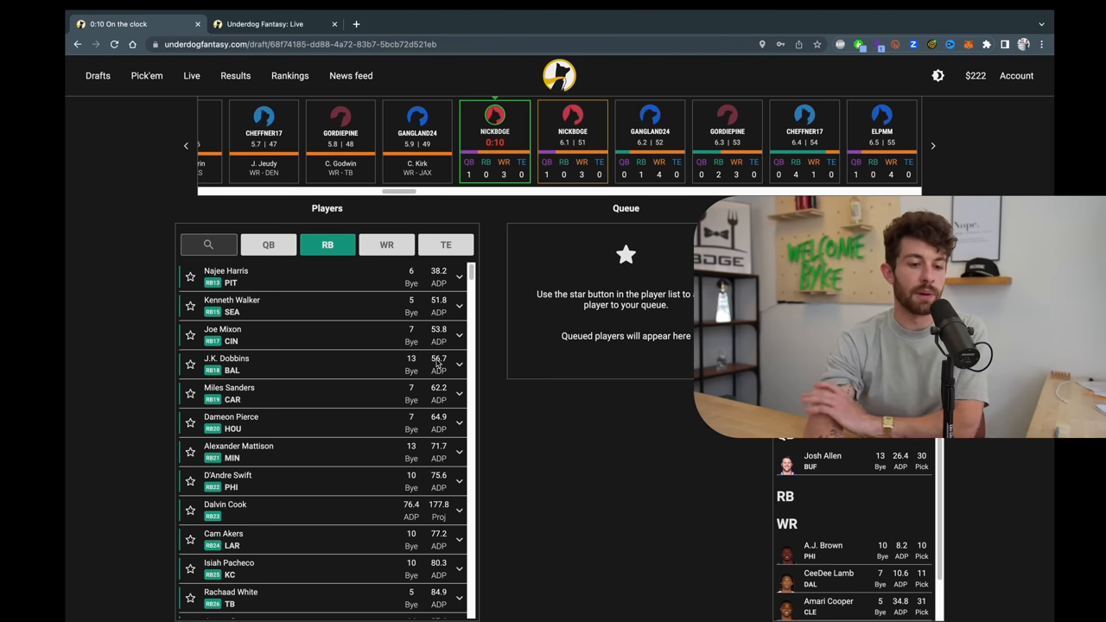
Queue Najee Harris as the round-five running back, then list available quarterbacks.
click(191, 276)
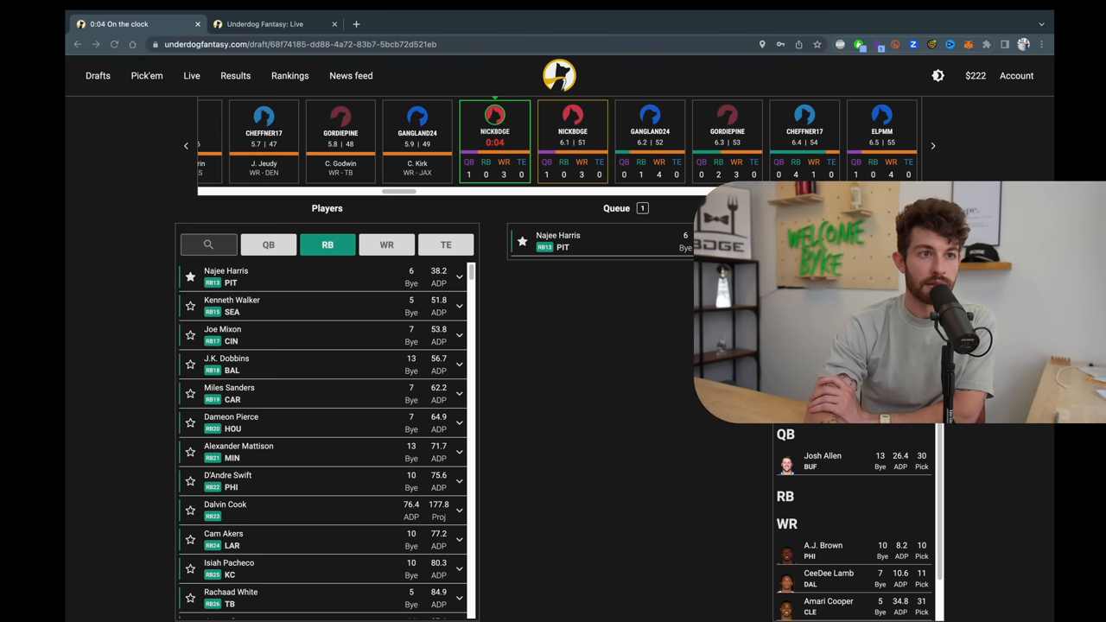
mouse_move(643, 293)
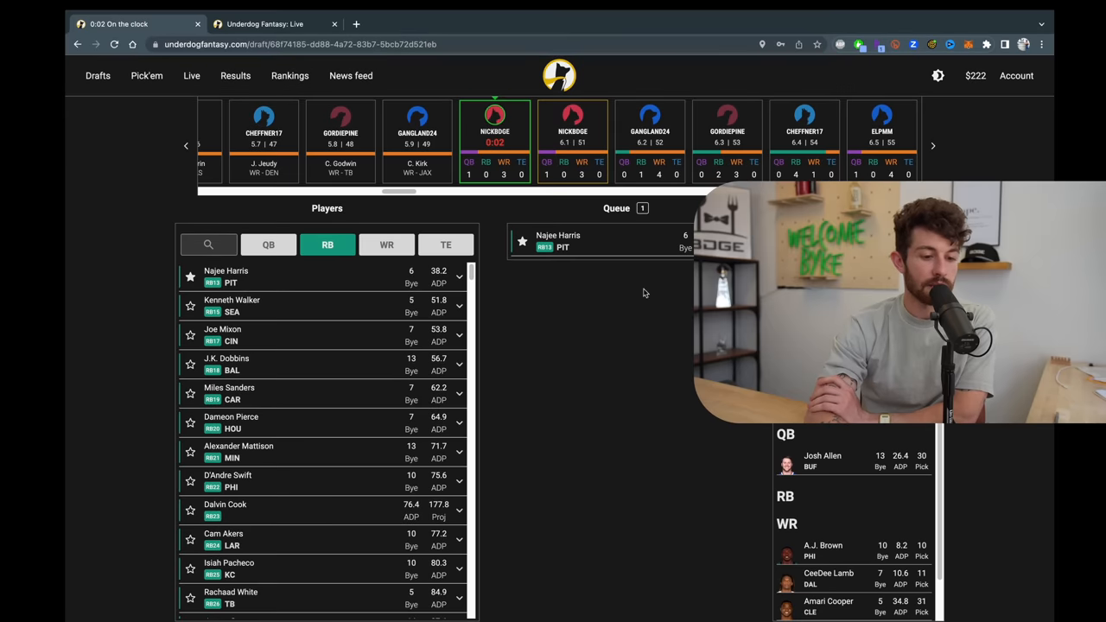
mouse_move(300, 326)
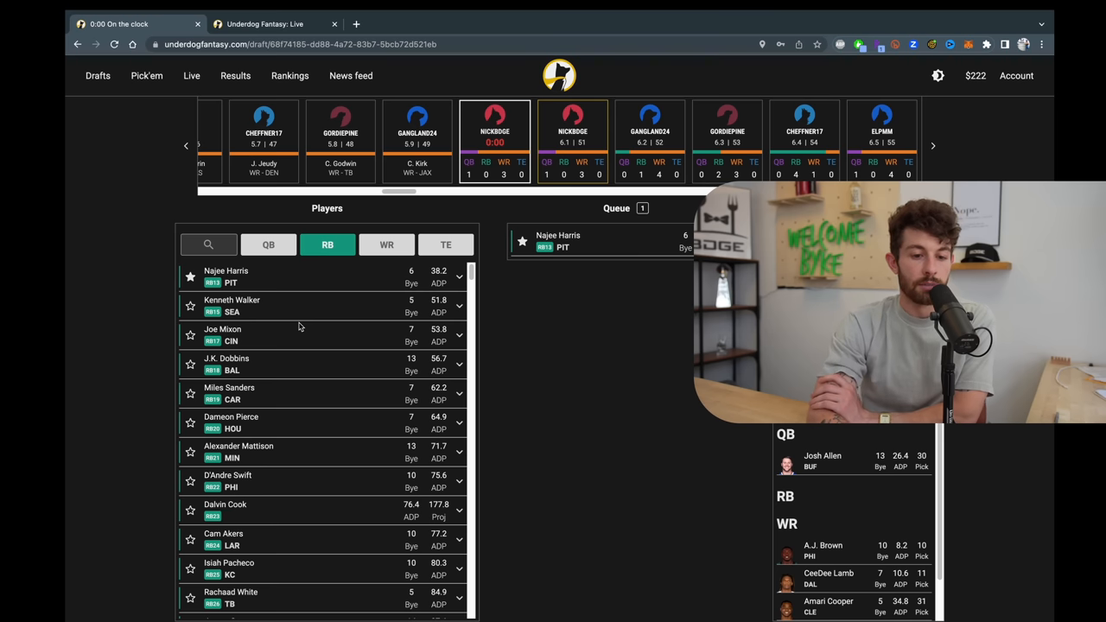
click(269, 244)
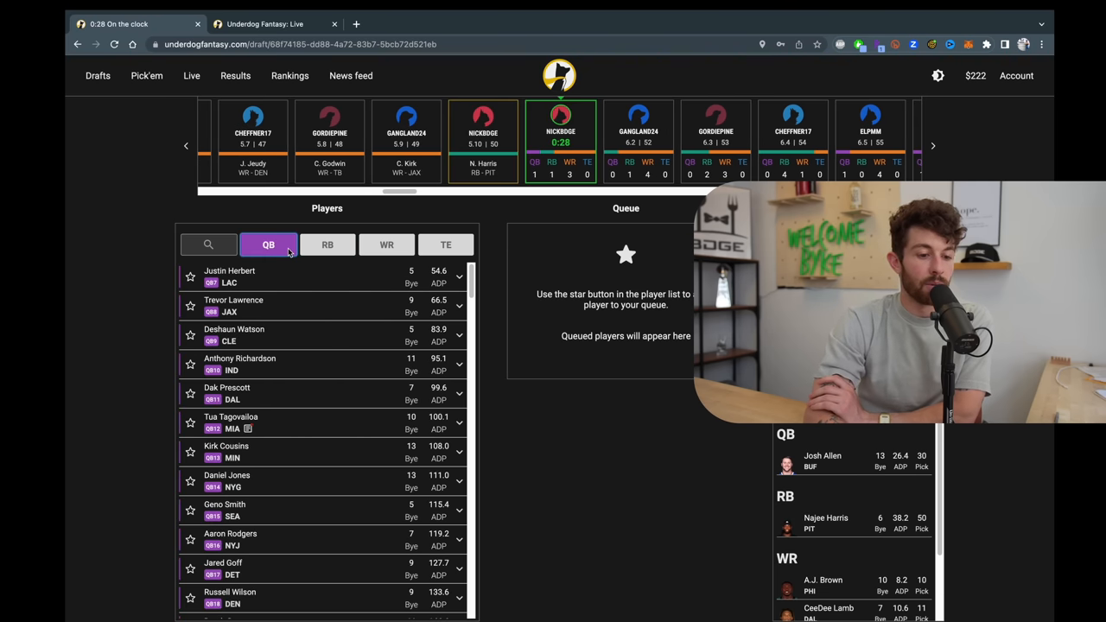
Browse WR and RB lists, then queue J.K. Dobbins and Alexander Mattison.
click(386, 244)
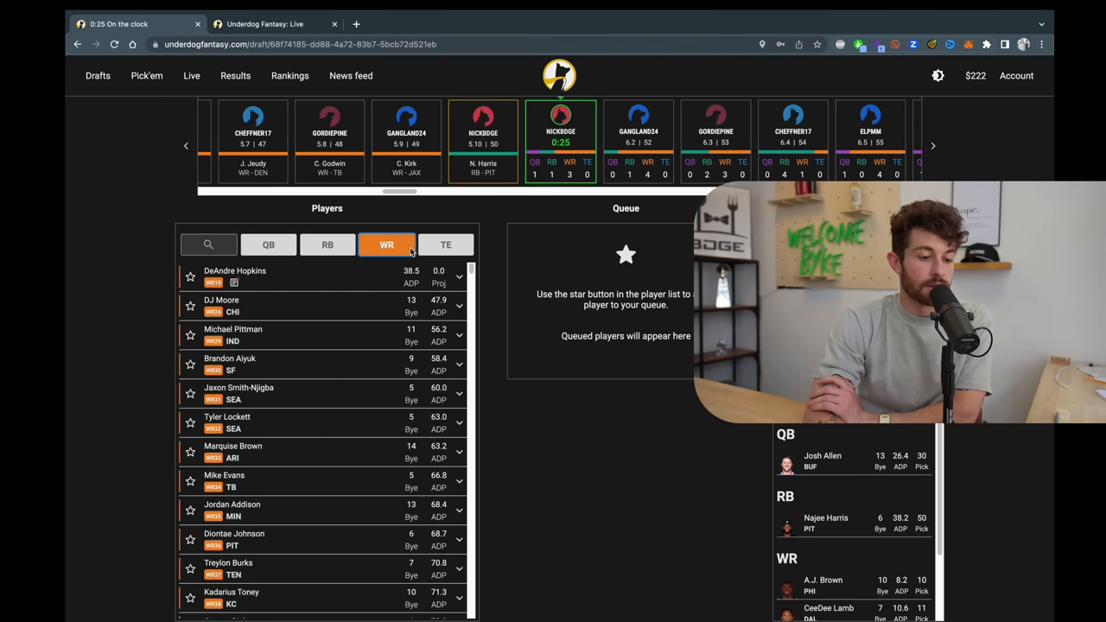
click(327, 245)
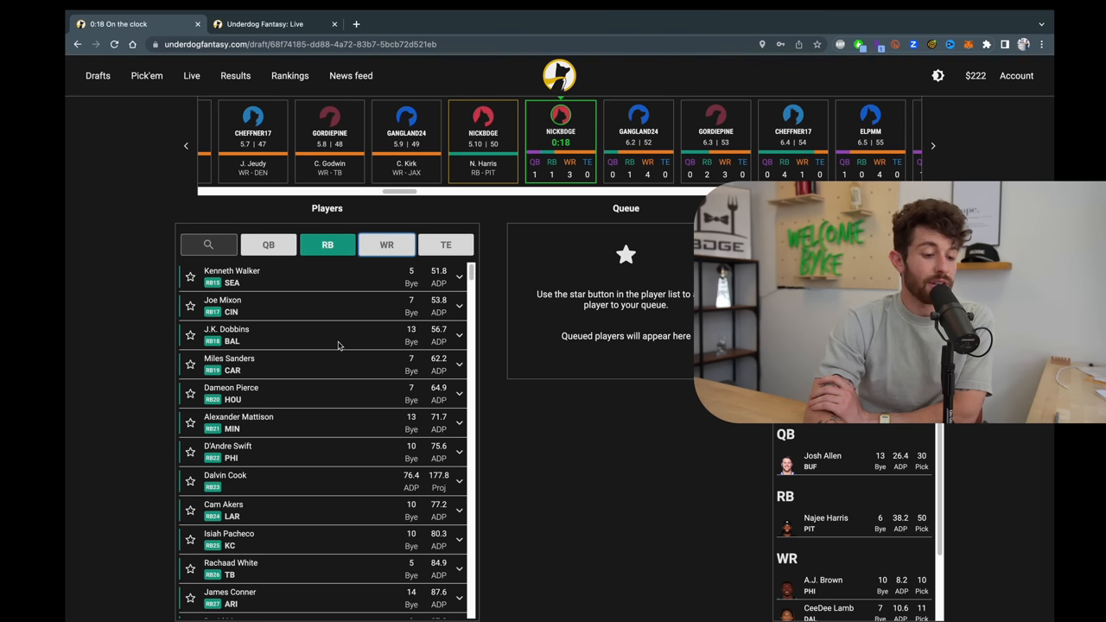
click(386, 245)
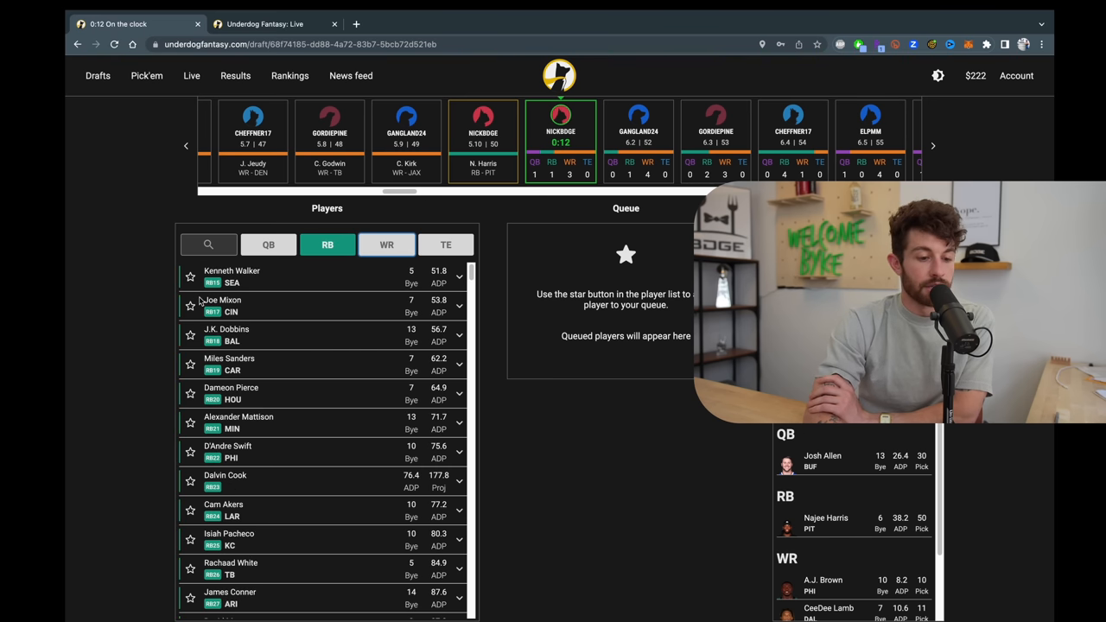
click(190, 335)
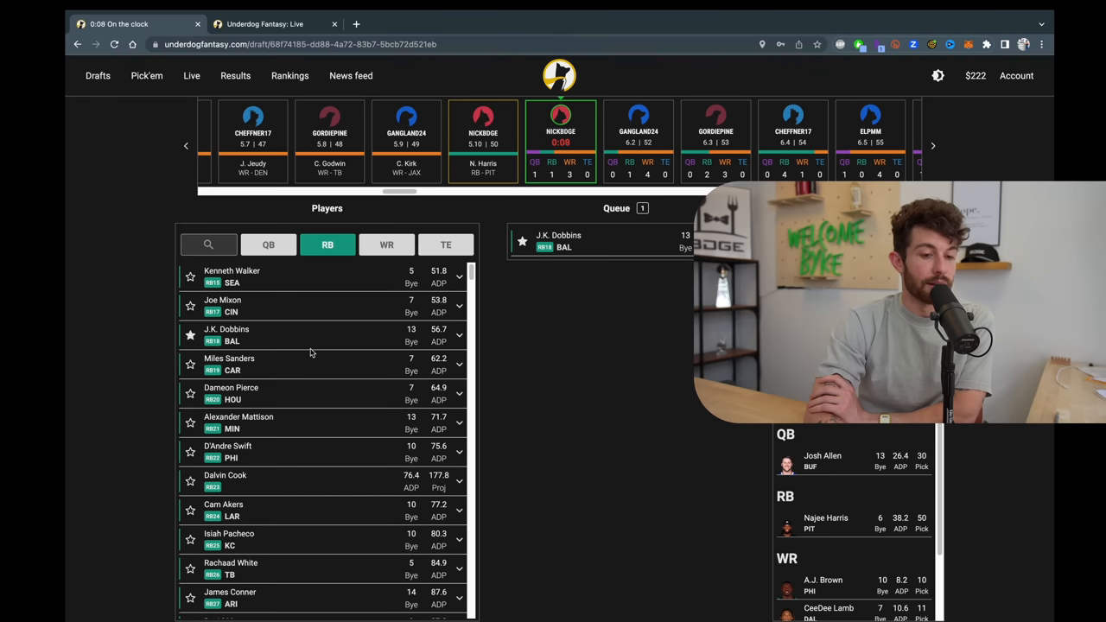
click(190, 423)
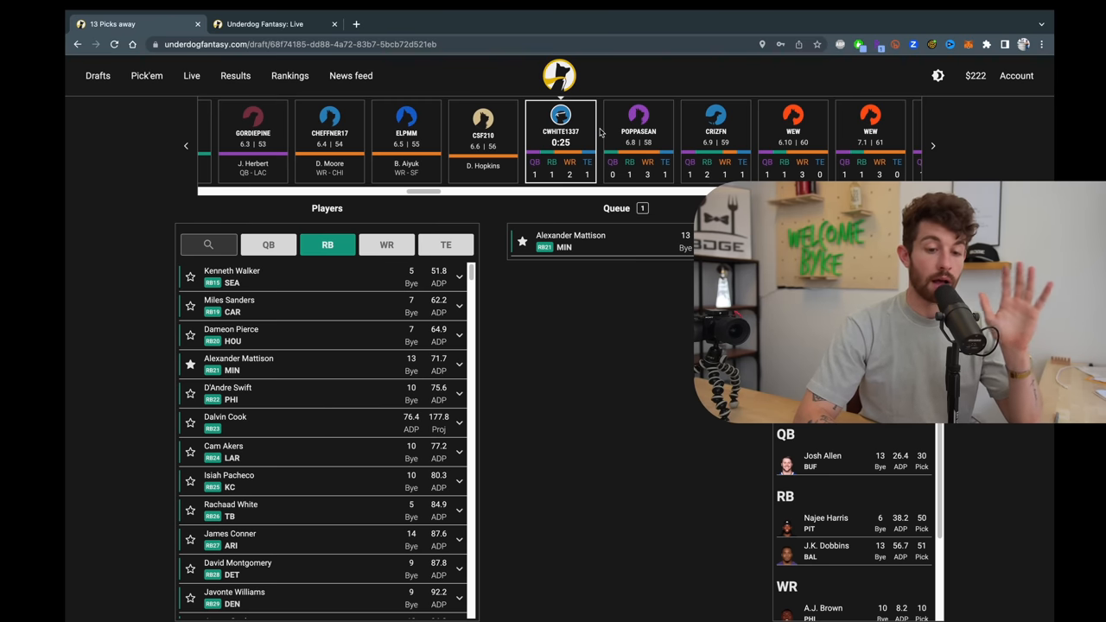
mouse_move(673, 471)
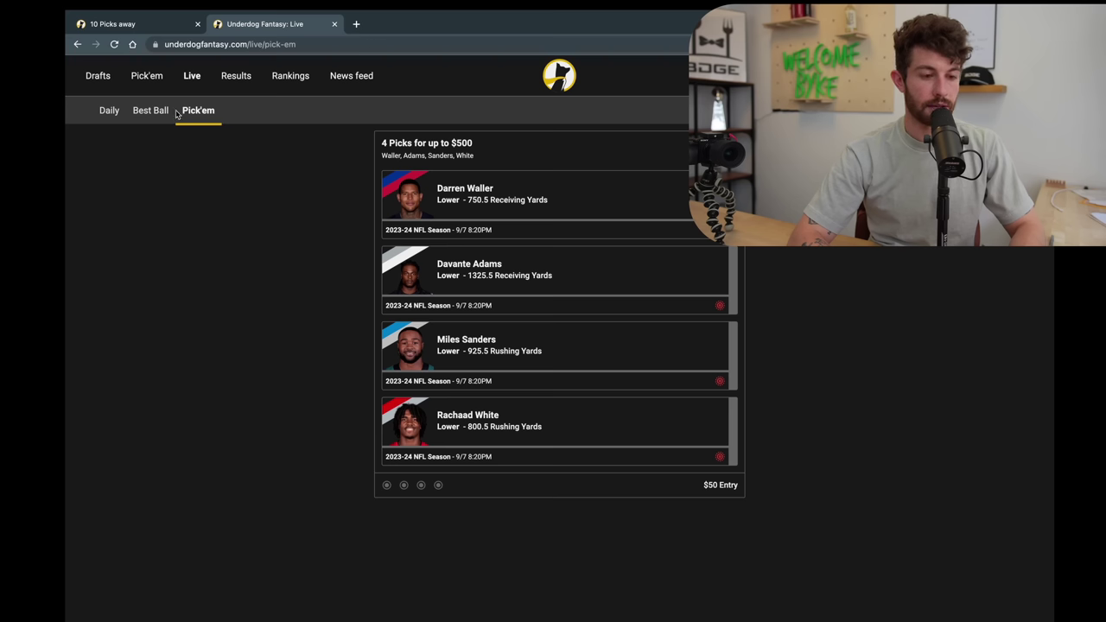
Go to the NFL drafts lobby and open the NFL season Pick'em Higher/Lower board.
click(98, 75)
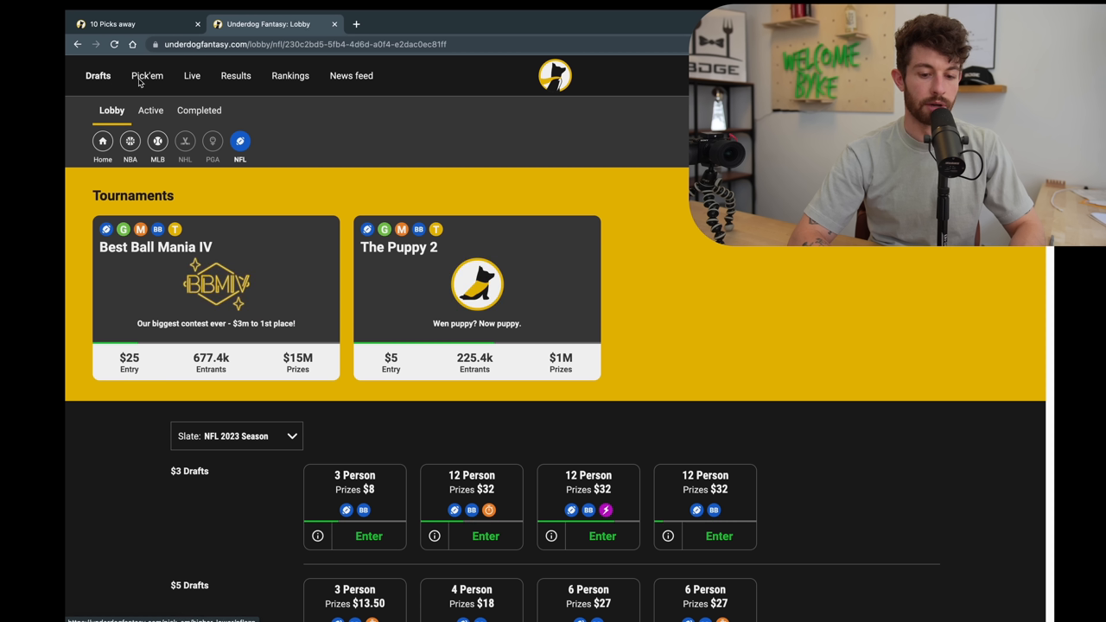
click(147, 75)
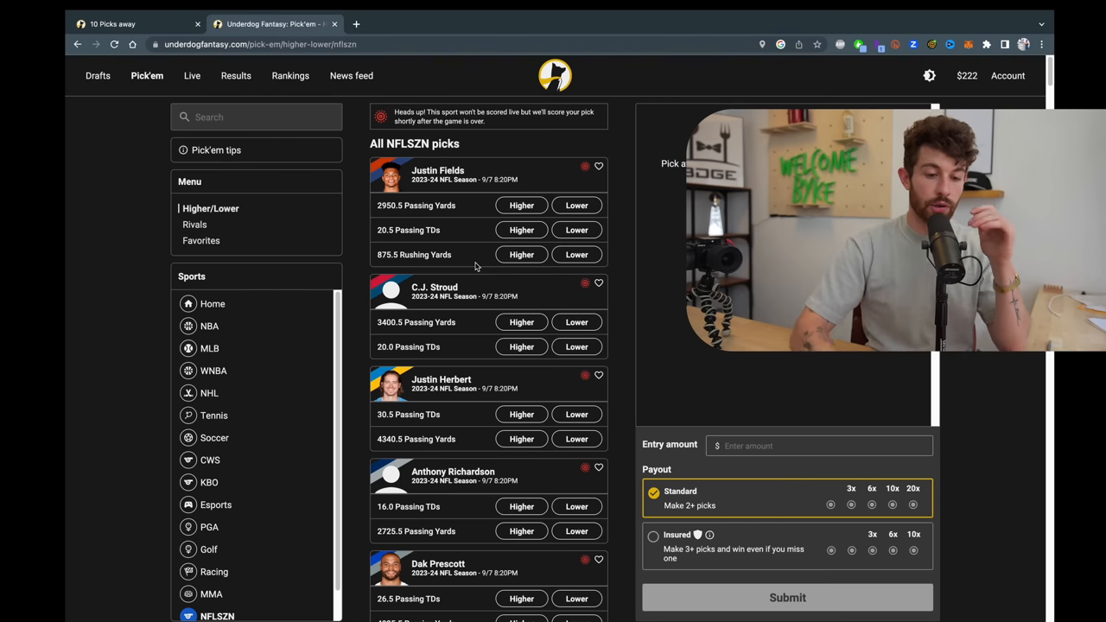
scroll(down, 3)
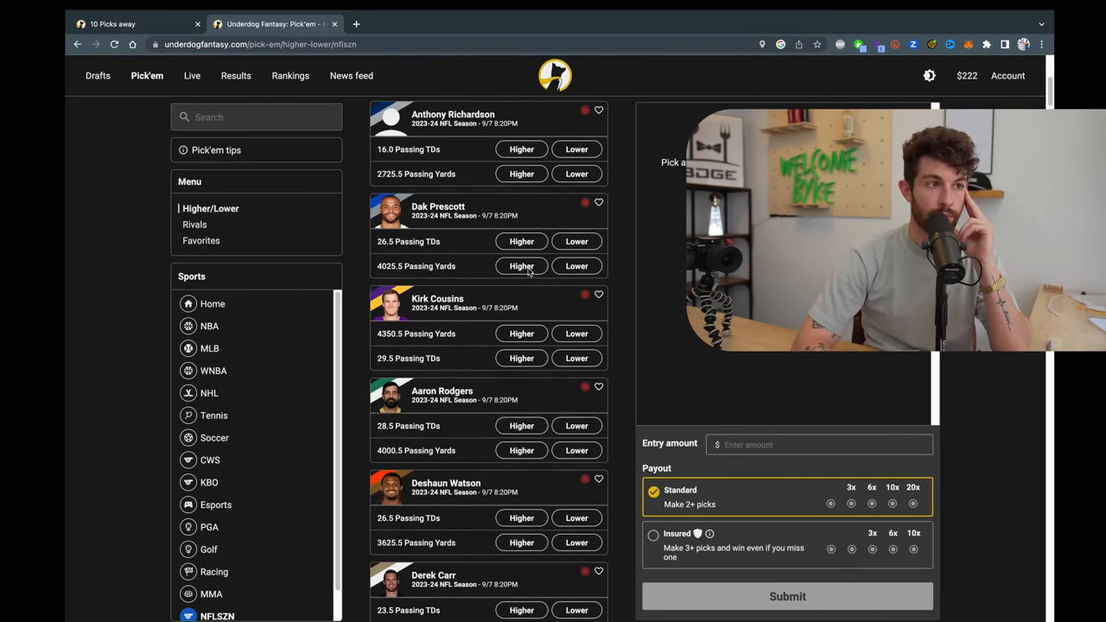
scroll(down, 3)
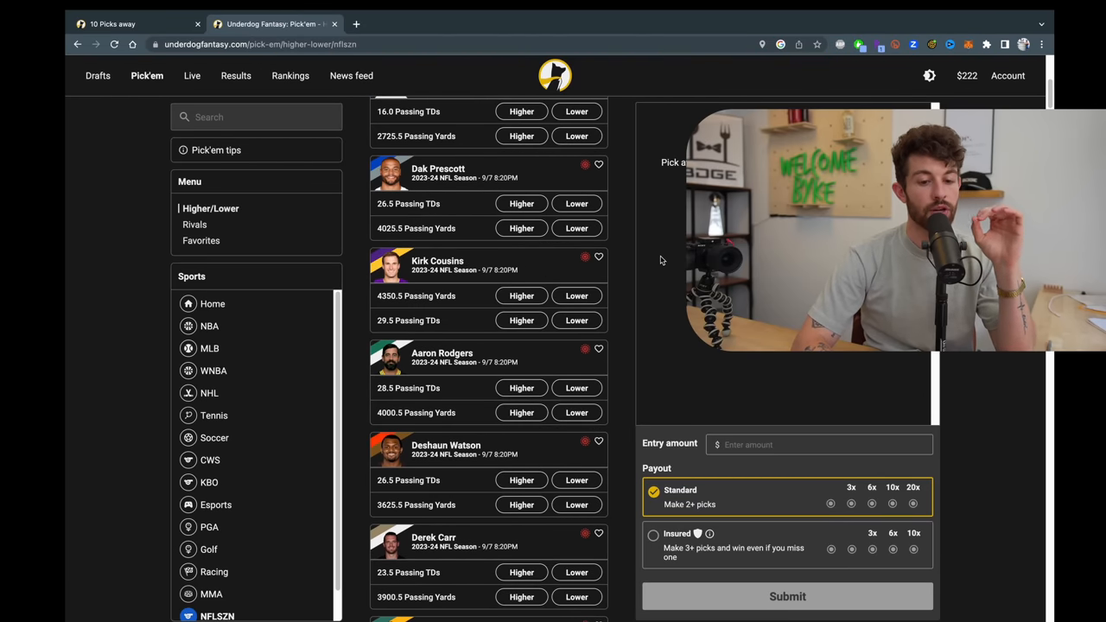
mouse_move(620, 261)
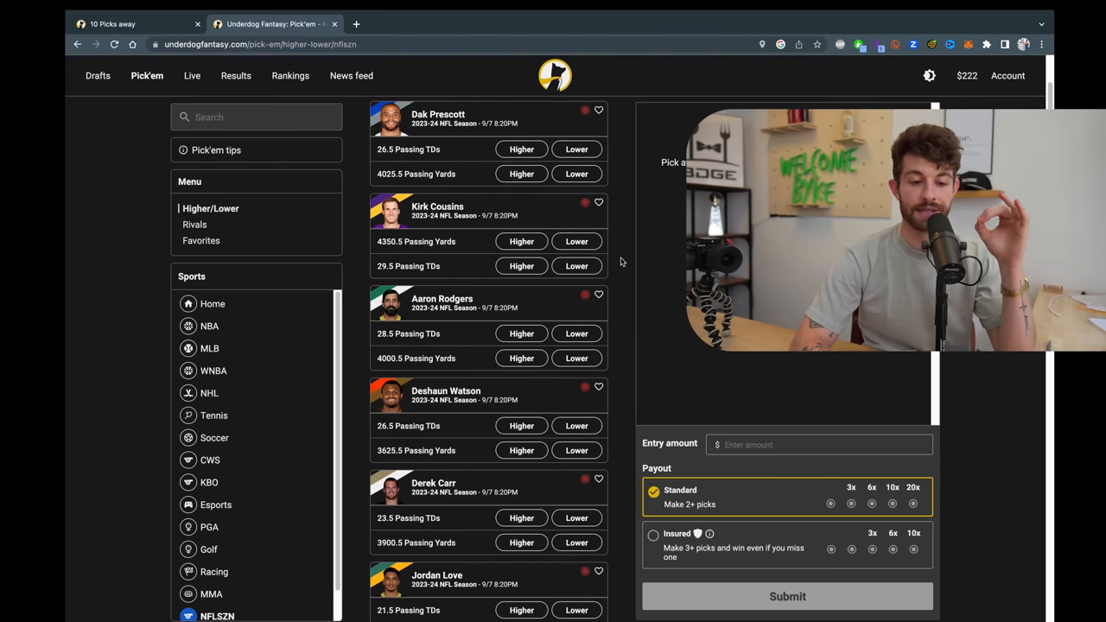
scroll(down, 3)
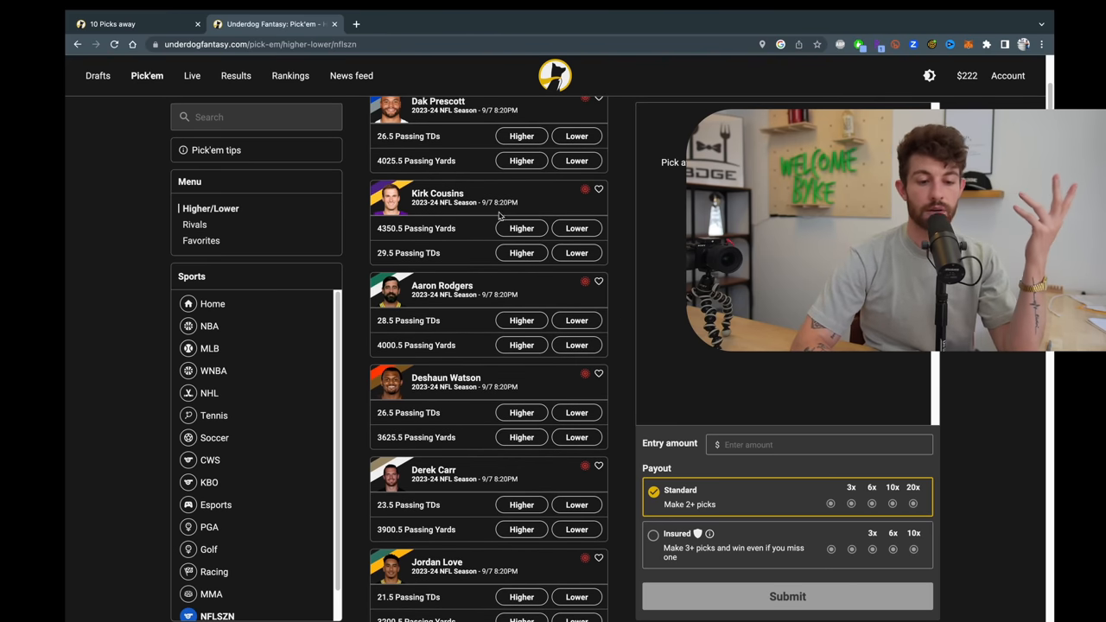
mouse_move(666, 251)
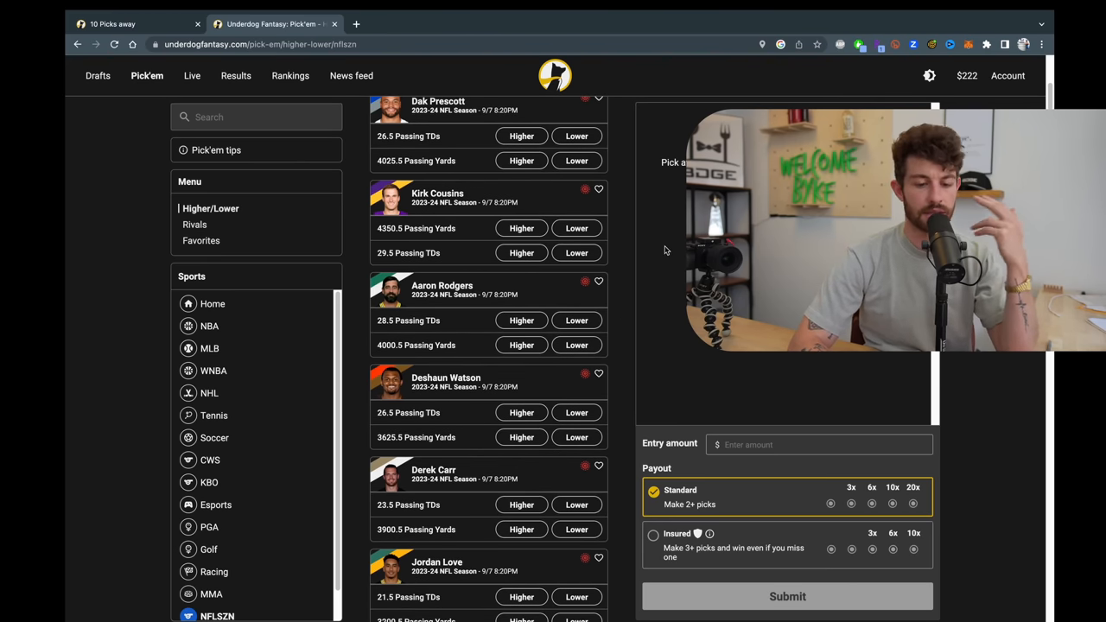
mouse_move(460, 230)
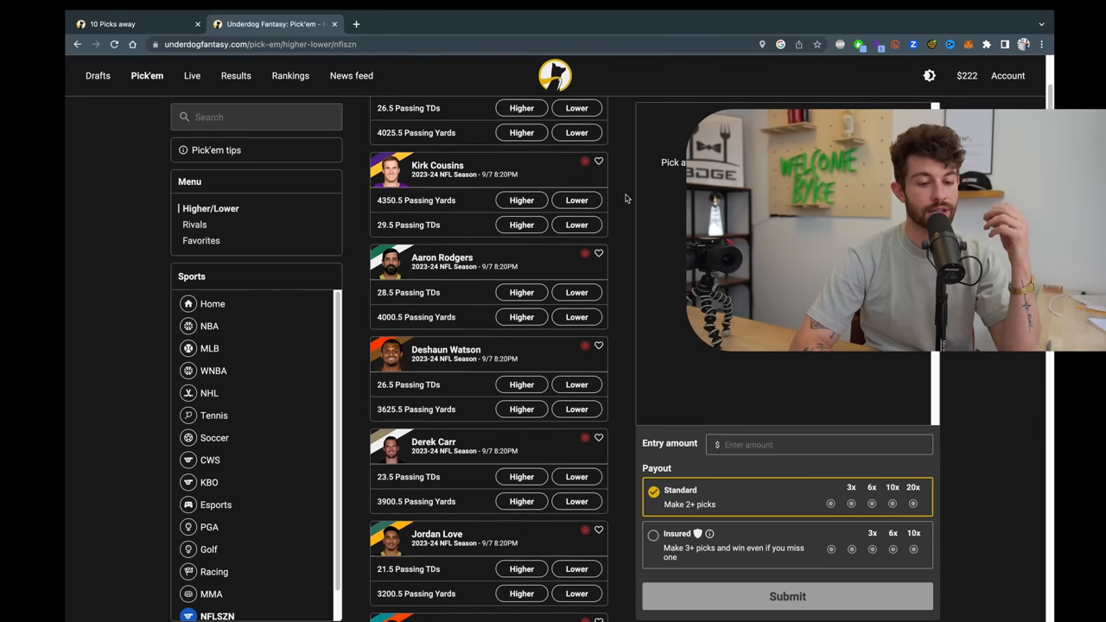
scroll(down, 3)
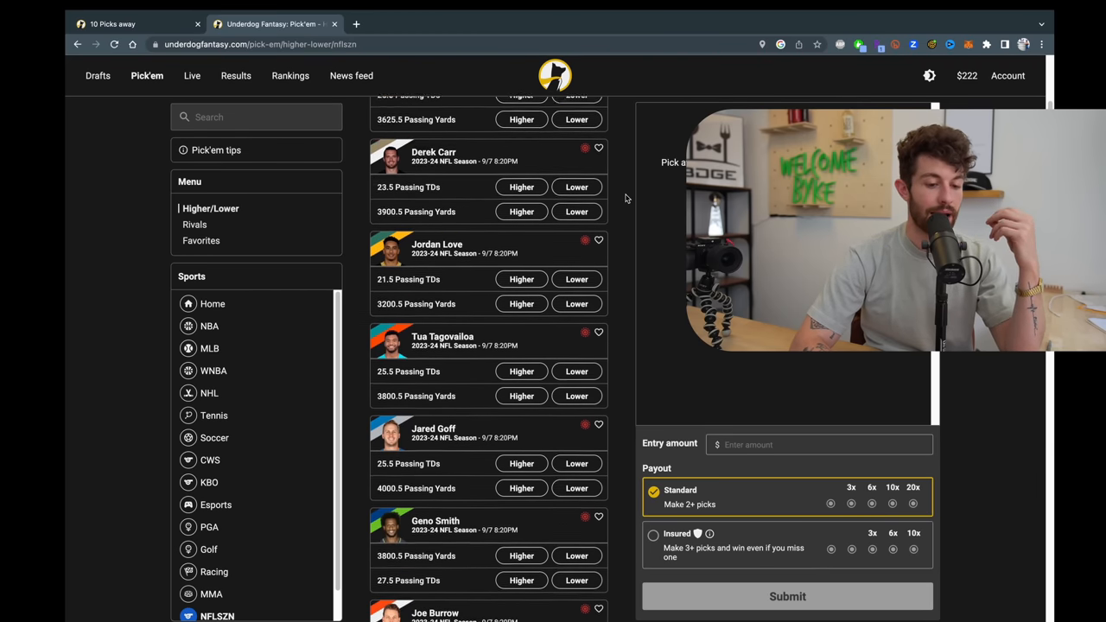
scroll(down, 3)
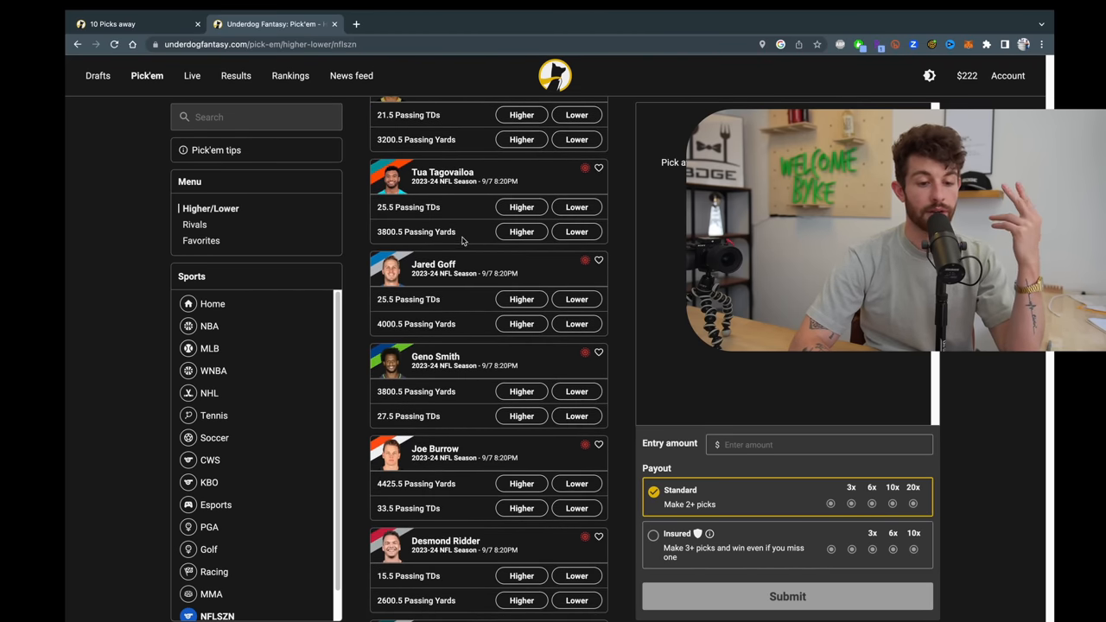
scroll(down, 3)
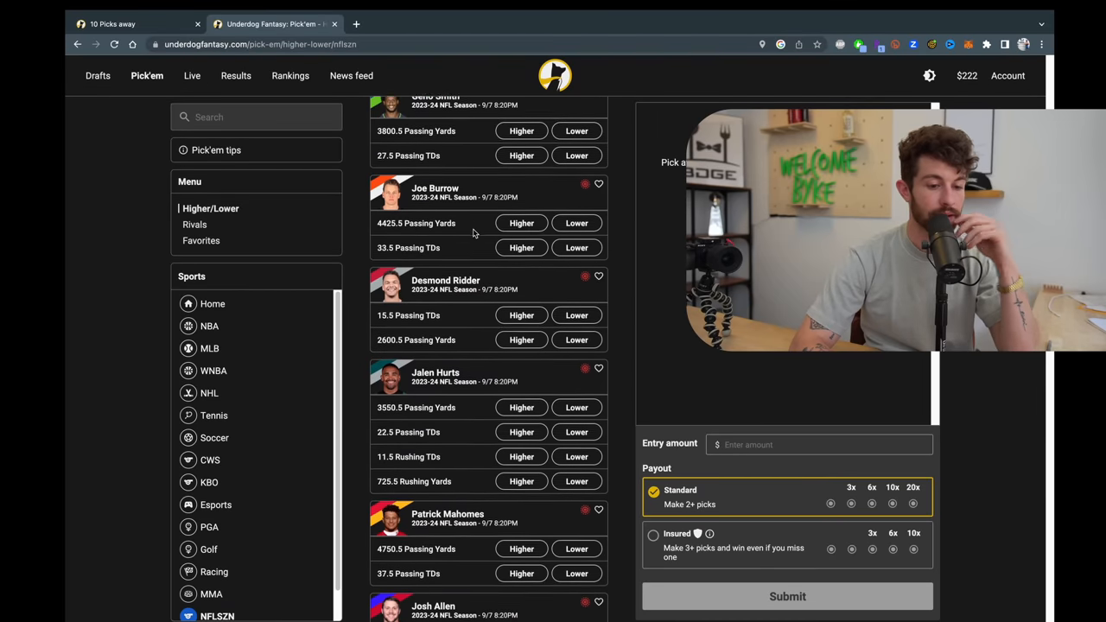
scroll(down, 3)
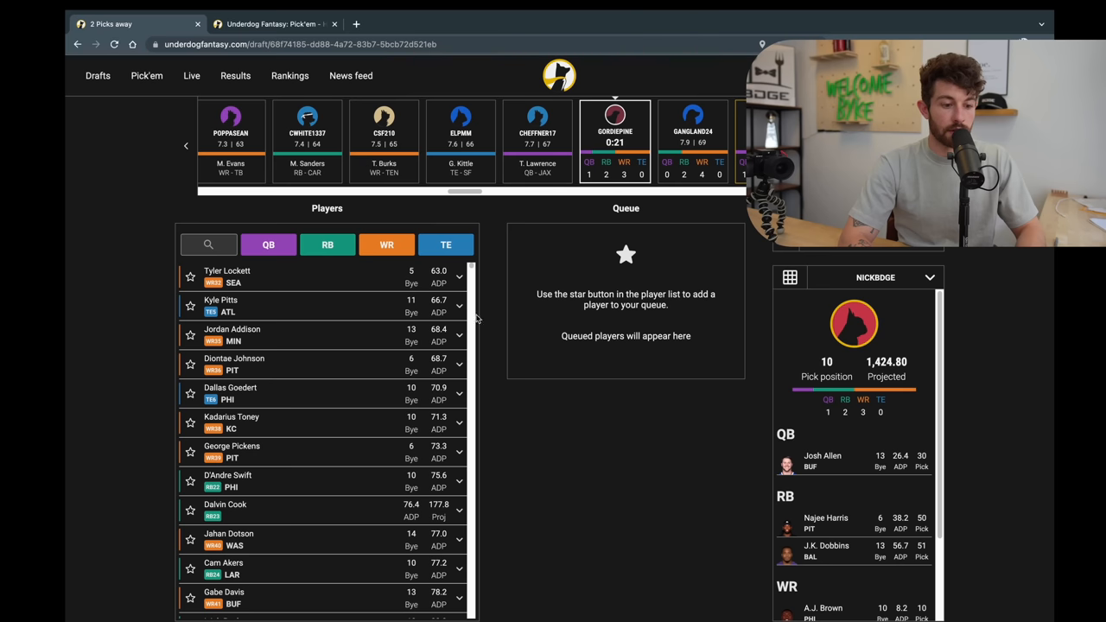
mouse_move(343, 408)
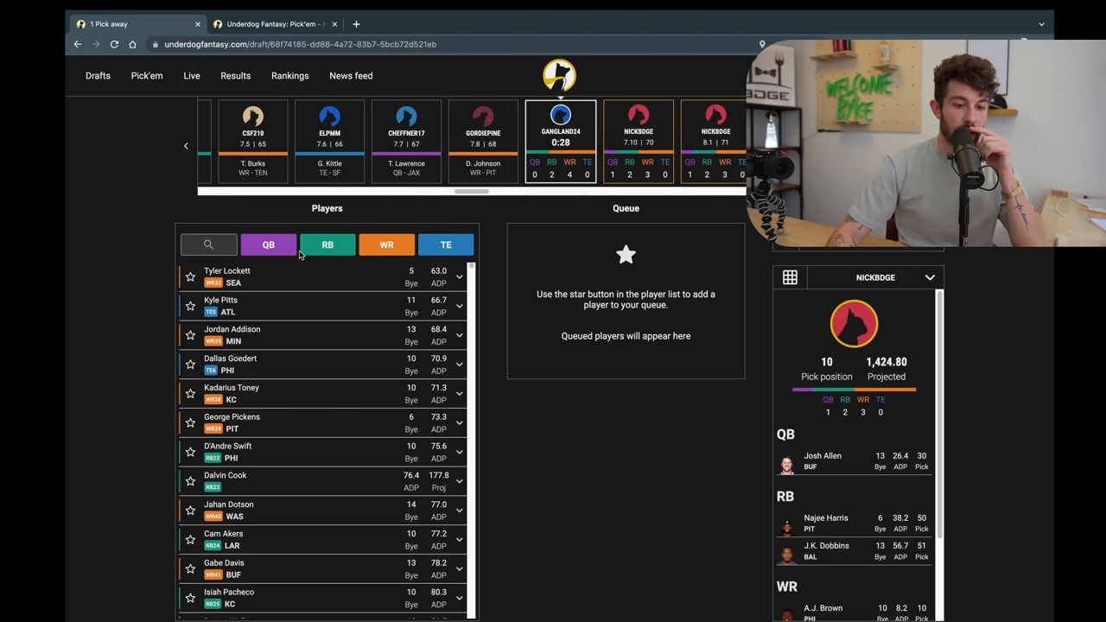
Toggle between WR and RB lists, then queue Tyler Lockett as the fourth wide receiver.
click(387, 244)
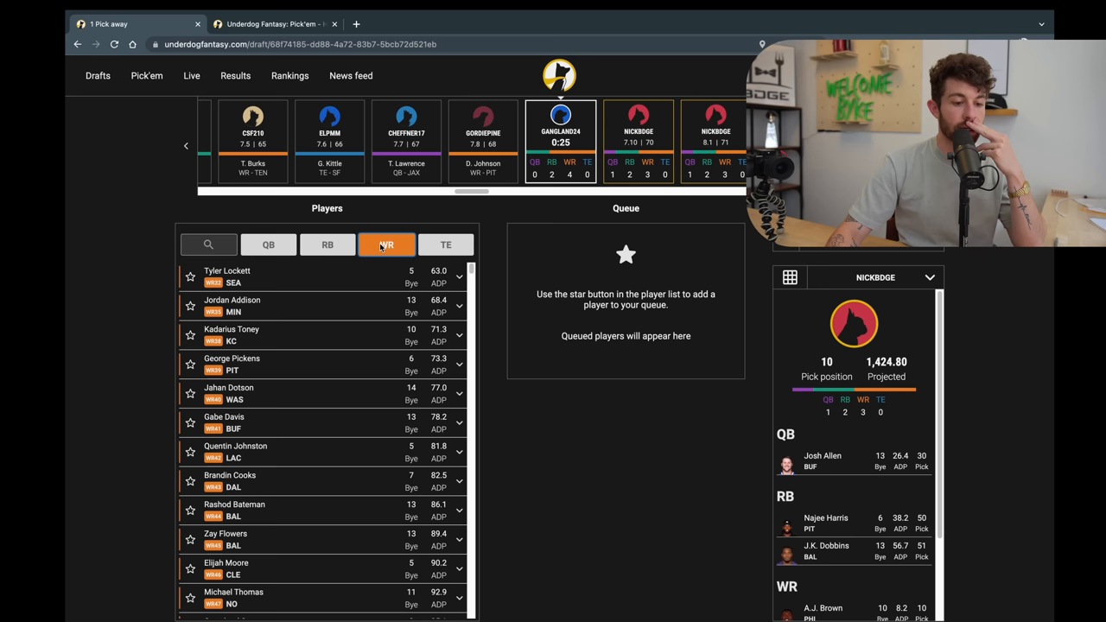
click(327, 245)
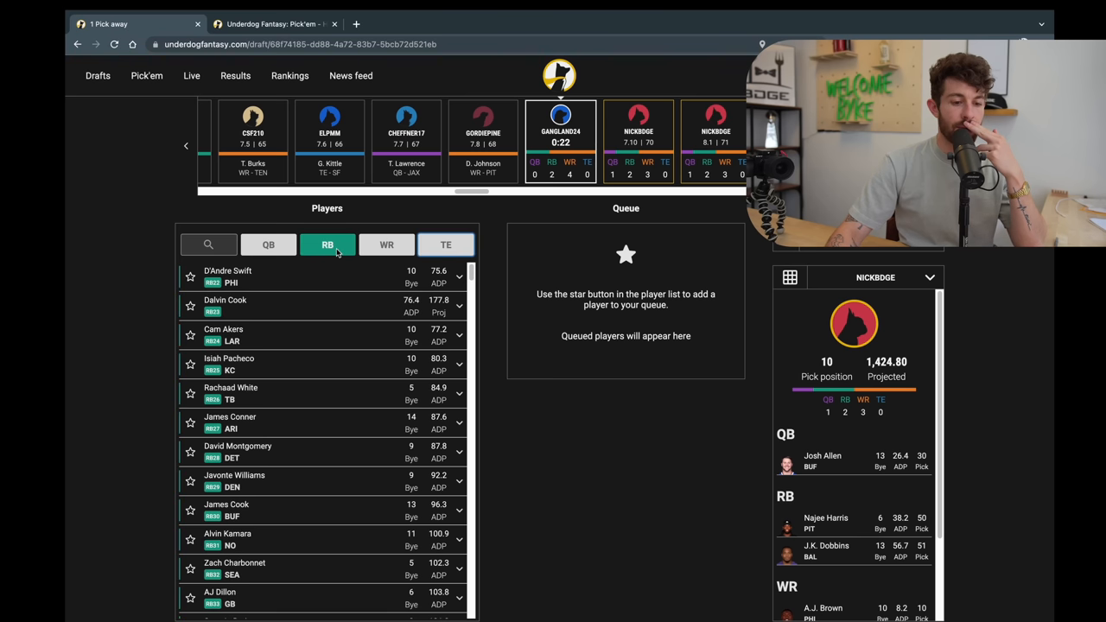
mouse_move(255, 313)
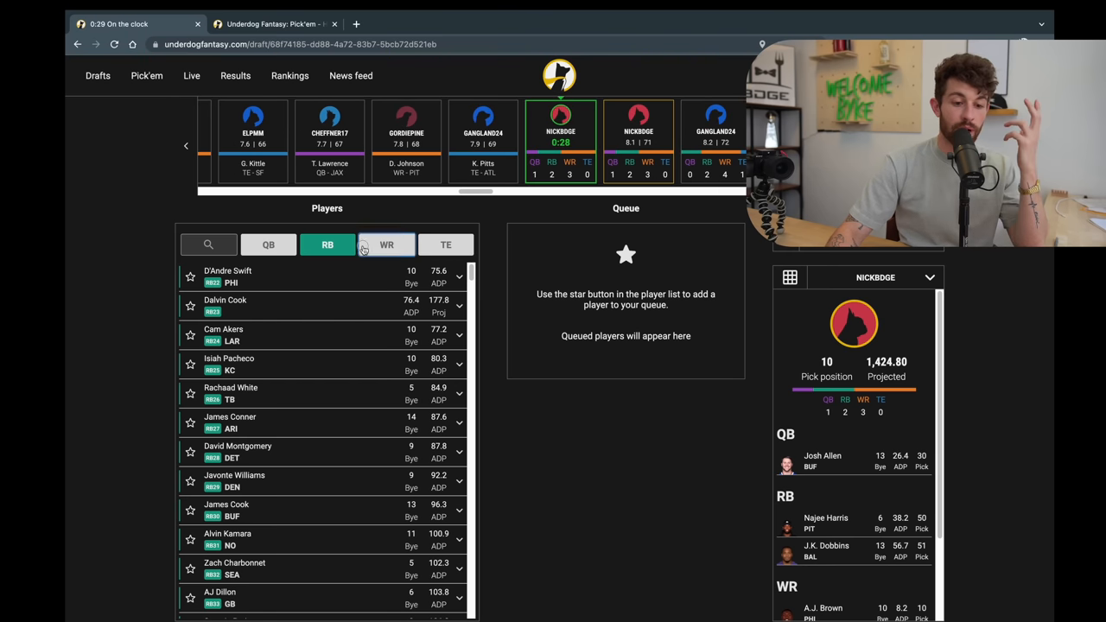
click(387, 245)
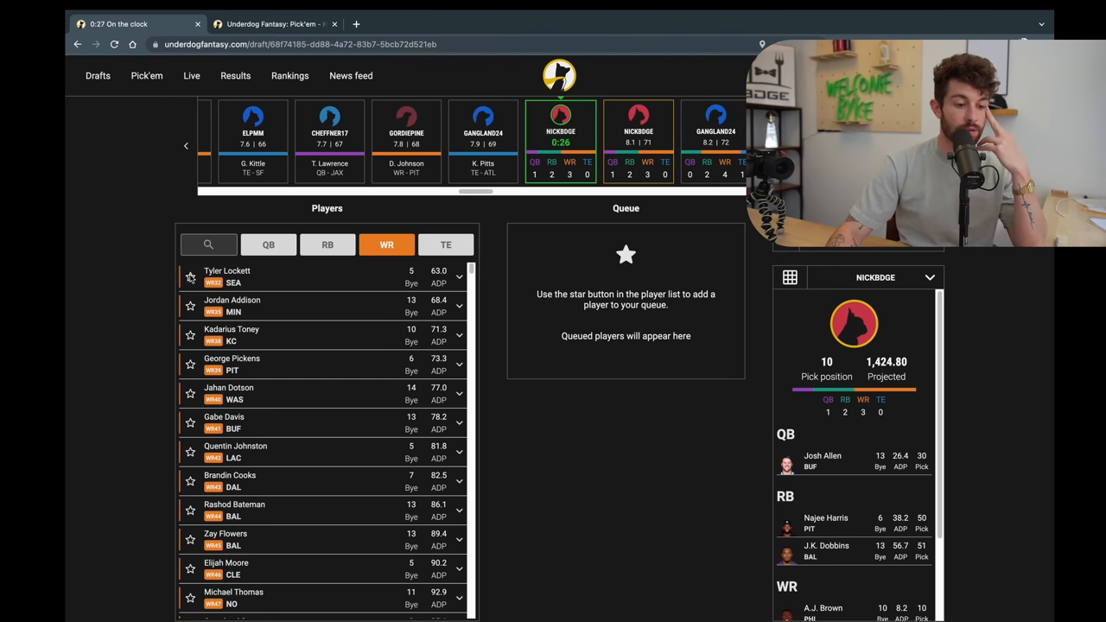
click(190, 277)
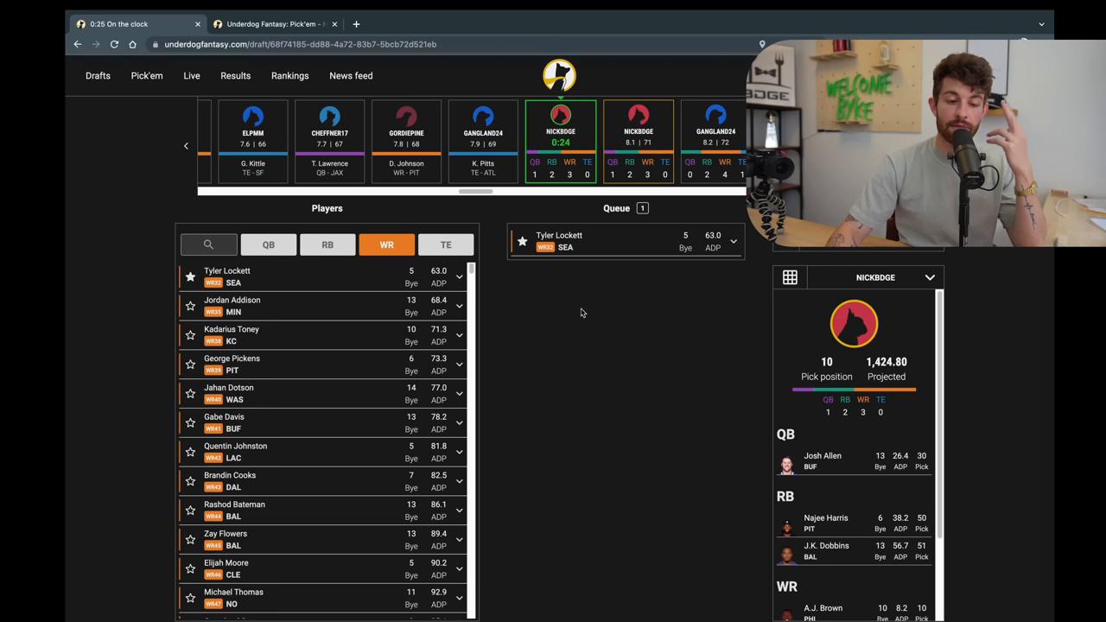
scroll(down, 3)
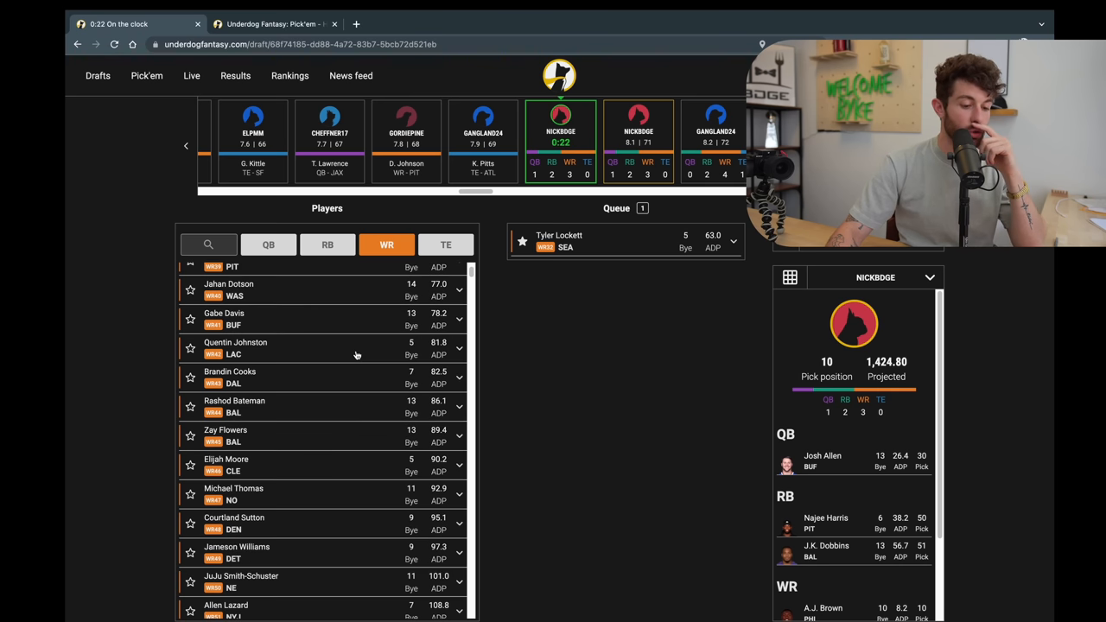
scroll(up, 3)
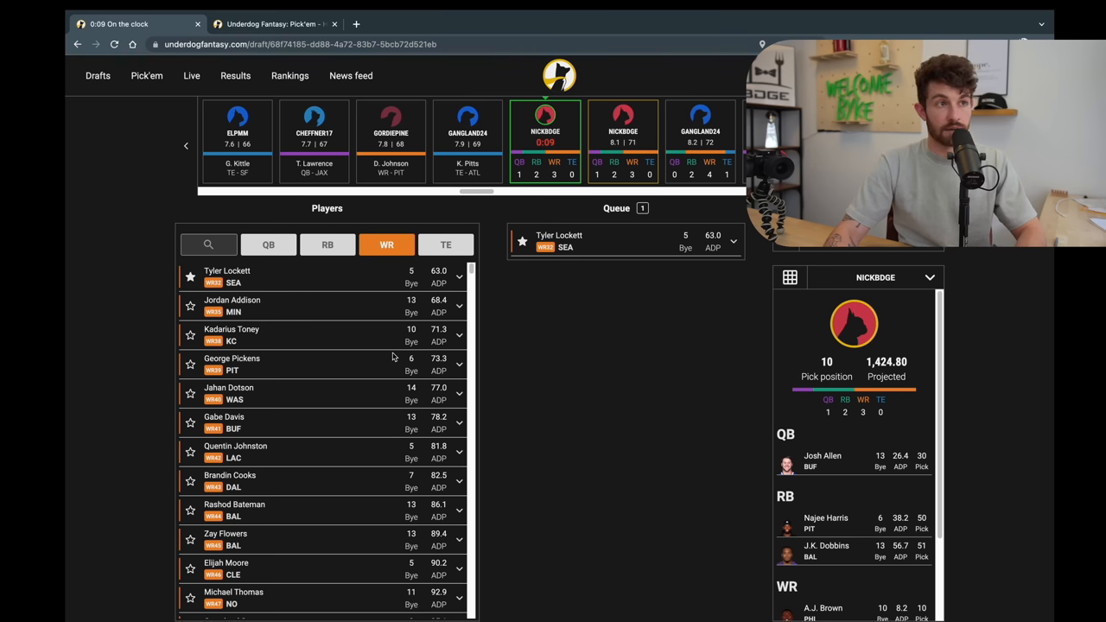
mouse_move(612, 337)
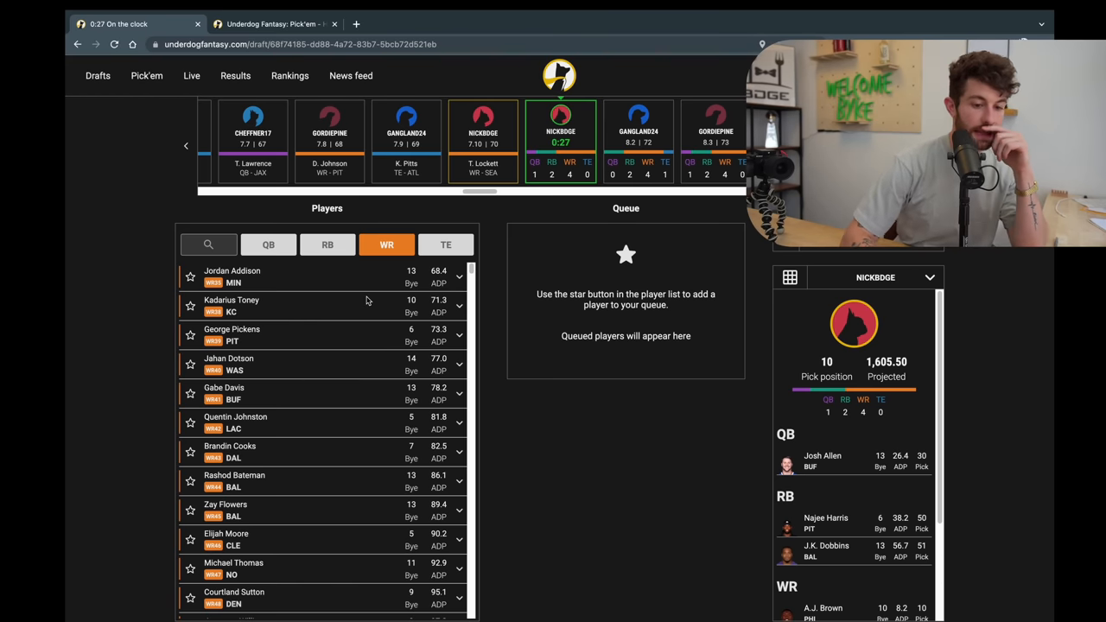
Filter to tight ends and queue Dallas Goedert so he is drafted when the clock expires.
click(446, 245)
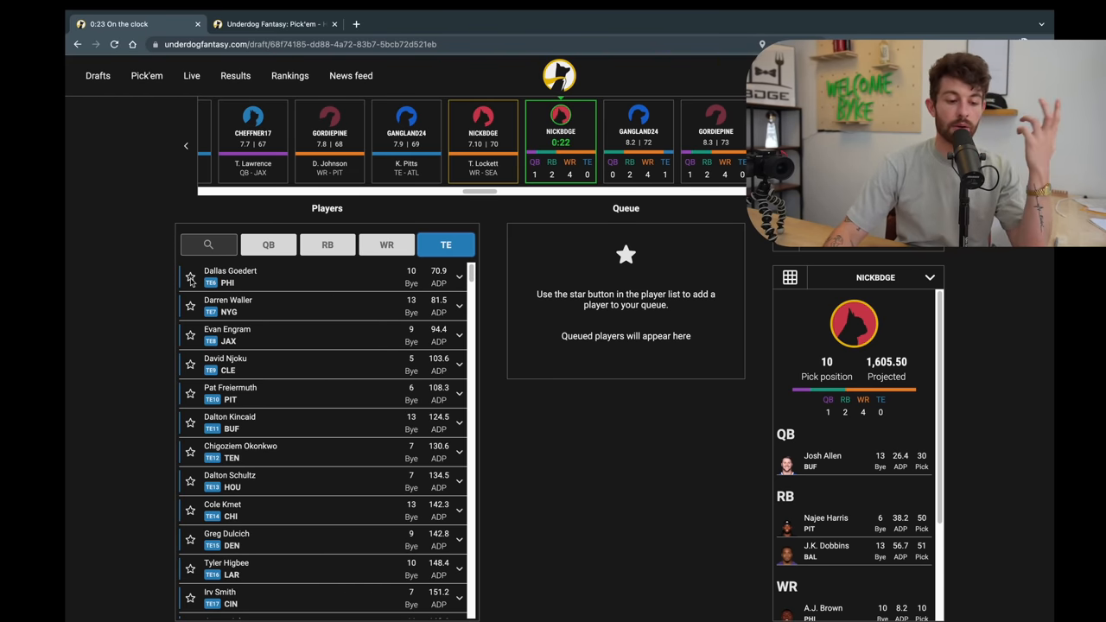
click(190, 277)
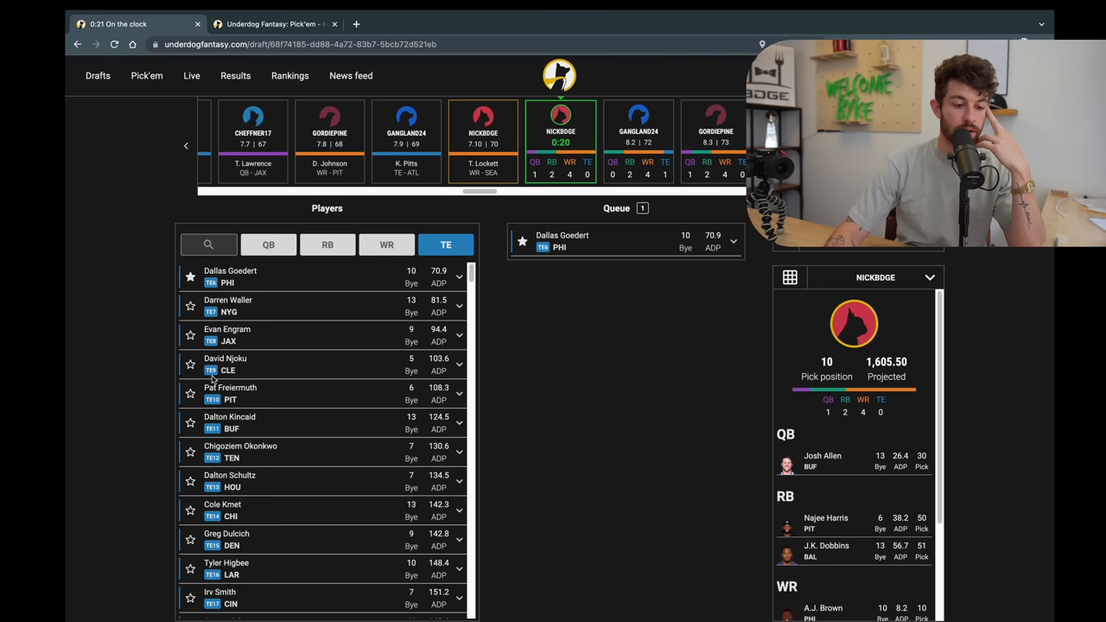
mouse_move(267, 314)
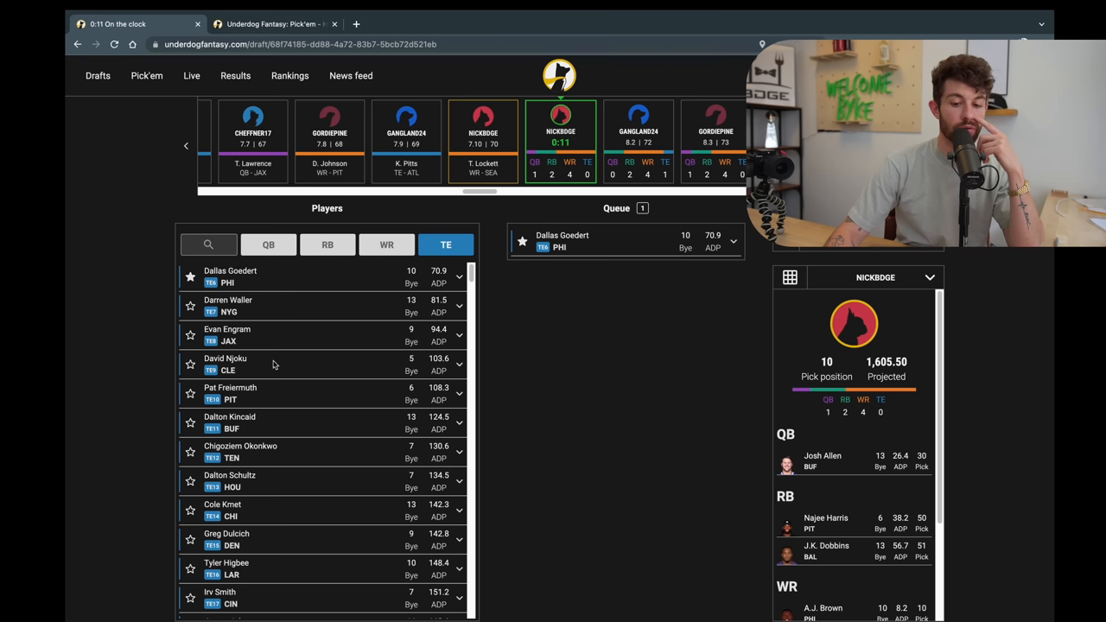
mouse_move(342, 252)
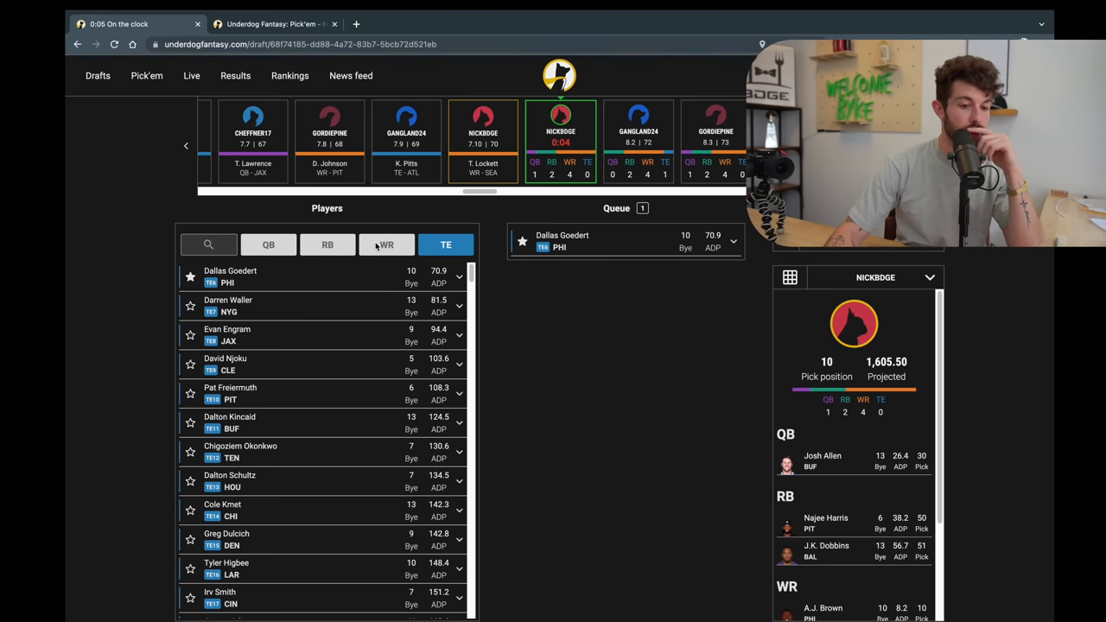
click(327, 244)
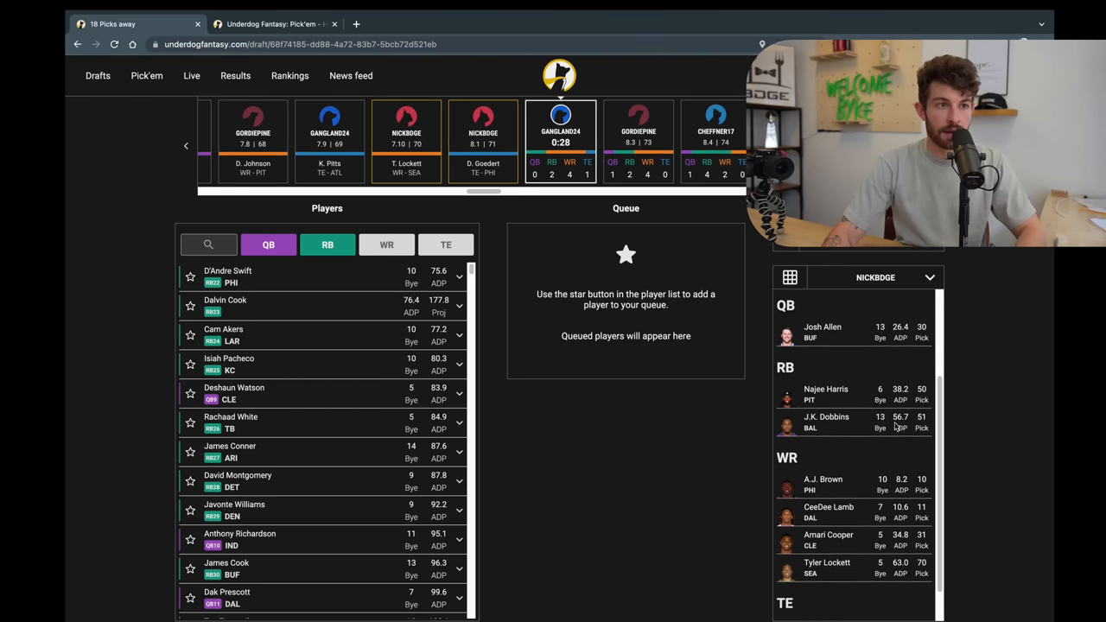
Scroll down the available players list while waiting for the next turn.
scroll(down, 3)
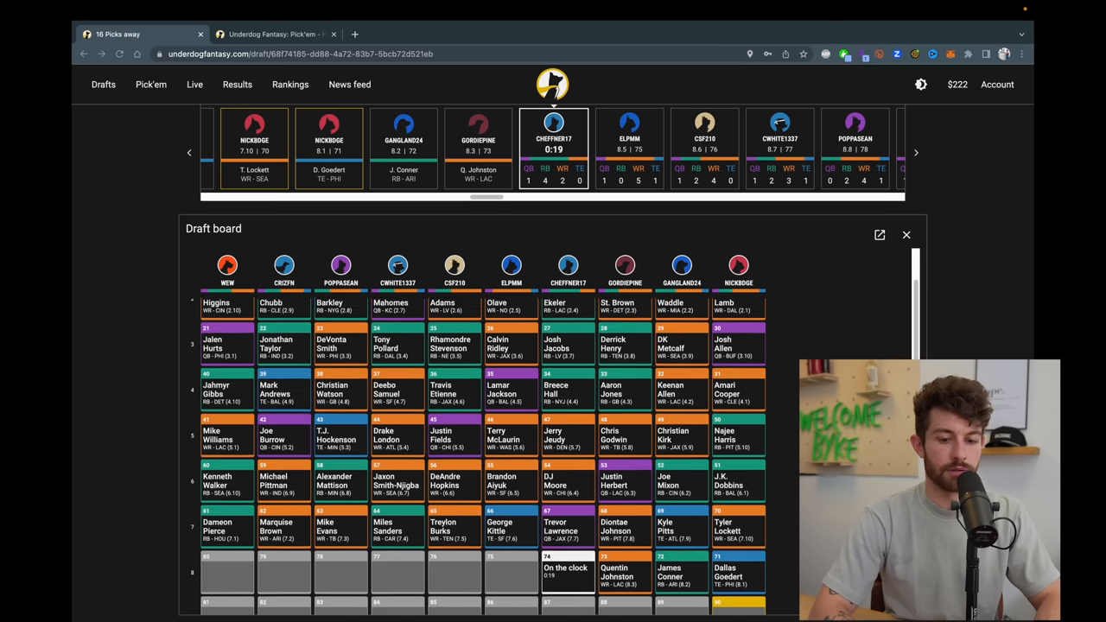
scroll(down, 3)
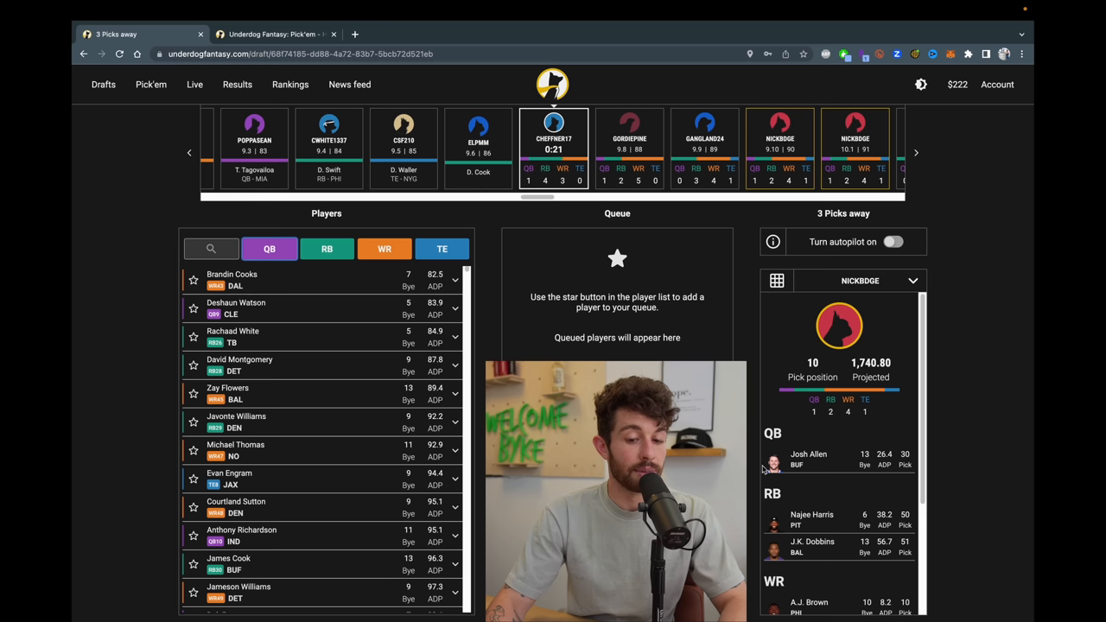
mouse_move(358, 419)
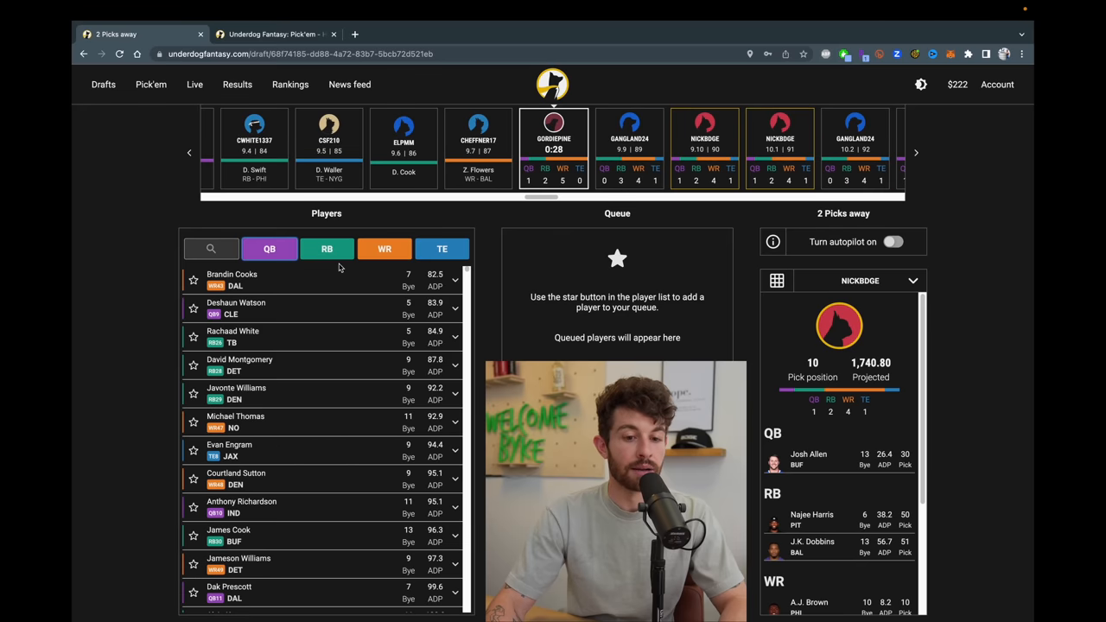
Queue David Njoku and Deshaun Watson via the position filters and draft Njoku from the queue.
click(269, 249)
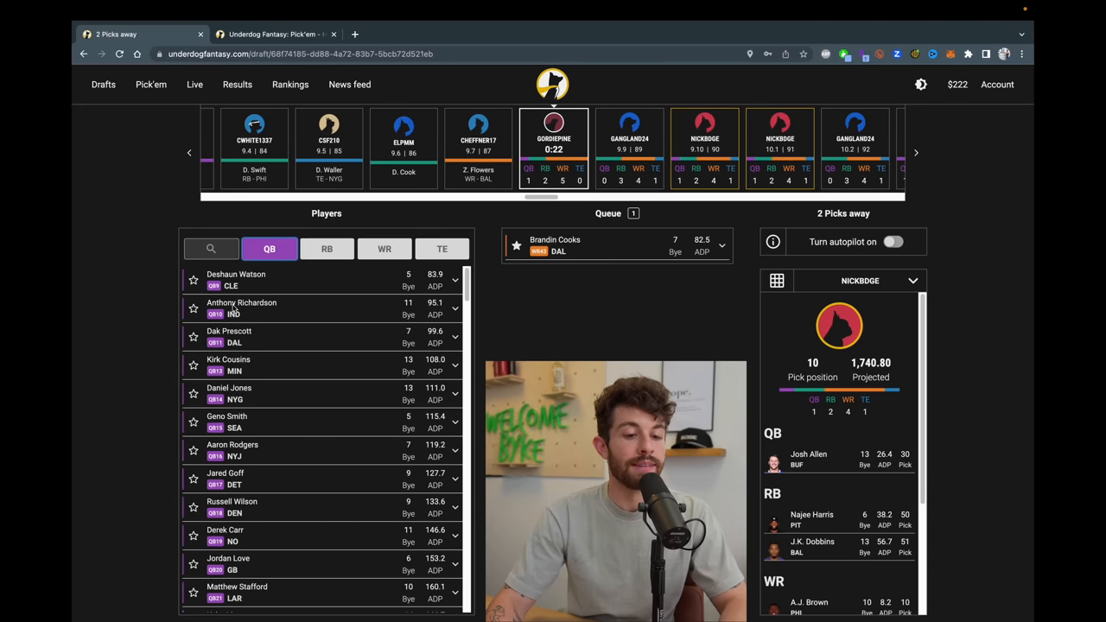
click(229, 335)
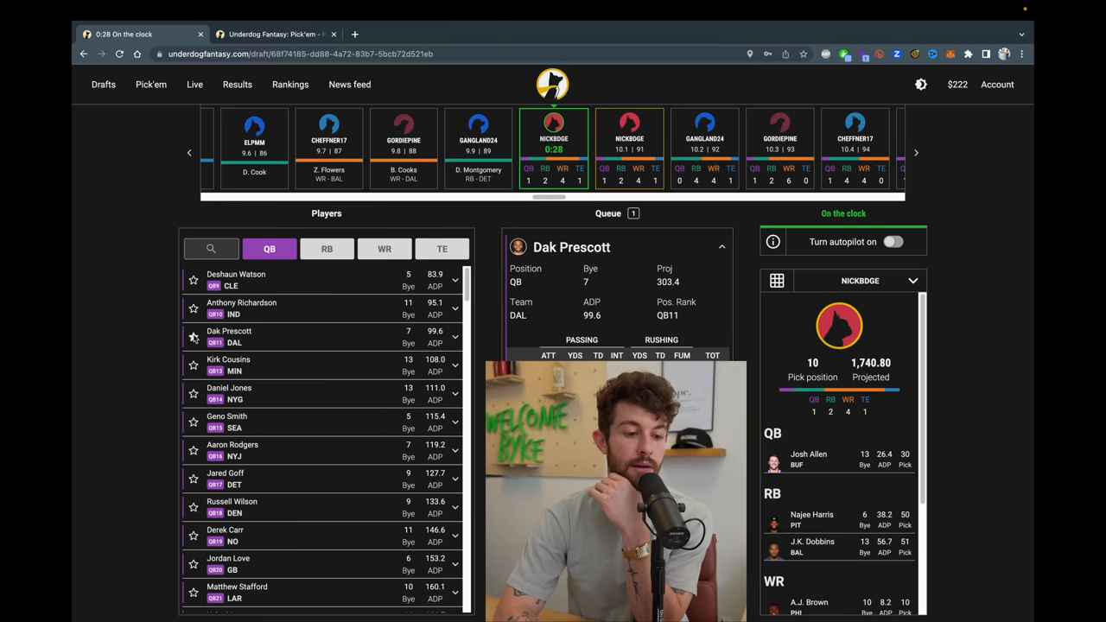
click(327, 248)
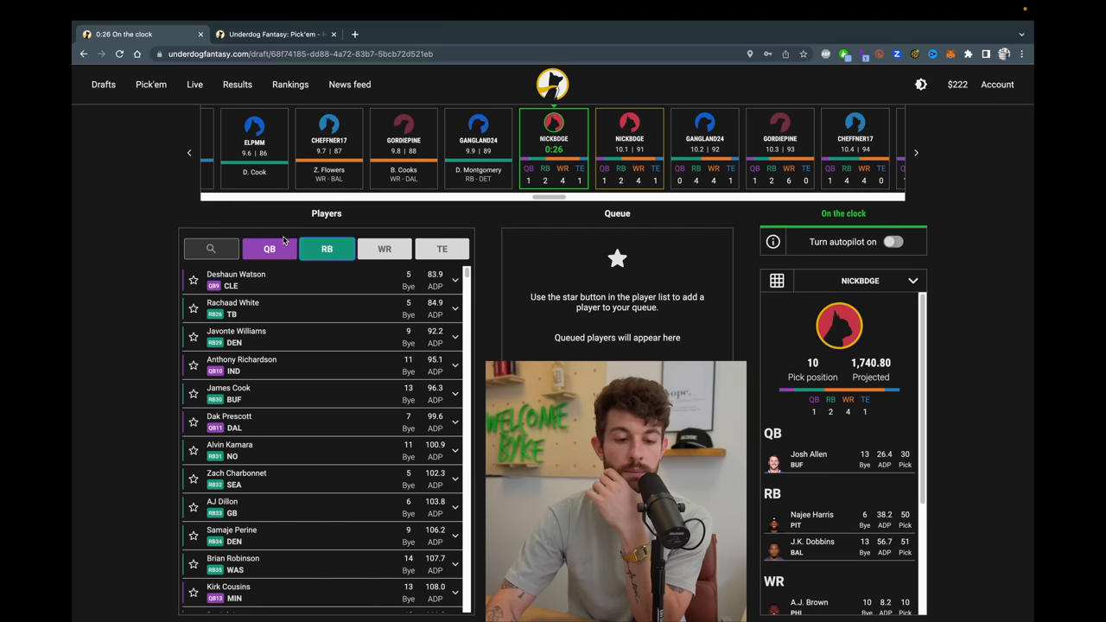
click(383, 249)
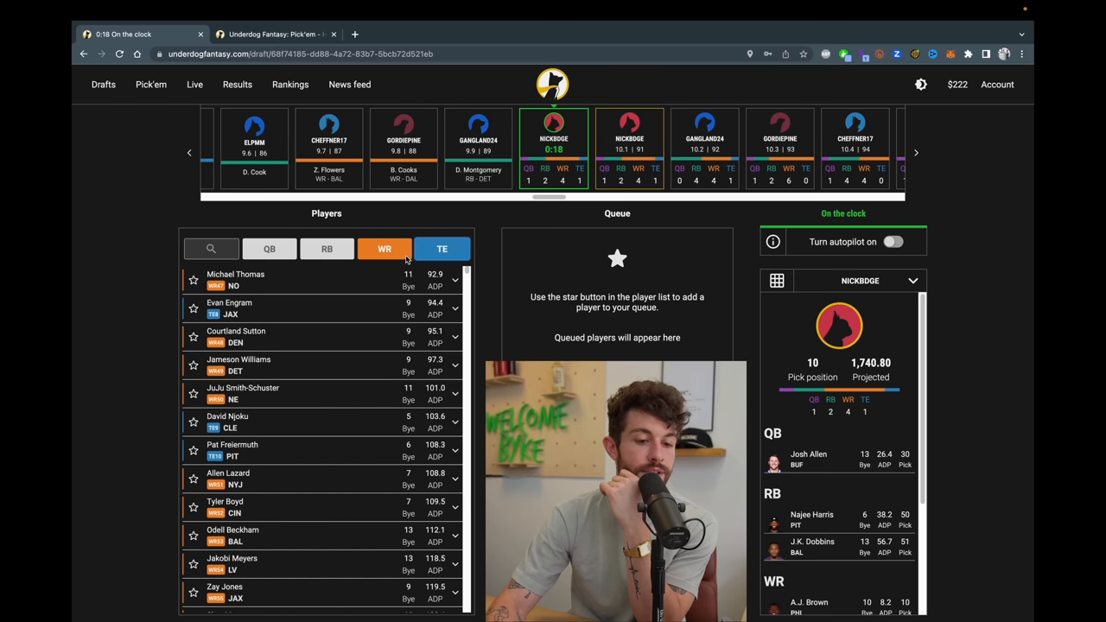
click(441, 248)
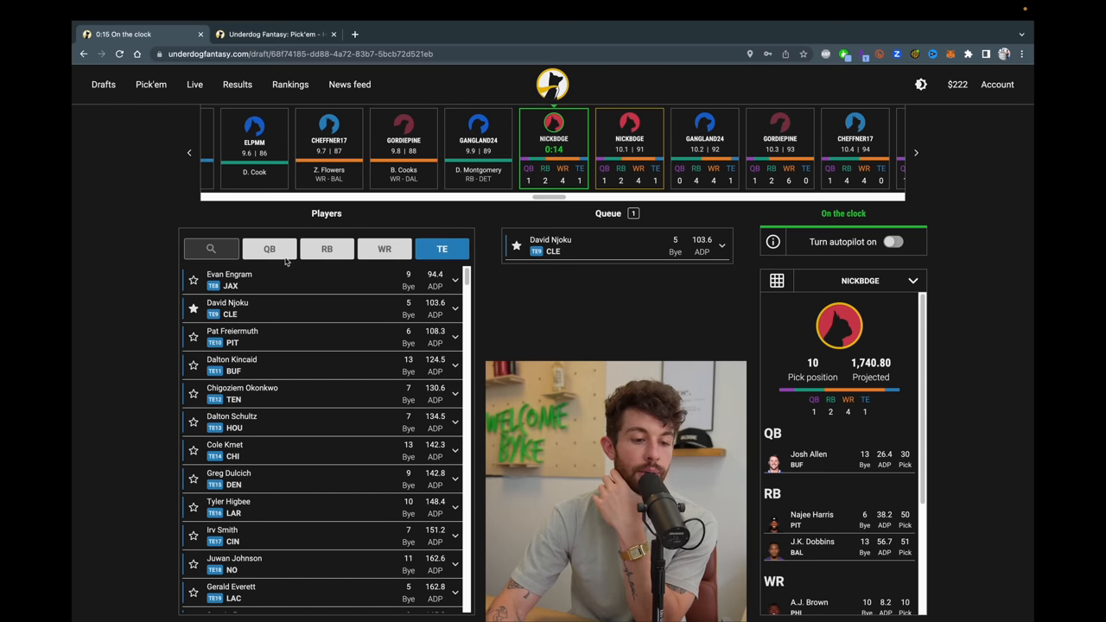
click(270, 249)
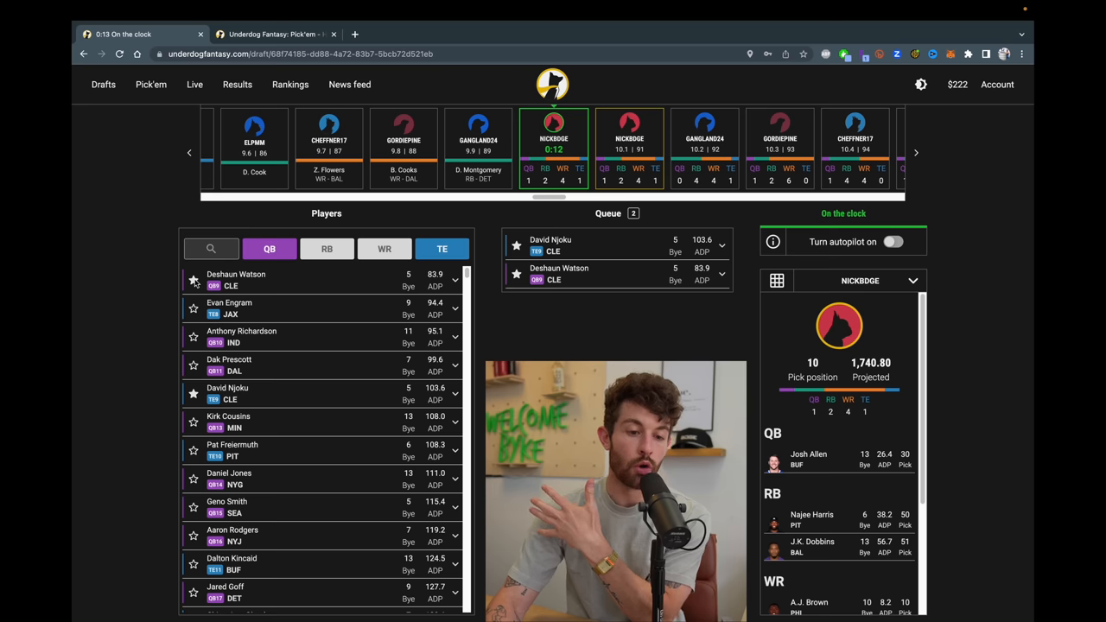
click(550, 244)
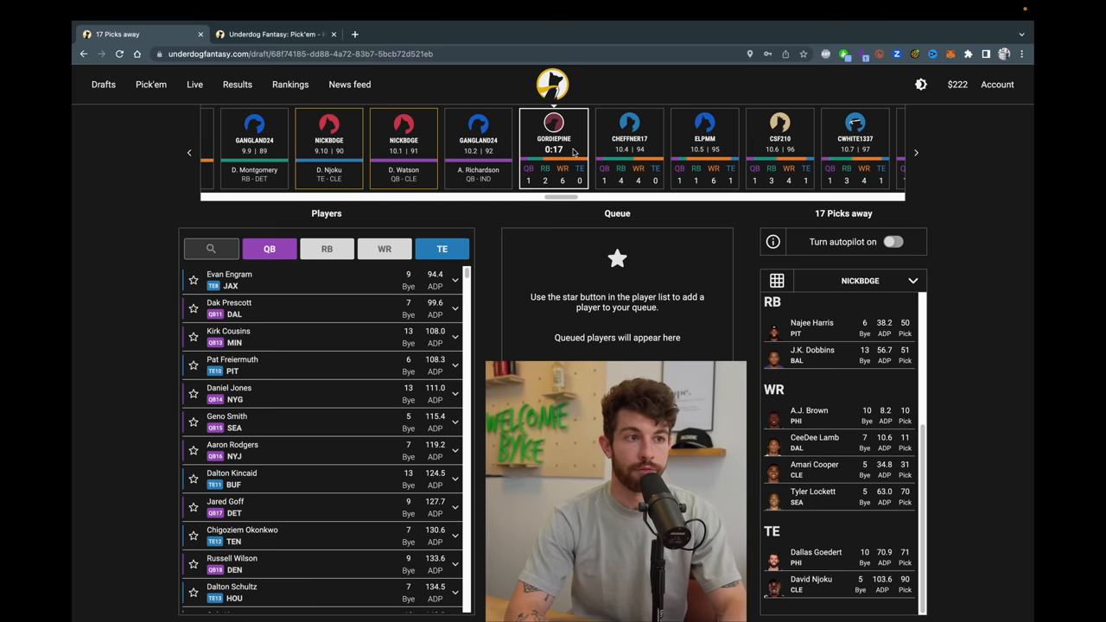
mouse_move(355, 72)
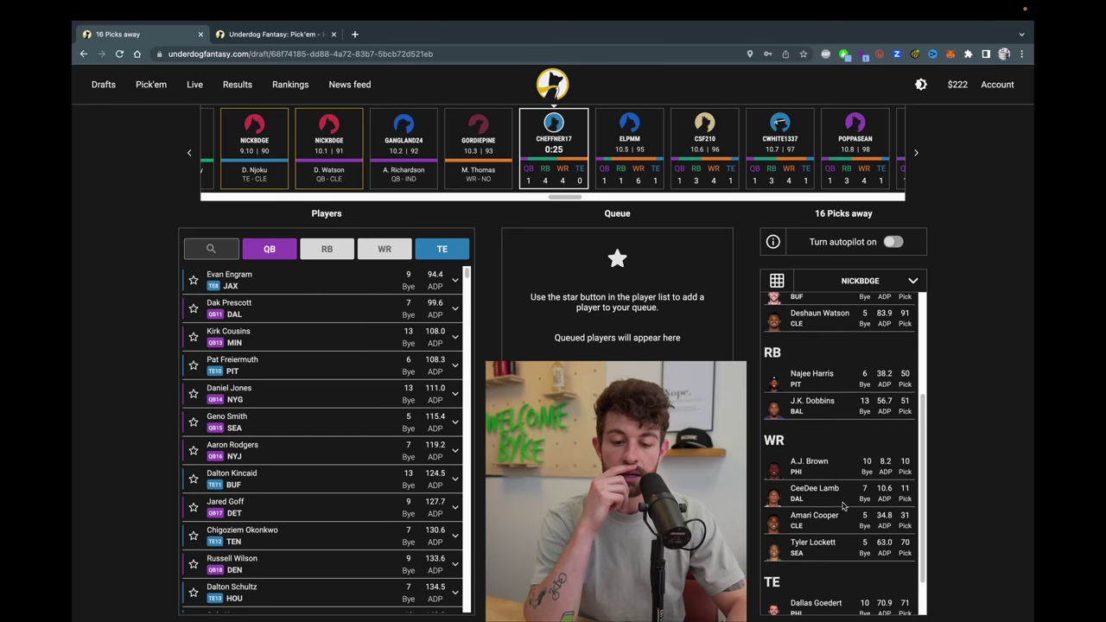
Scroll the roster panel while waiting, then toggle the position tabs toward QB and WR.
scroll(up, 3)
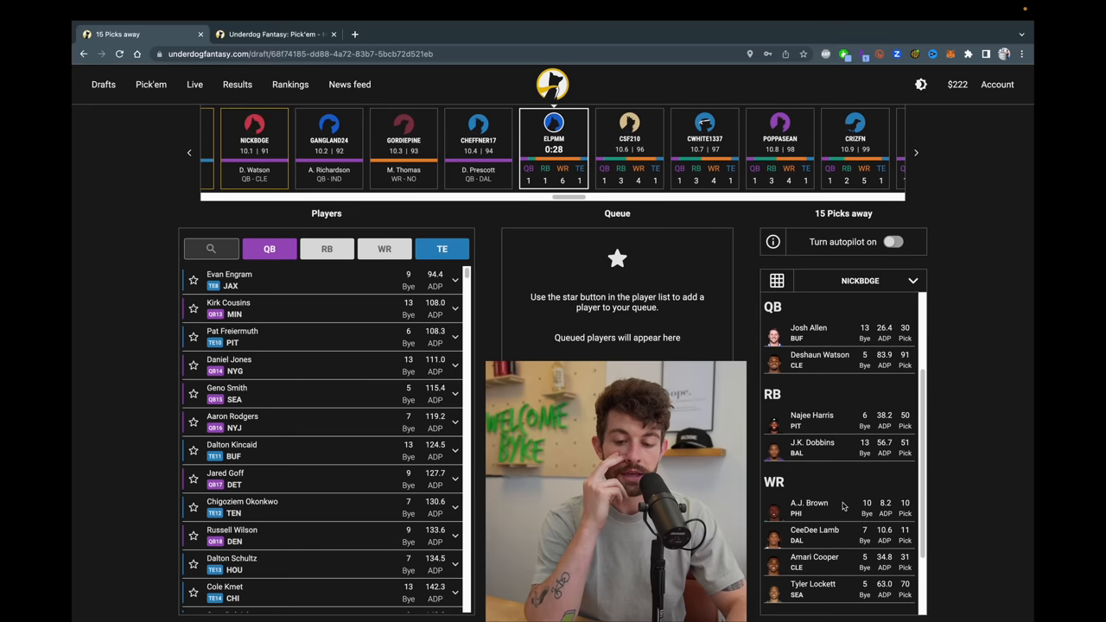
scroll(down, 3)
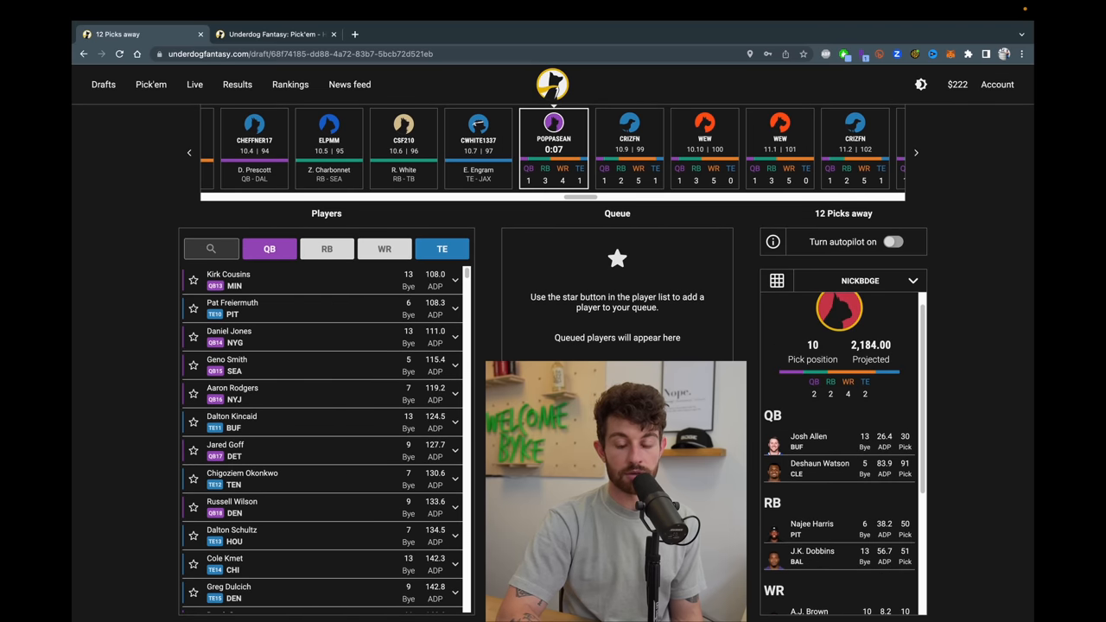
scroll(down, 3)
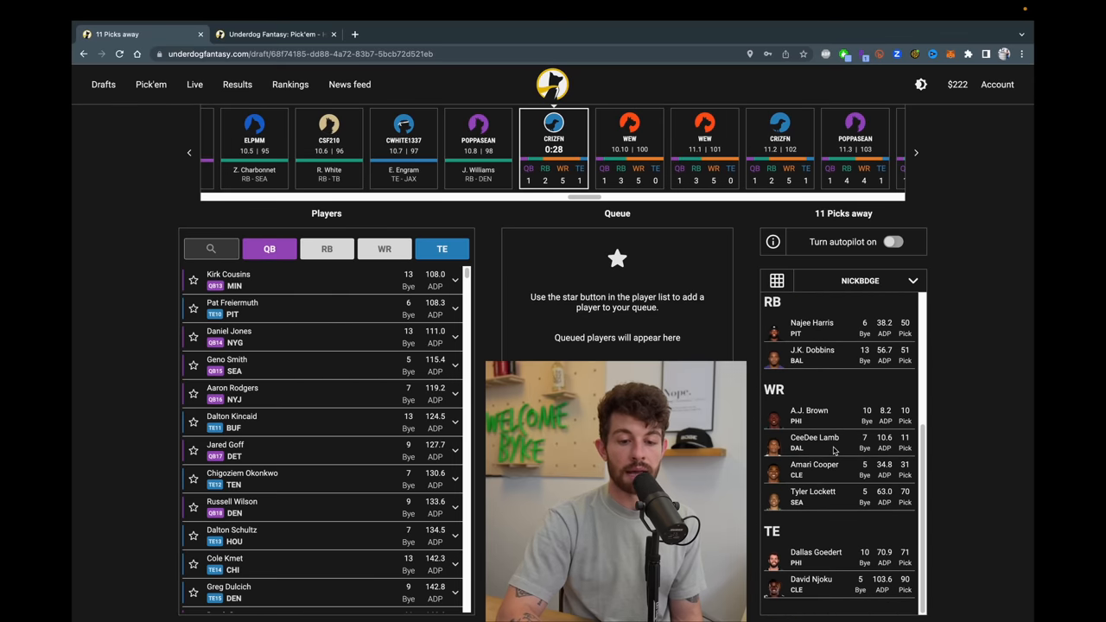
scroll(up, 3)
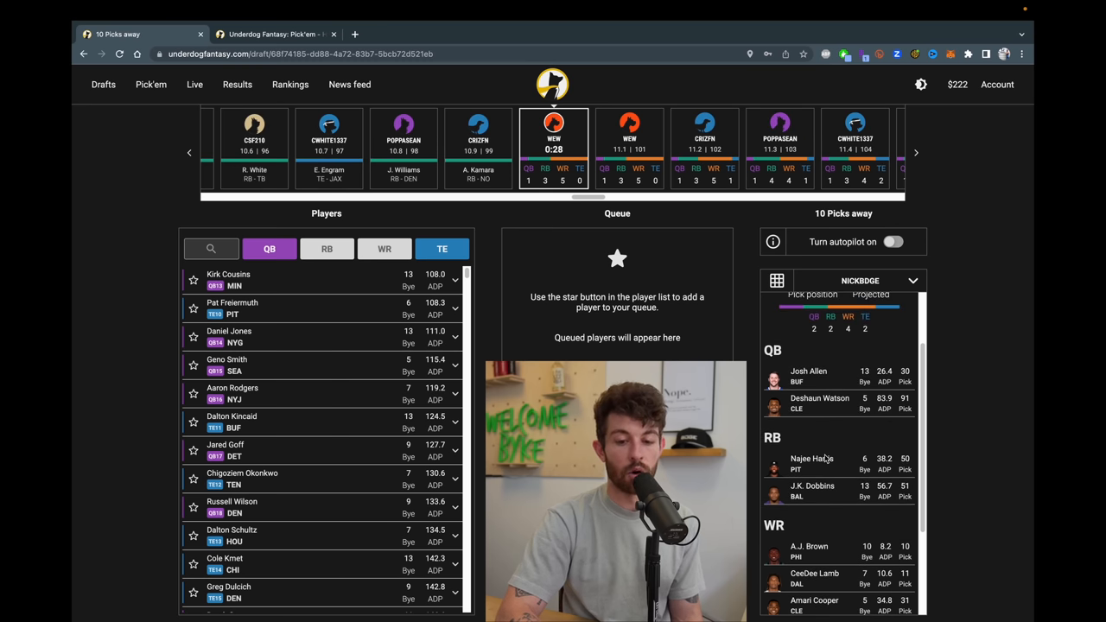
scroll(down, 3)
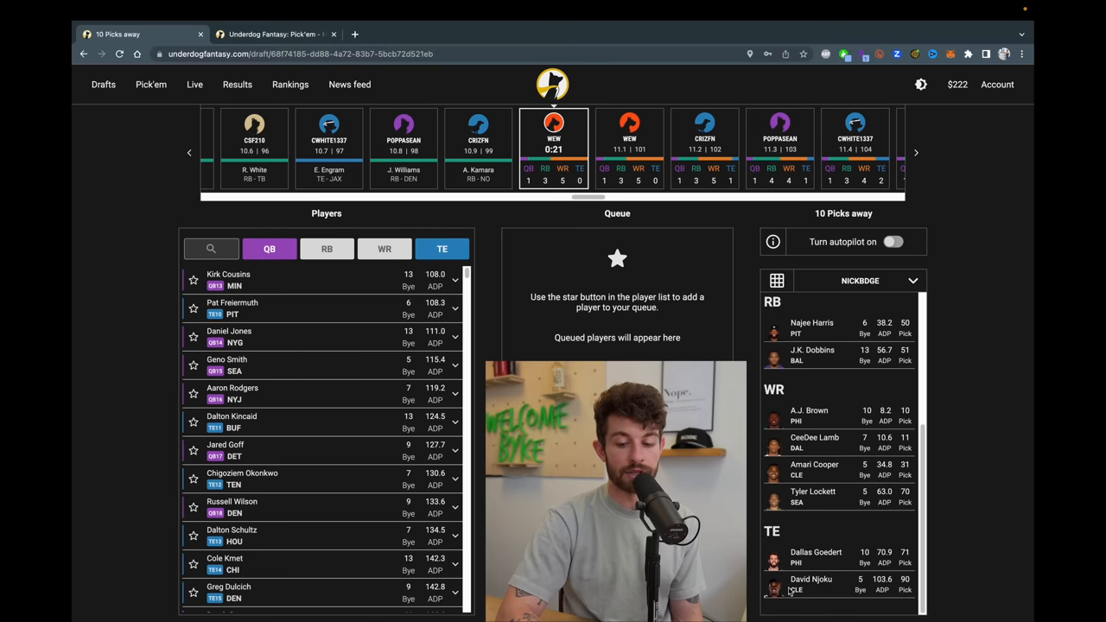
scroll(up, 3)
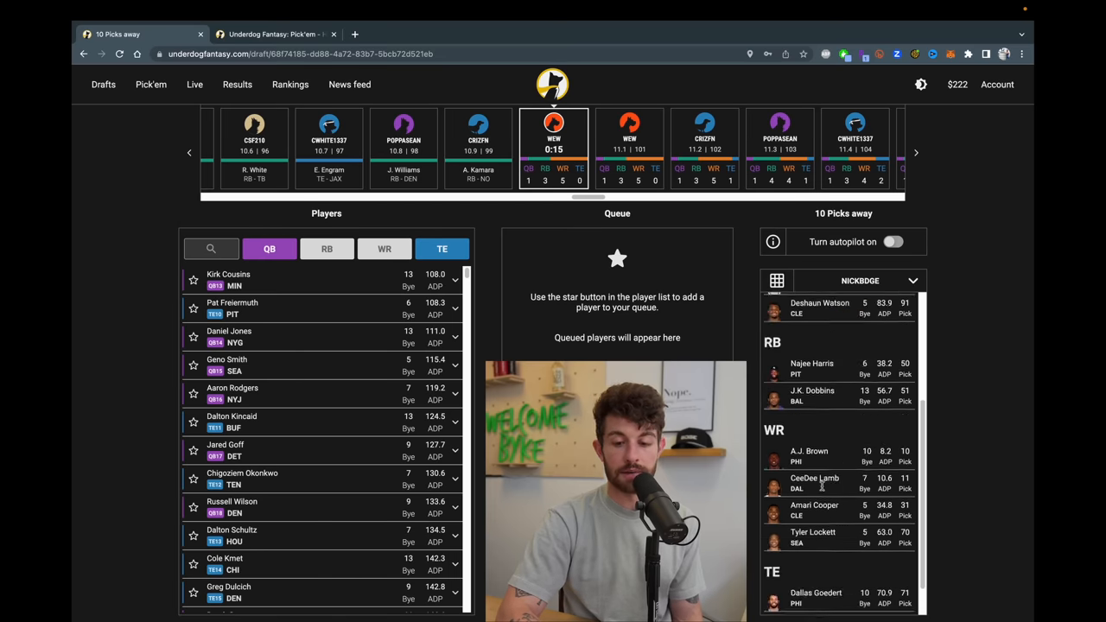
scroll(up, 3)
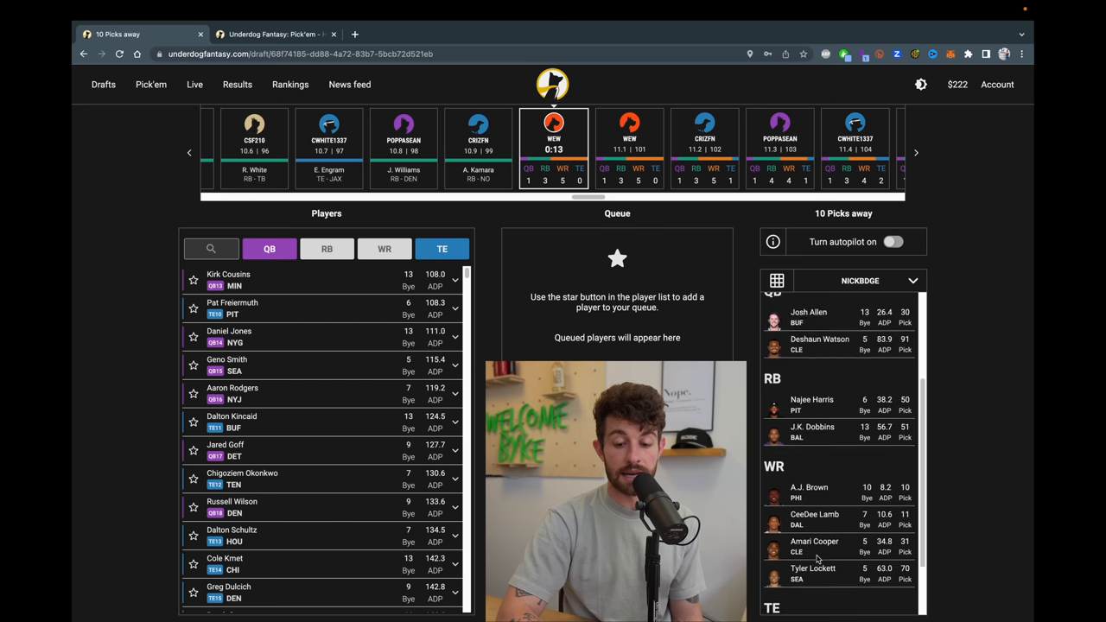
scroll(down, 3)
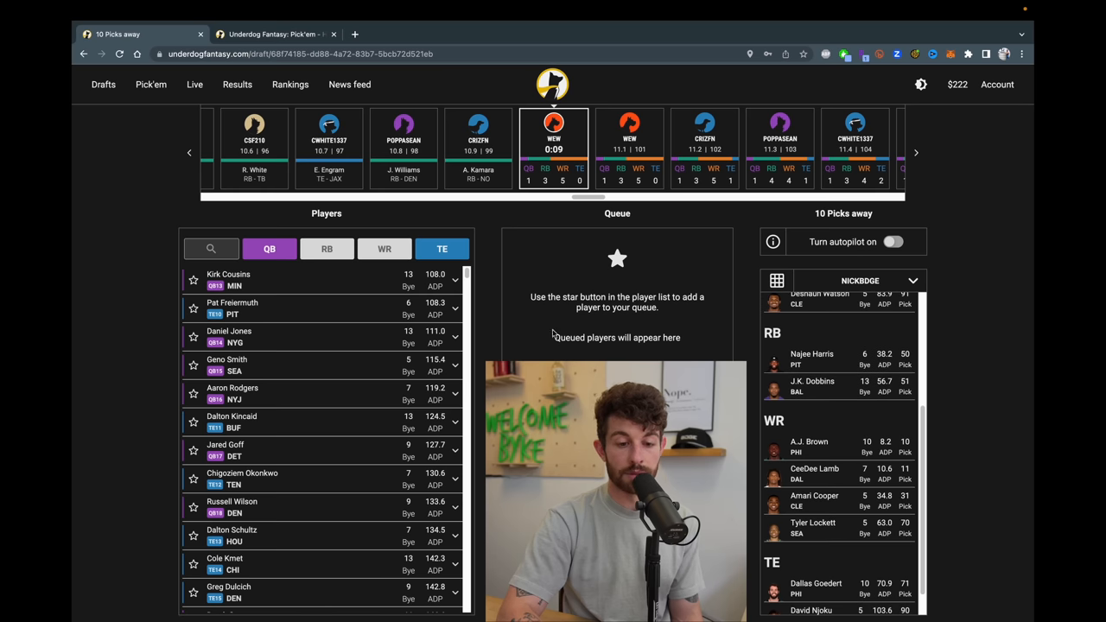
click(327, 248)
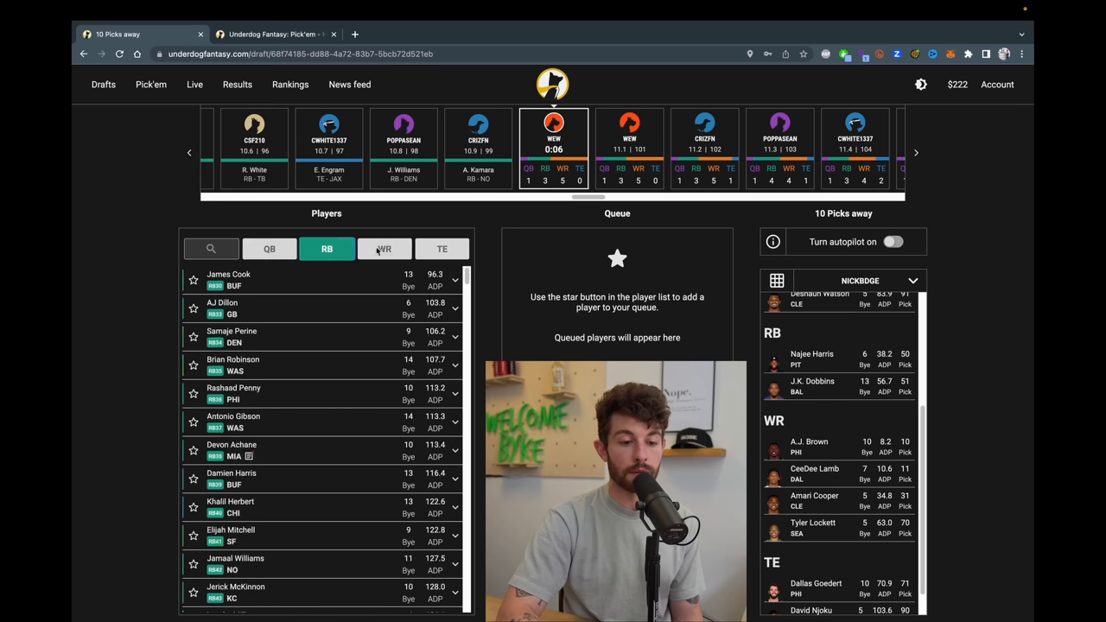
click(384, 248)
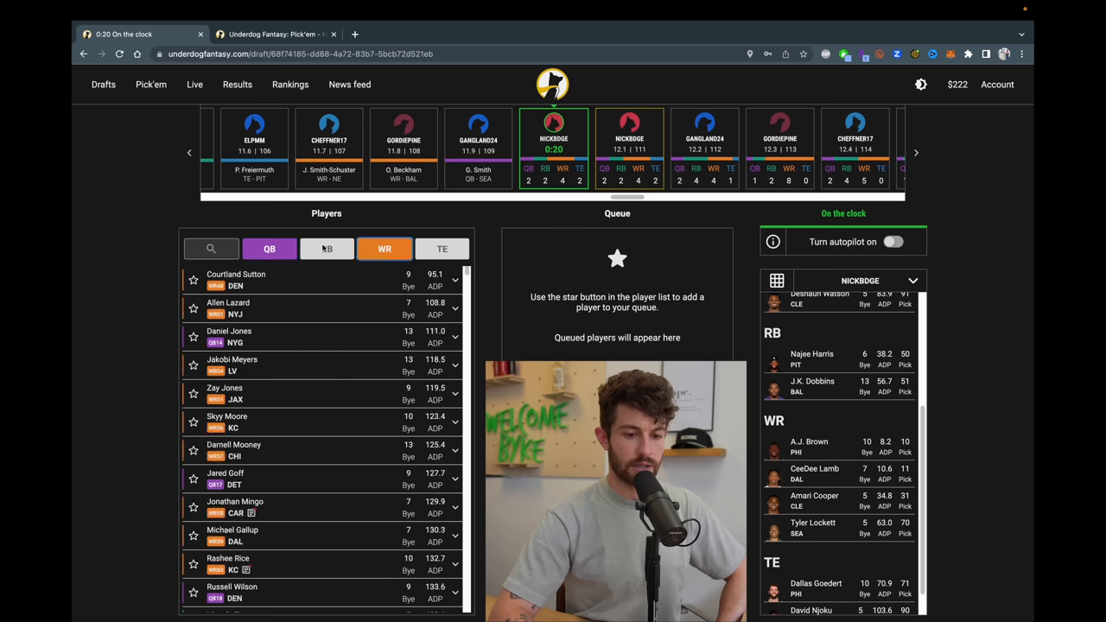
Add running backs to the player list and scroll through the available players.
click(327, 249)
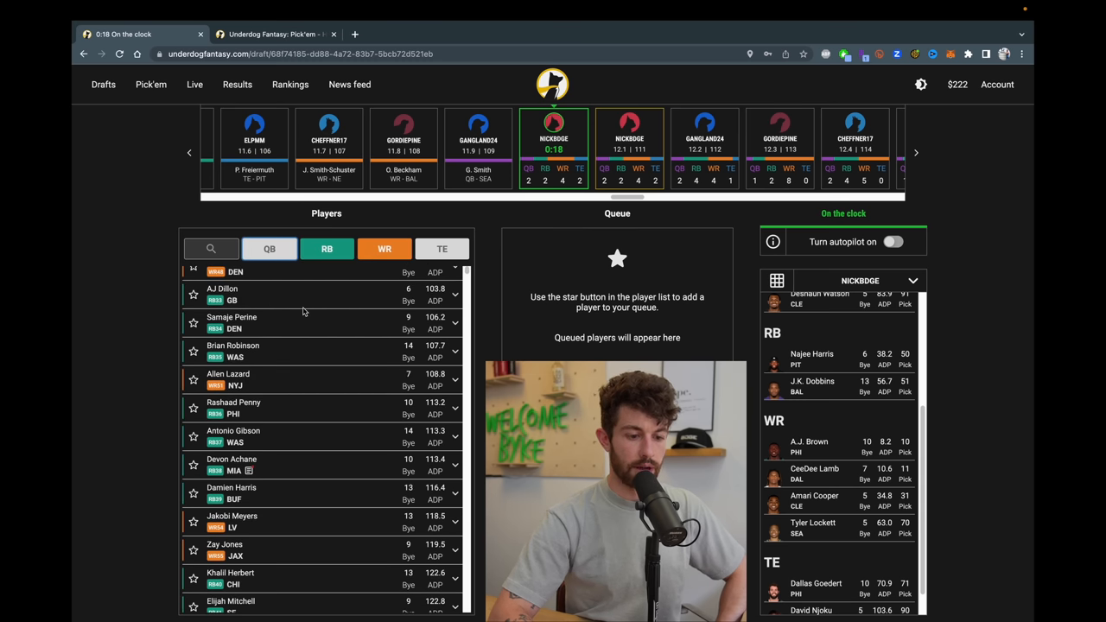
scroll(up, 3)
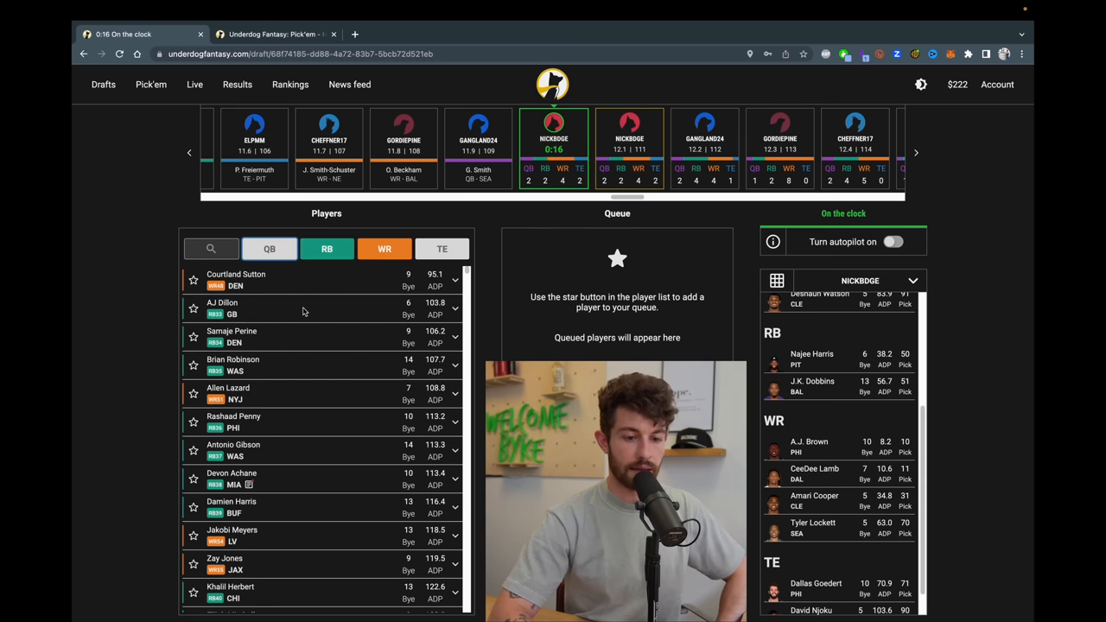
scroll(down, 3)
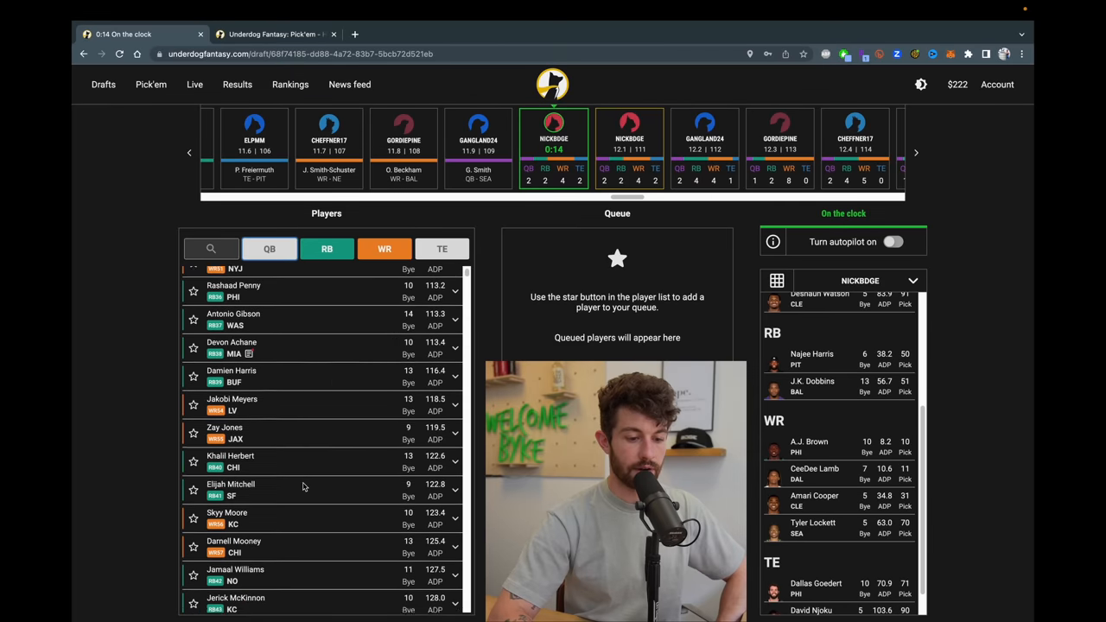
scroll(down, 3)
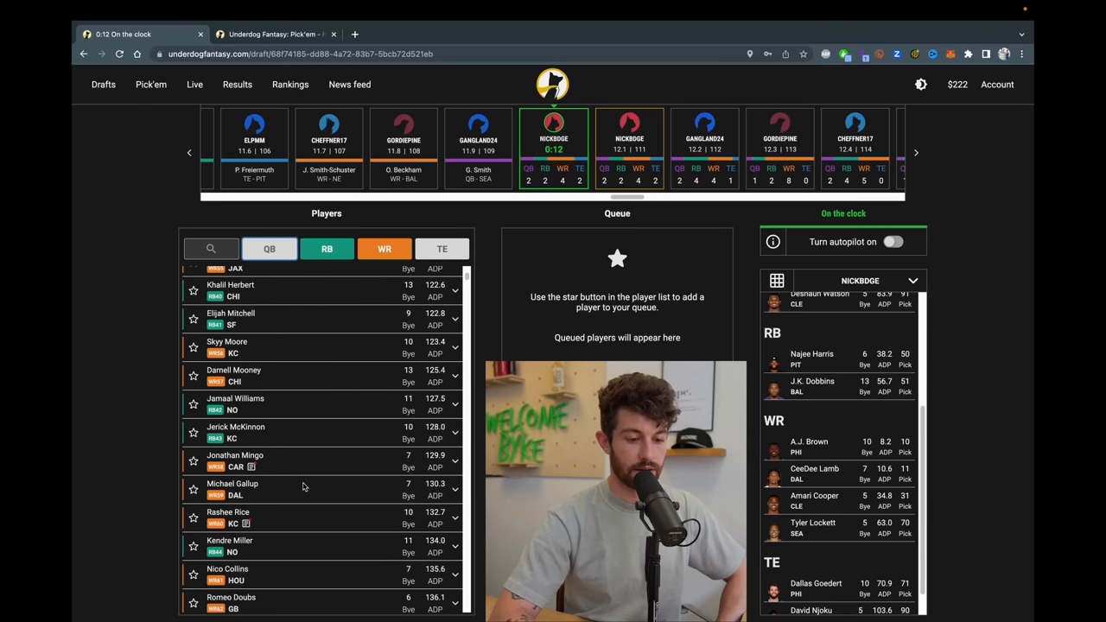
scroll(up, 3)
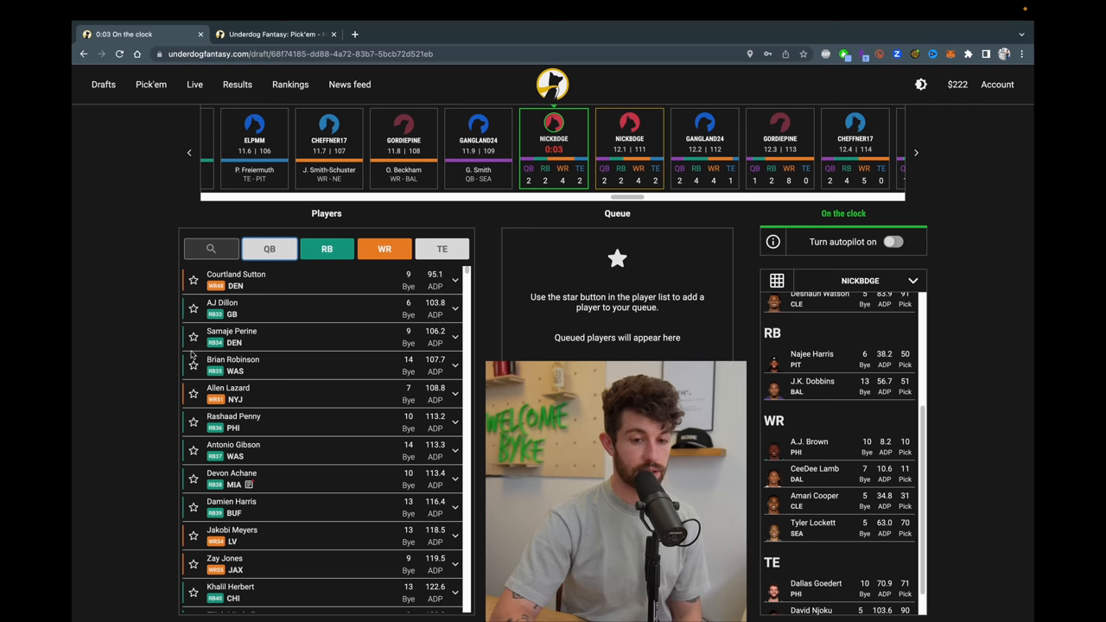
Switch to the Pick'em Higher/Lower NFL season tab and scroll the rushing props.
click(194, 364)
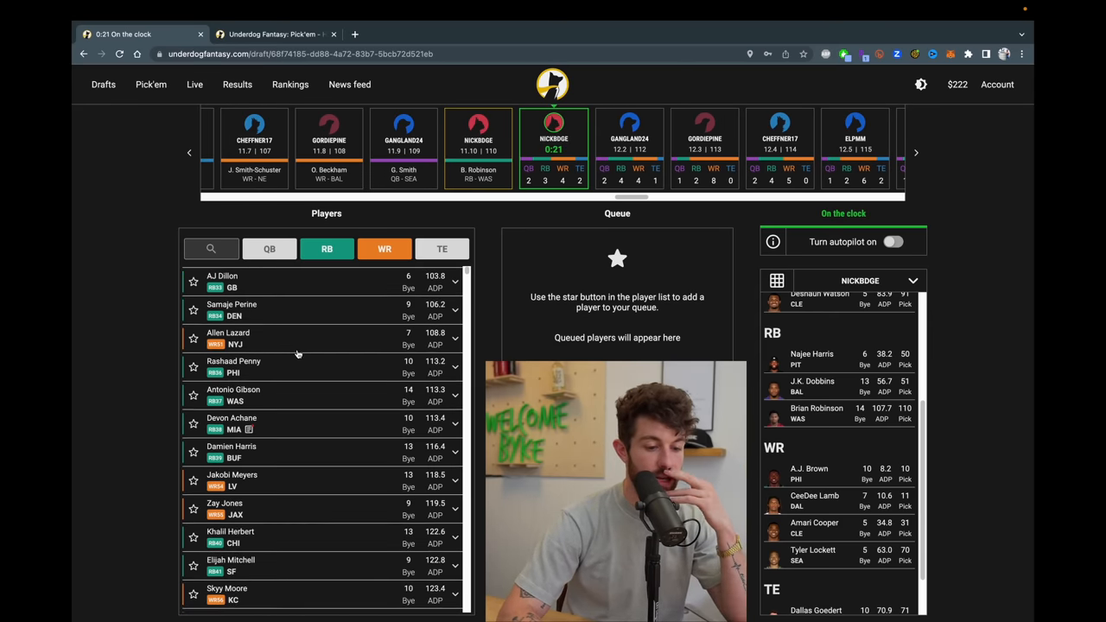
scroll(down, 3)
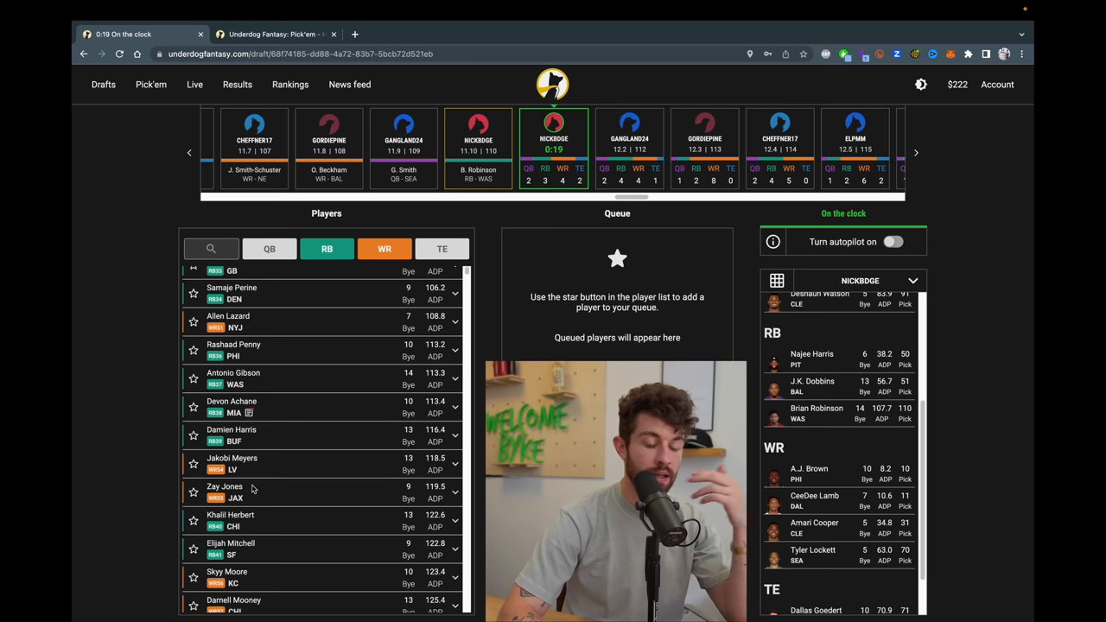
scroll(up, 3)
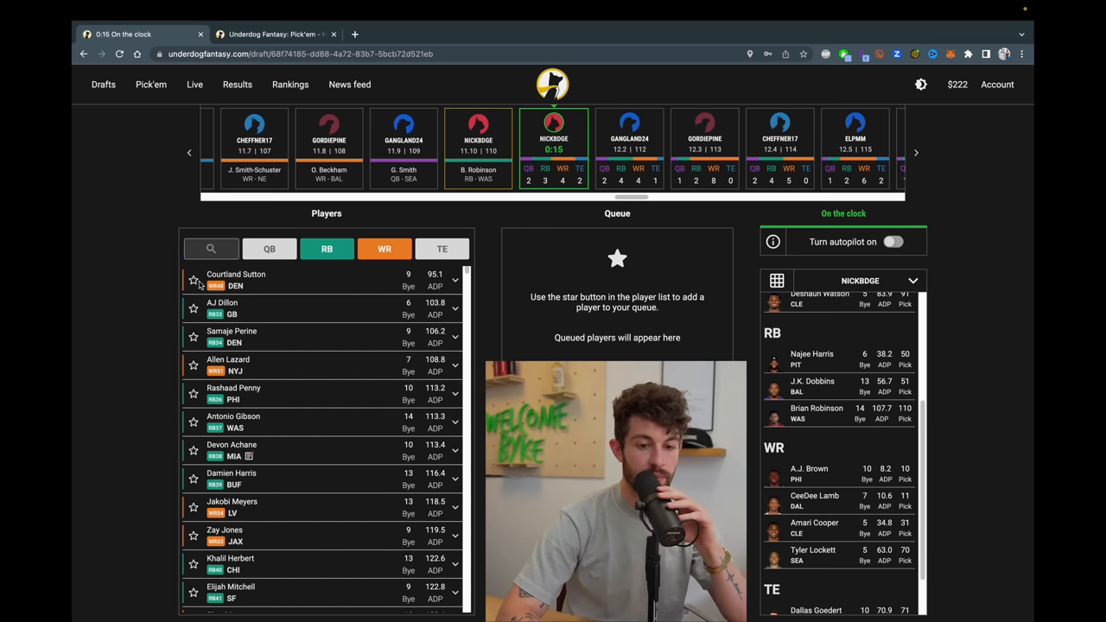
scroll(down, 3)
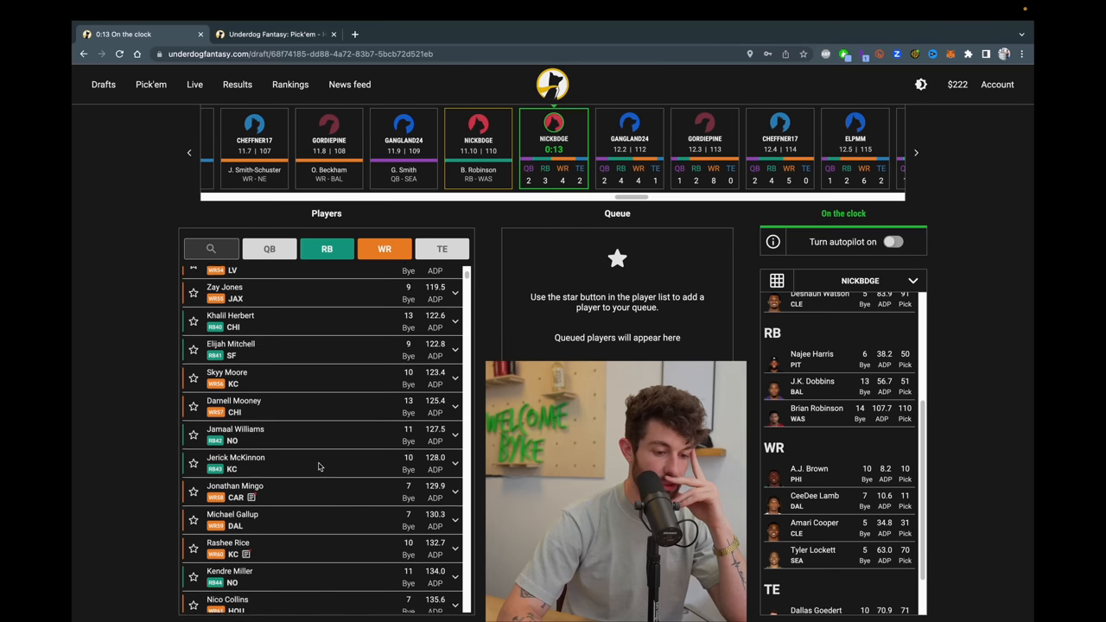
scroll(up, 3)
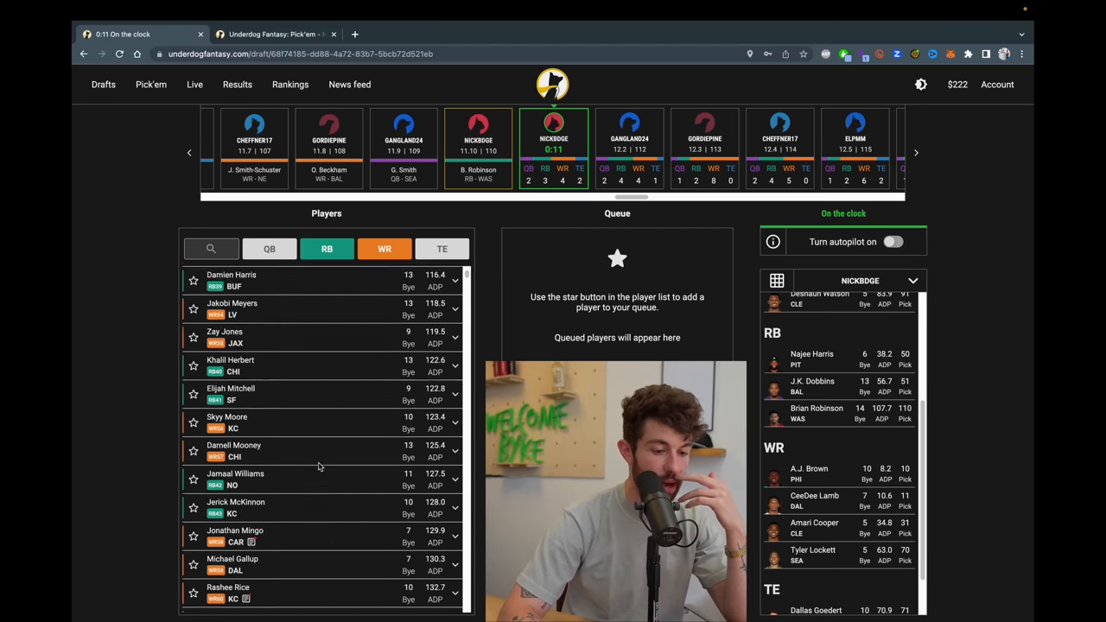
scroll(up, 3)
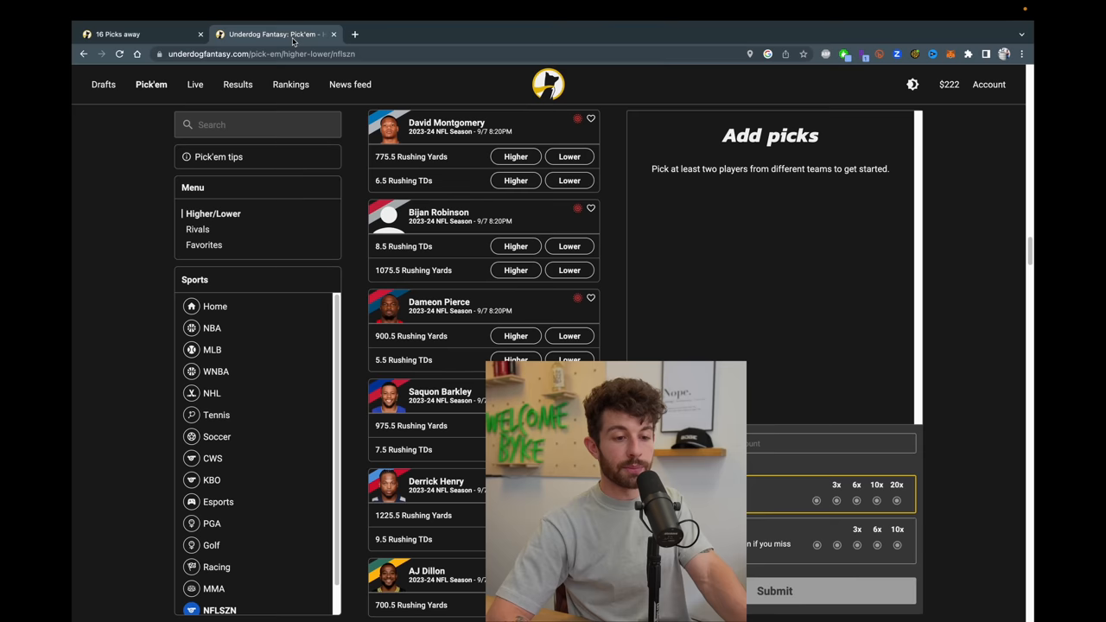
Search the Pick'em props for 'perine' to see his 600.5 rushing line, then for 'javont'.
click(220, 610)
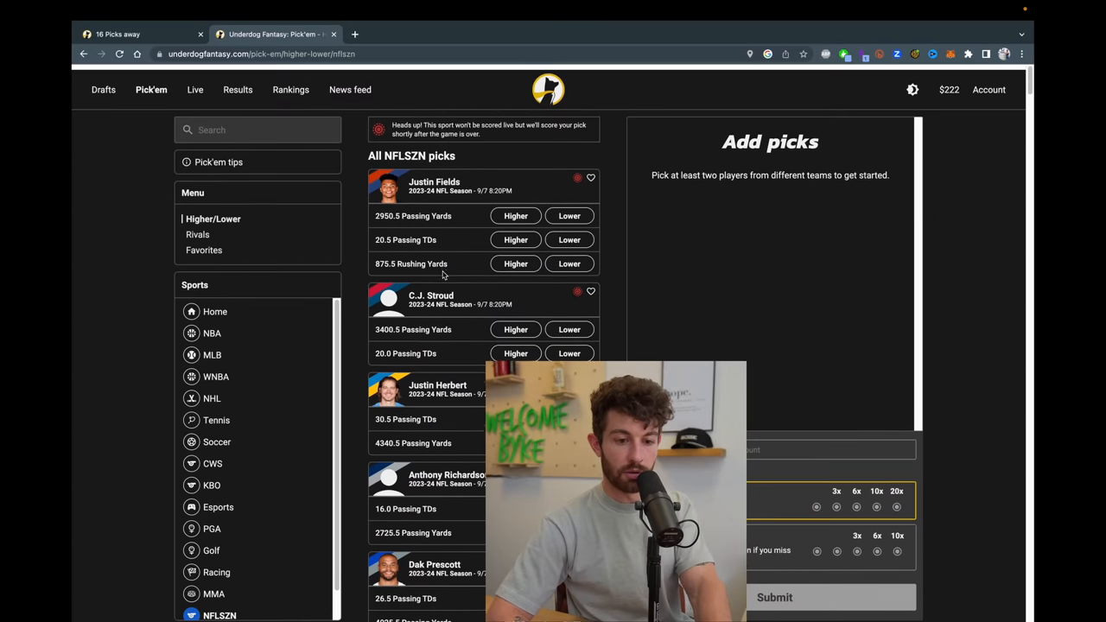
text(perine)
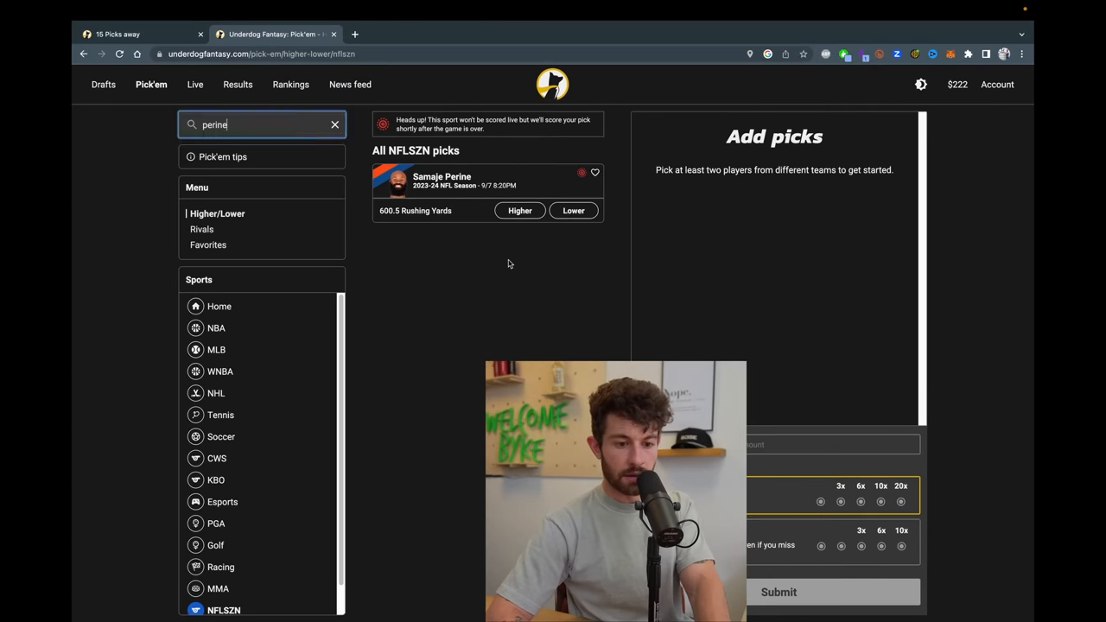
mouse_move(447, 265)
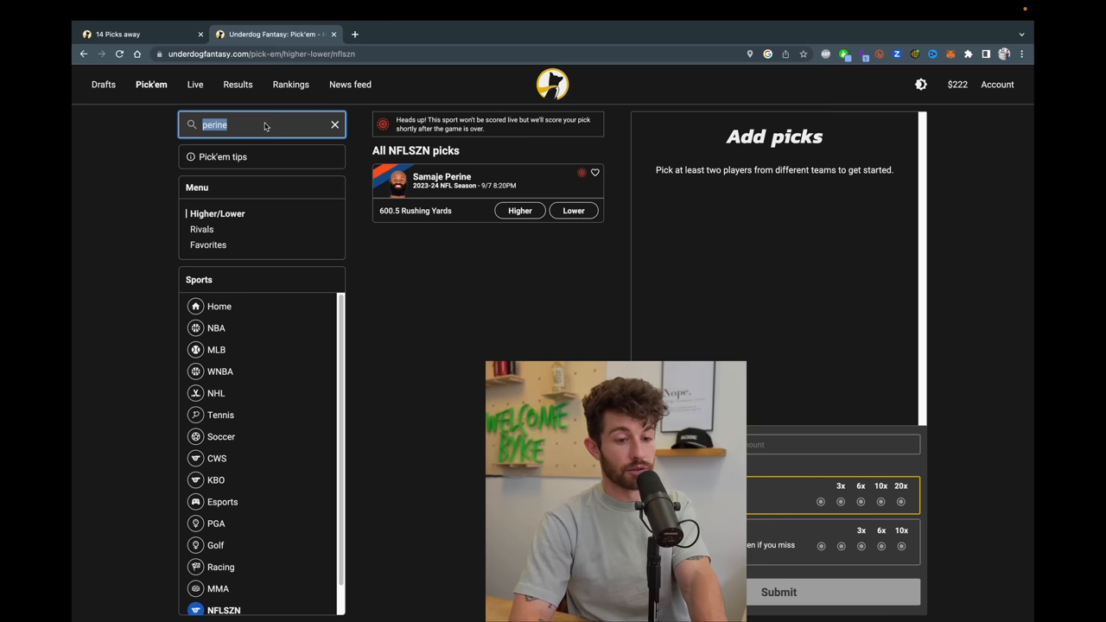
text(javont)
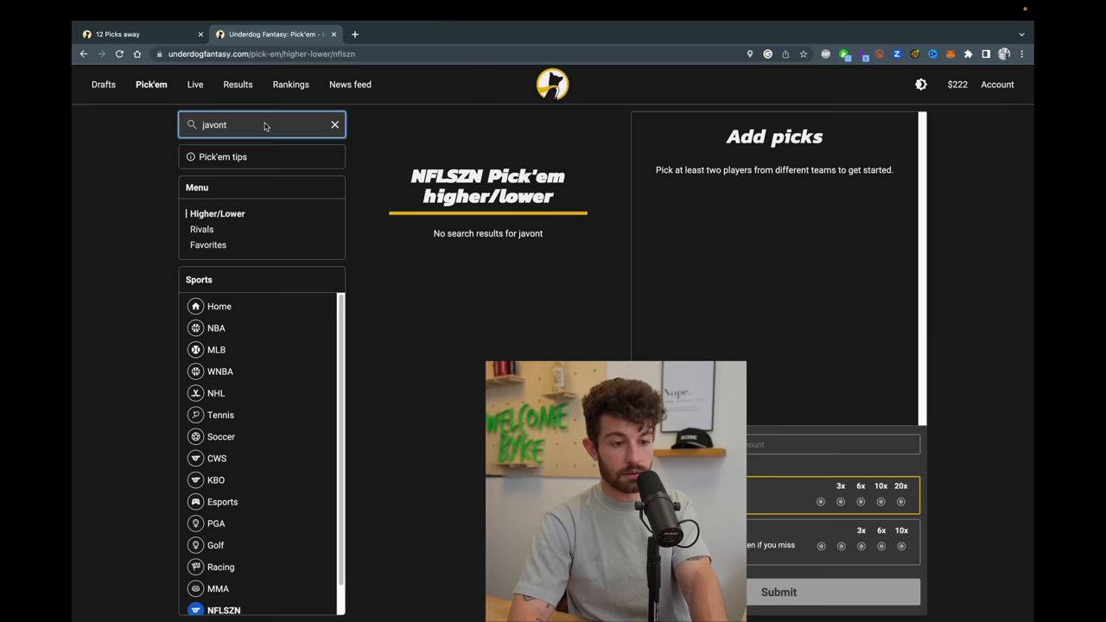
click(335, 124)
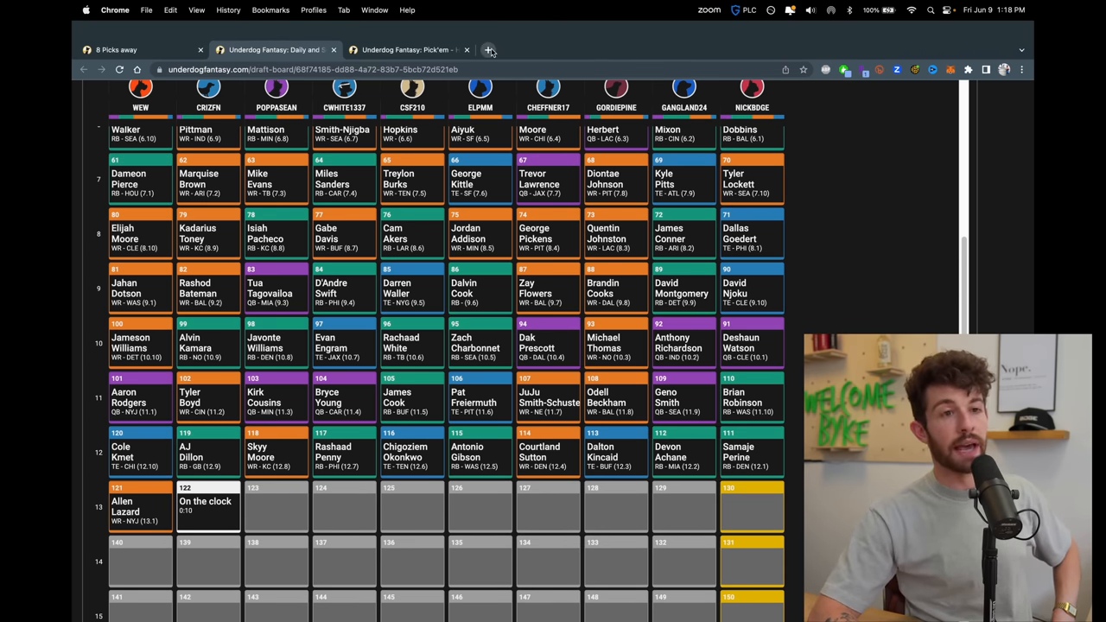
mouse_move(490, 50)
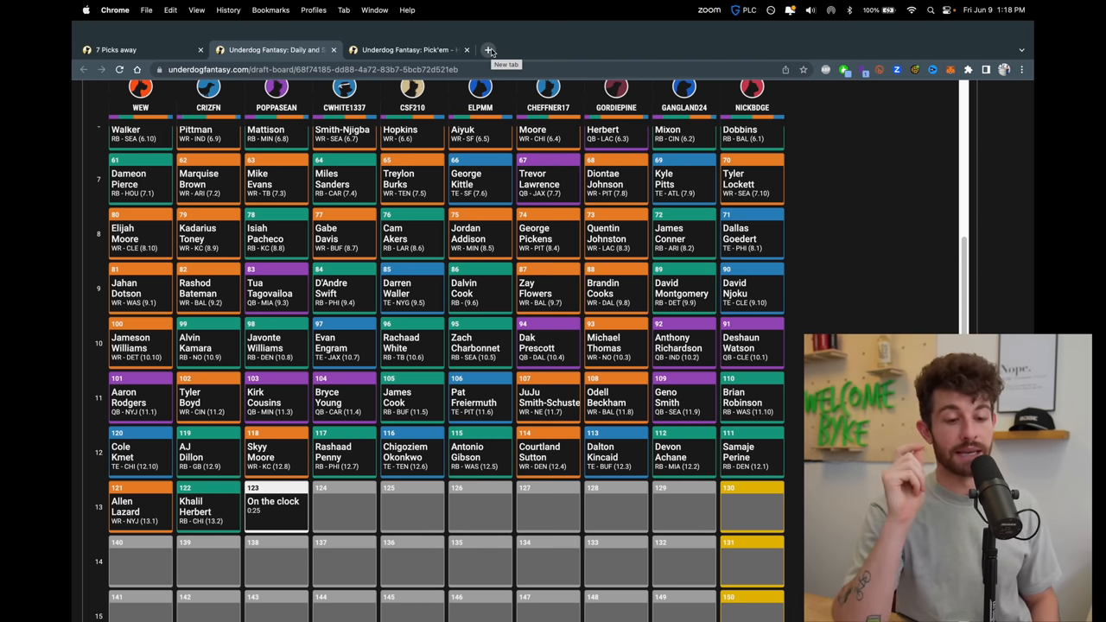
Open a new browser tab after reviewing the full draft board.
click(489, 49)
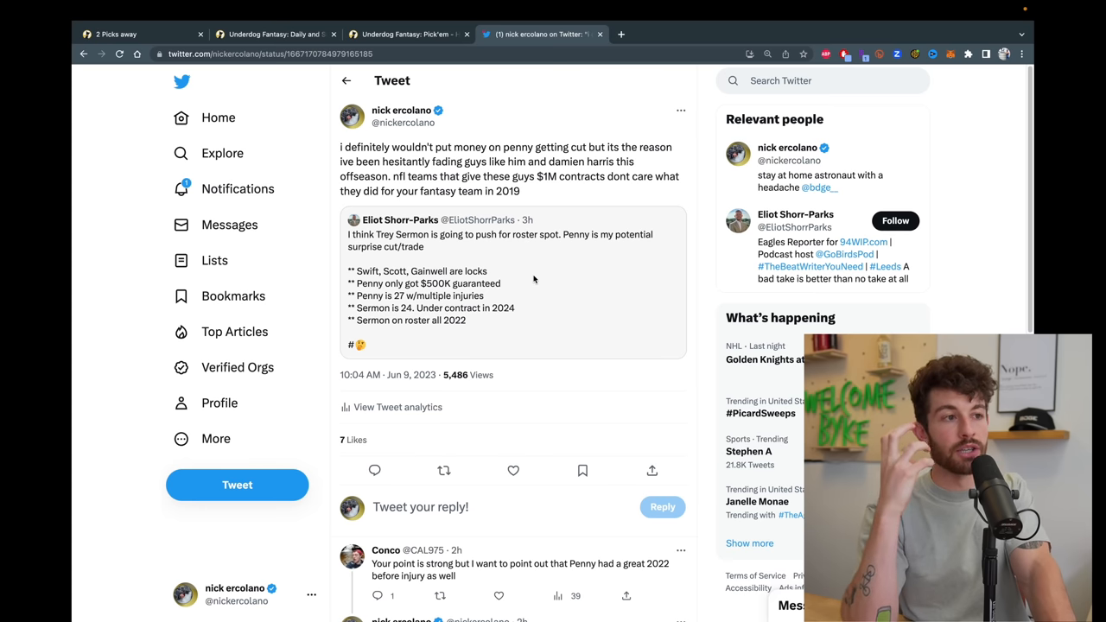
mouse_move(242, 190)
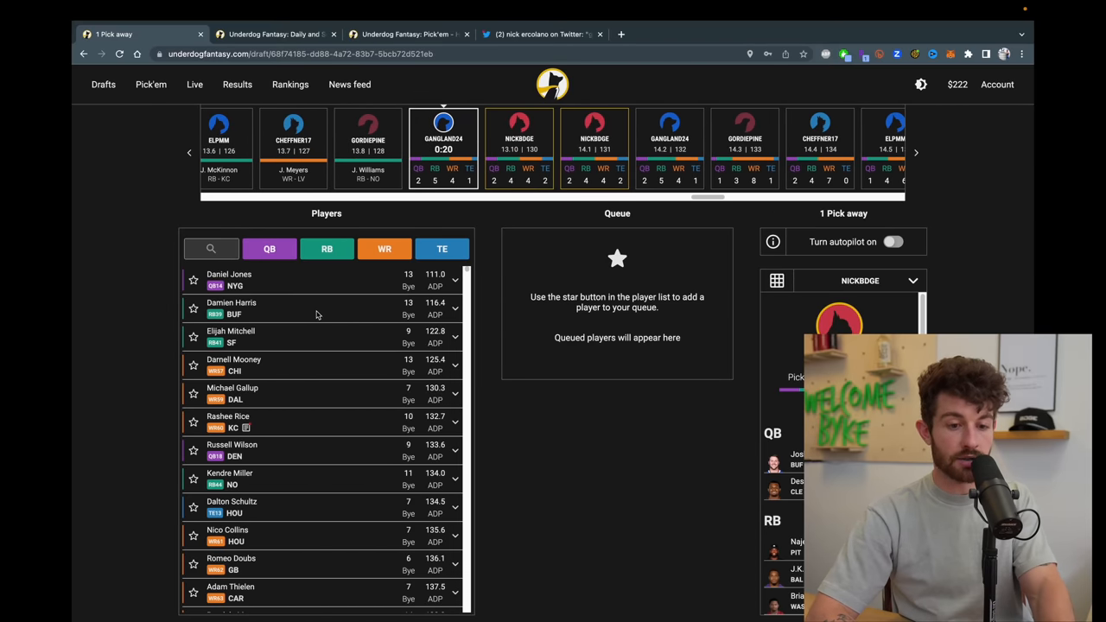
Filter to wide receivers, queue Michael Gallup and expand Darnell Mooney's card.
click(384, 249)
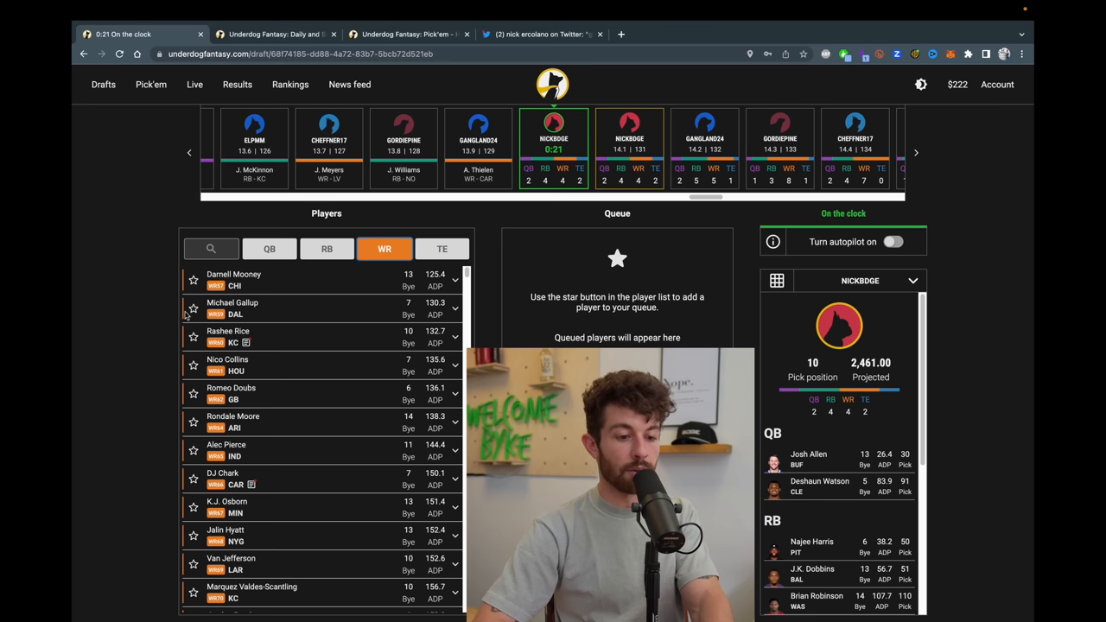
click(193, 308)
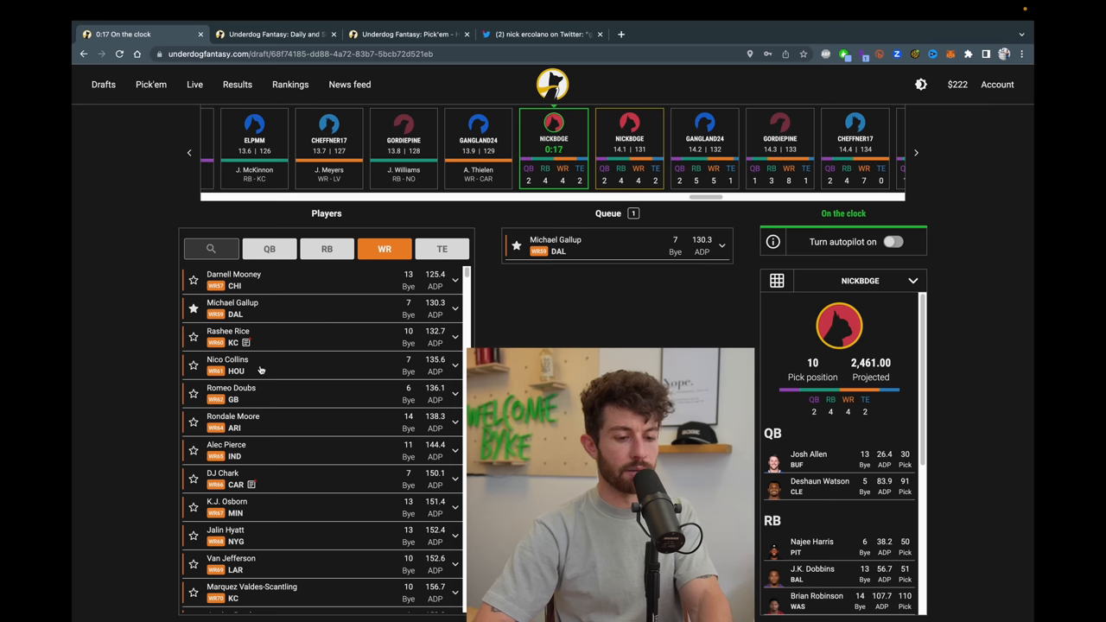
mouse_move(519, 323)
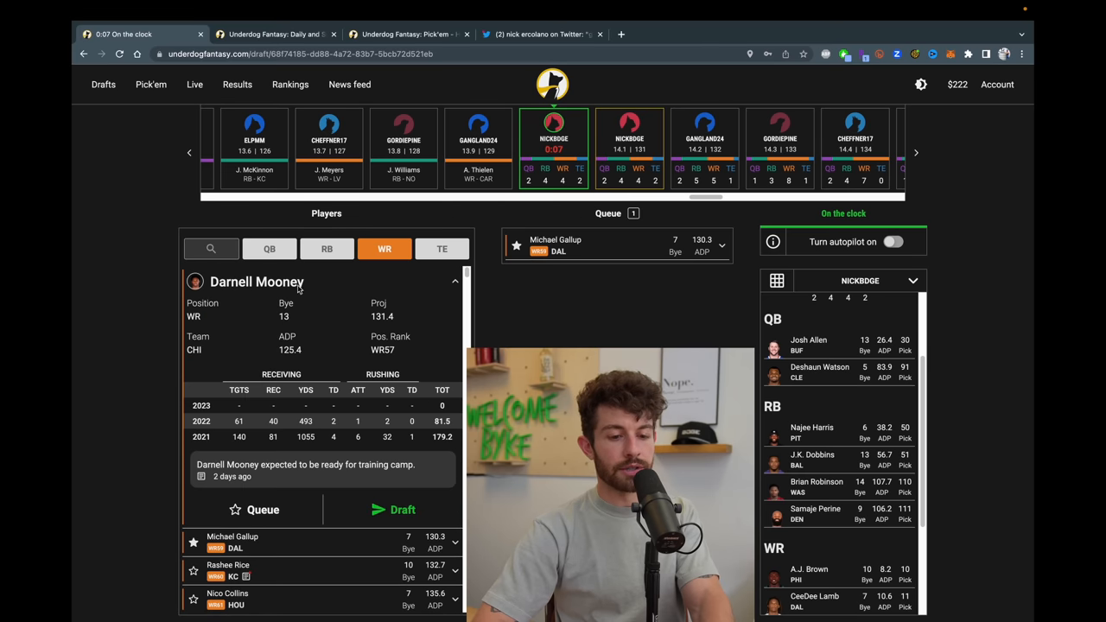
click(456, 281)
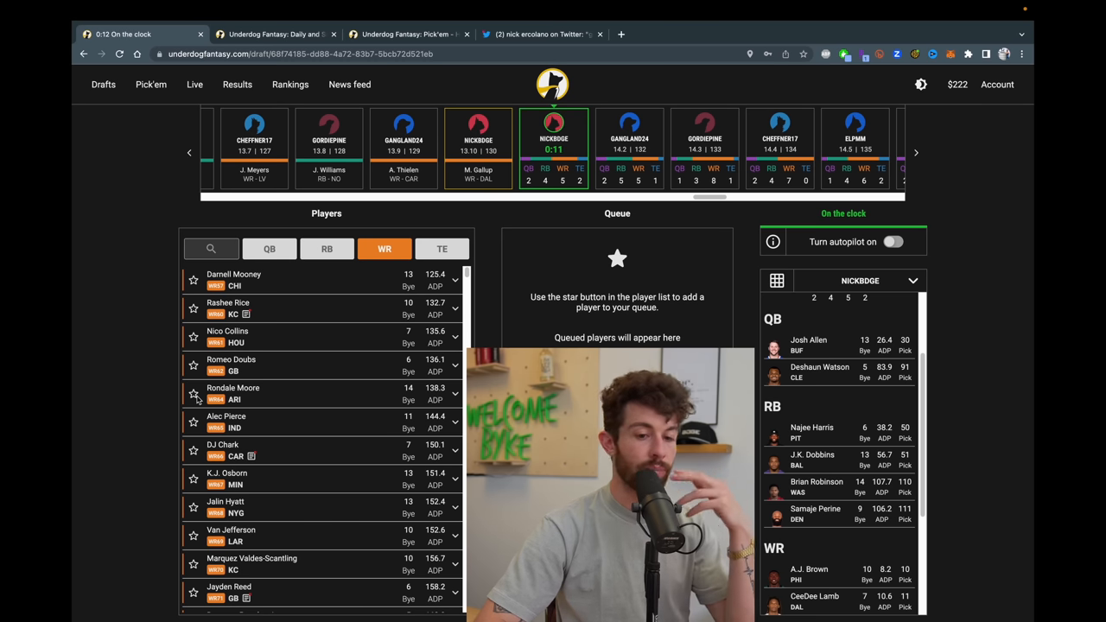
Scroll the receiver list and queue Darnell Mooney for the back-to-back pick.
scroll(down, 3)
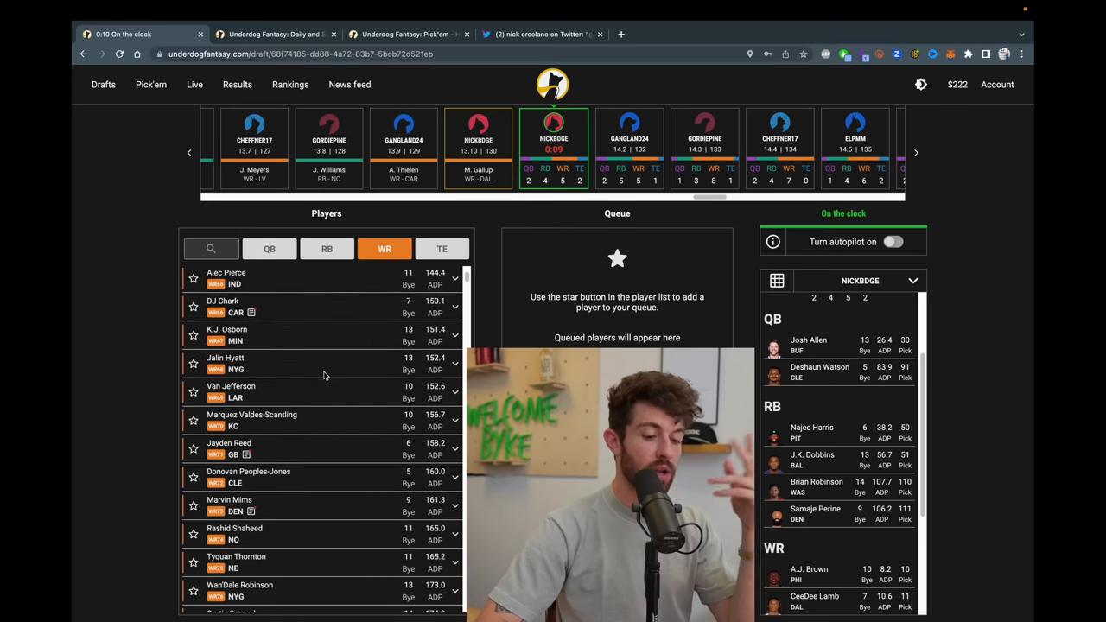
scroll(up, 3)
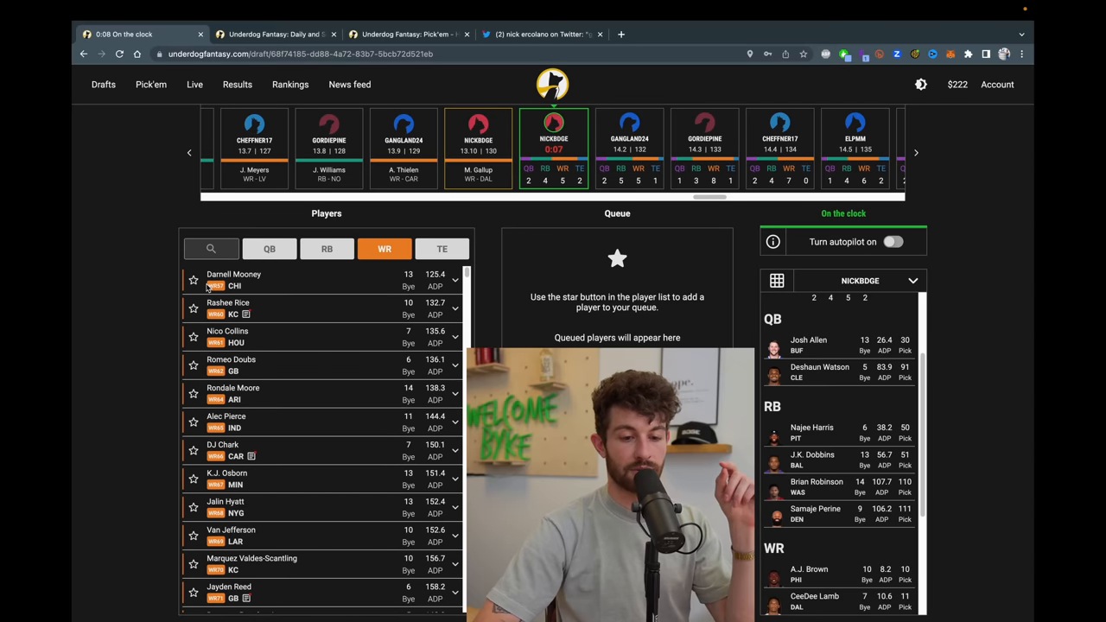
click(194, 308)
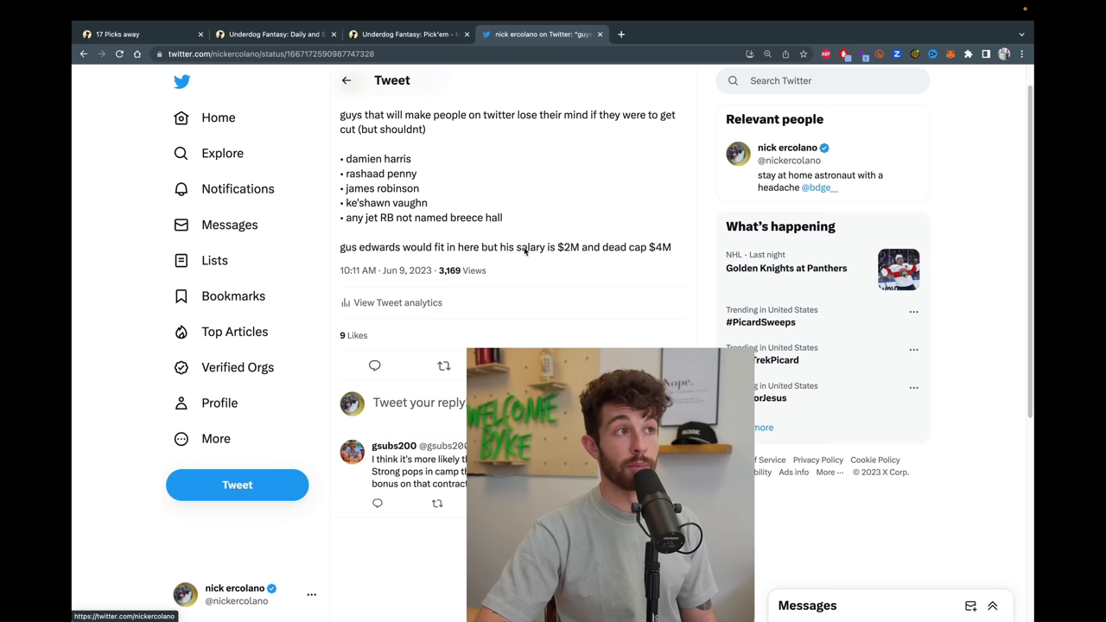
Read through the Penny reply thread, then return to the Twitter notifications page.
scroll(up, 3)
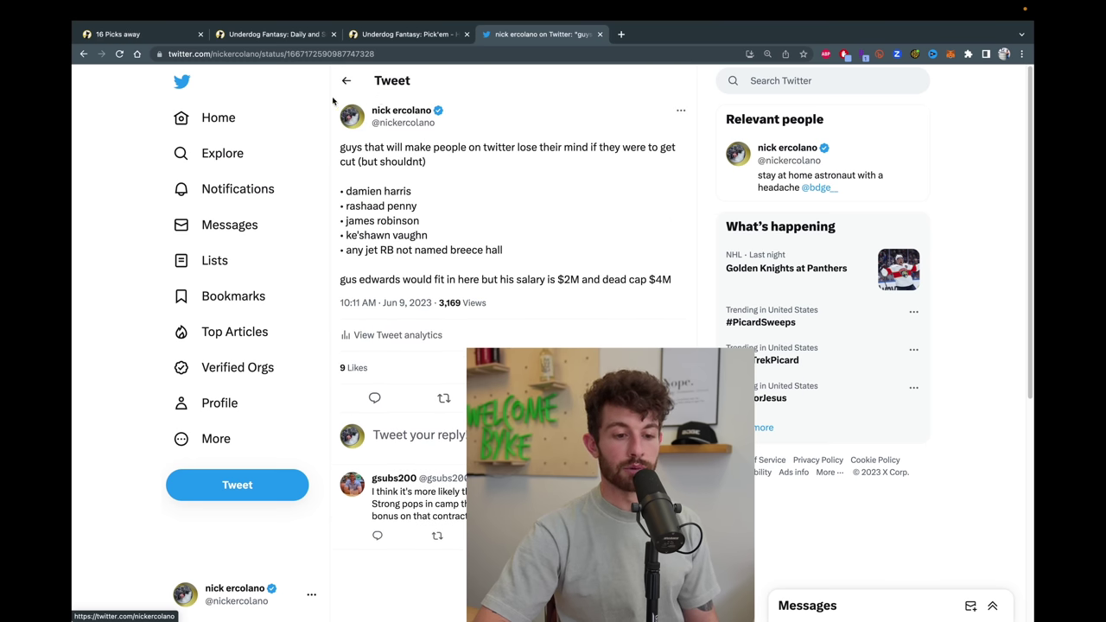
click(240, 188)
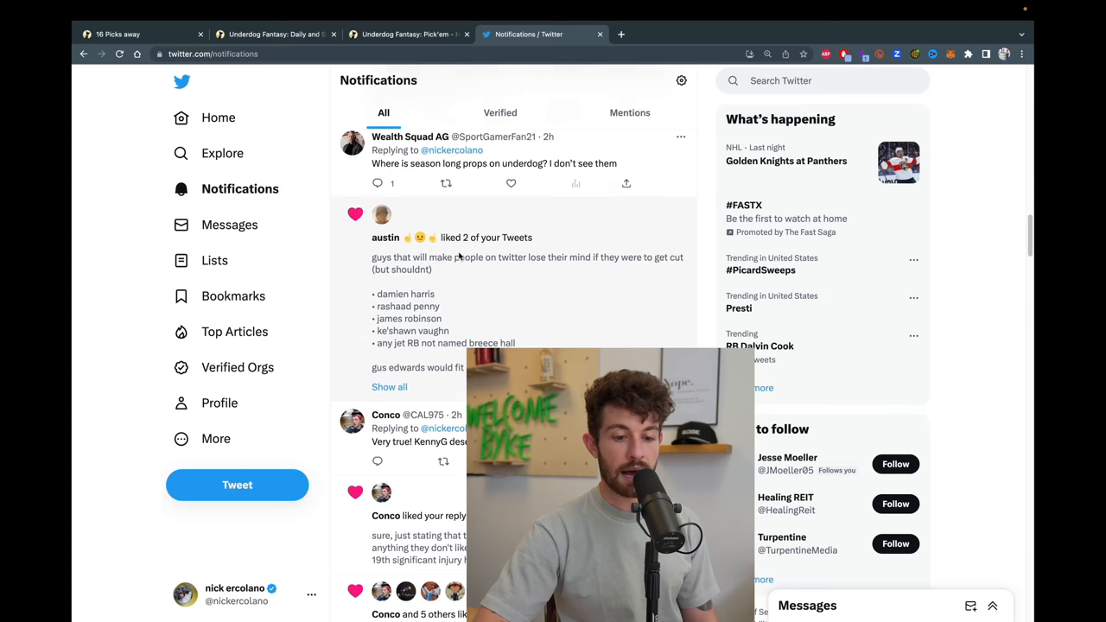
scroll(down, 3)
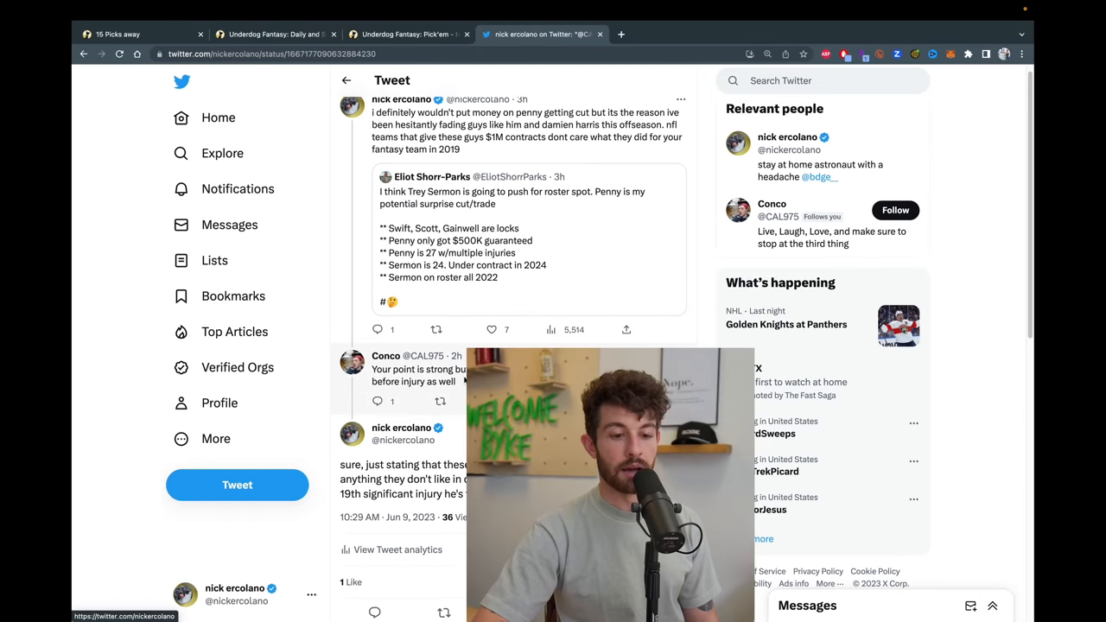
scroll(down, 3)
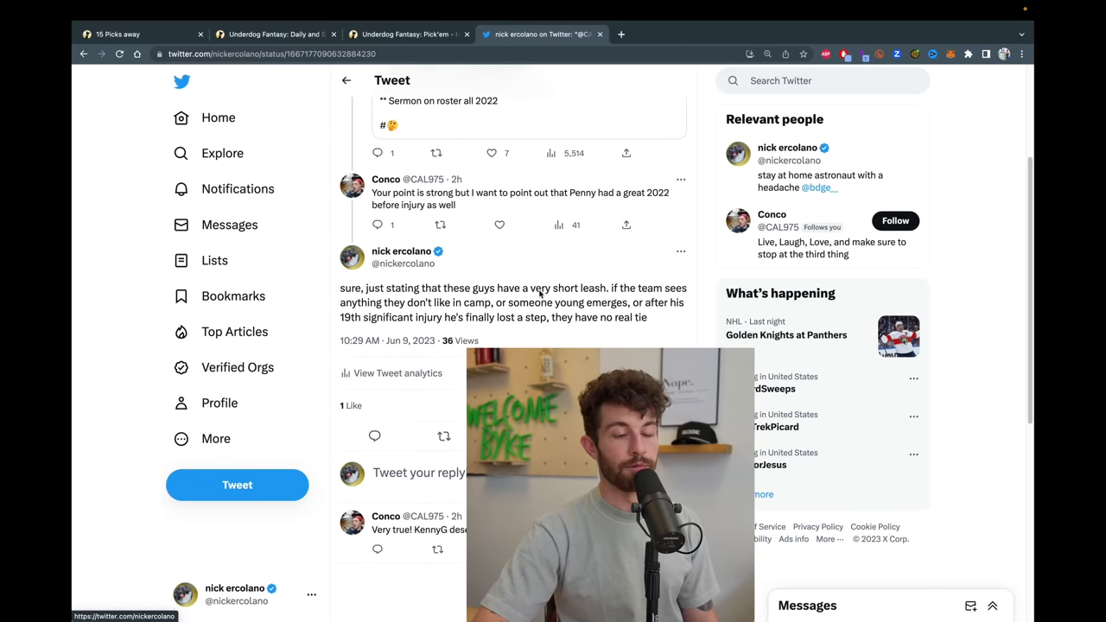
scroll(down, 3)
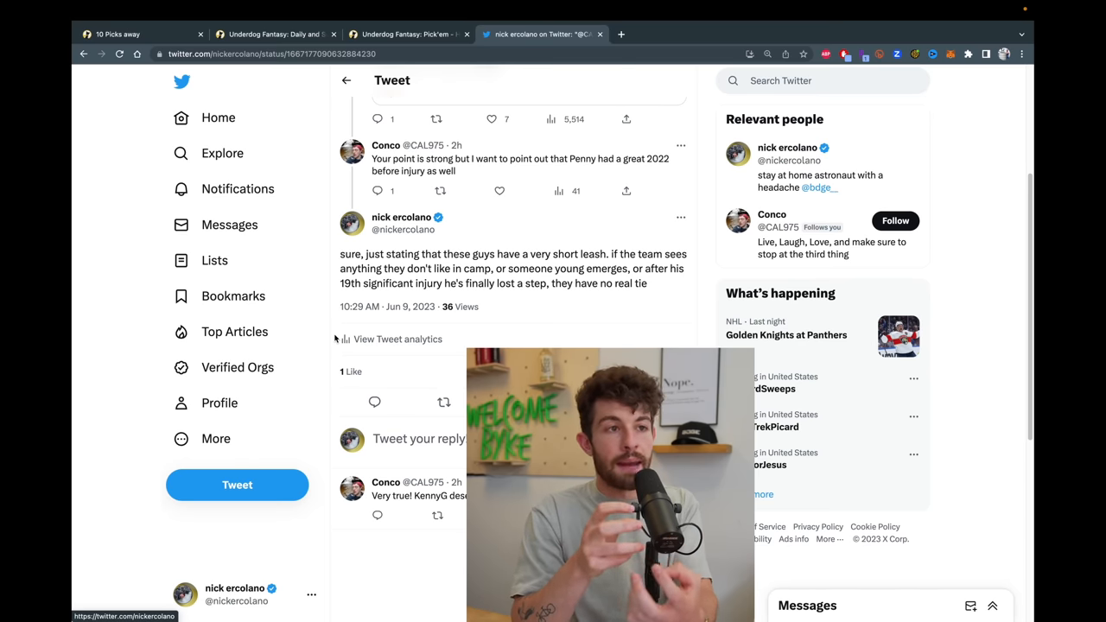
scroll(up, 3)
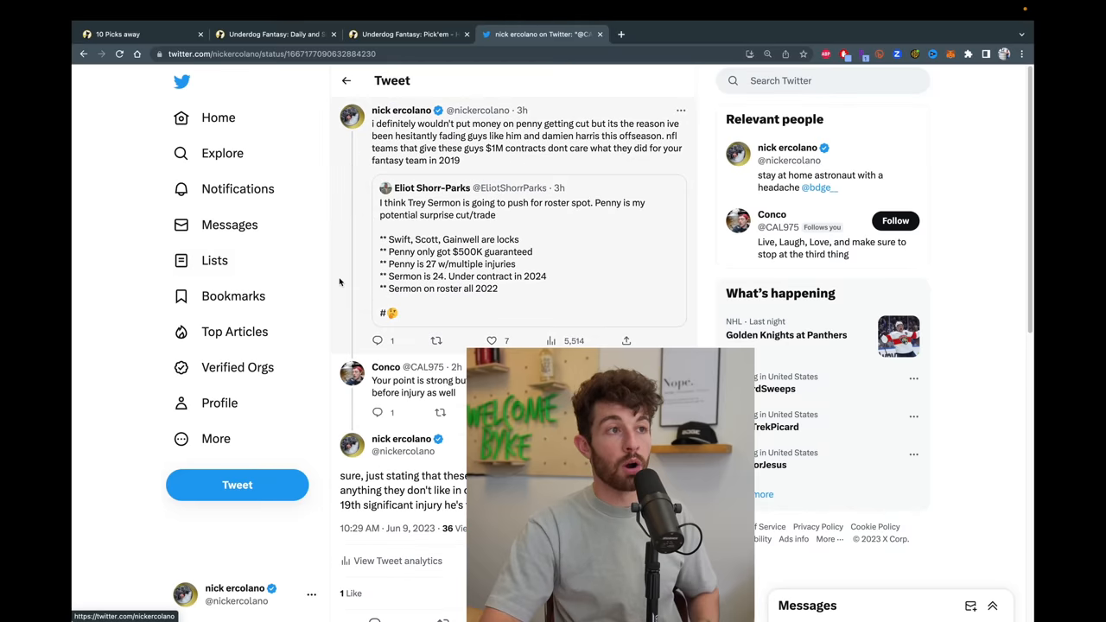
click(239, 188)
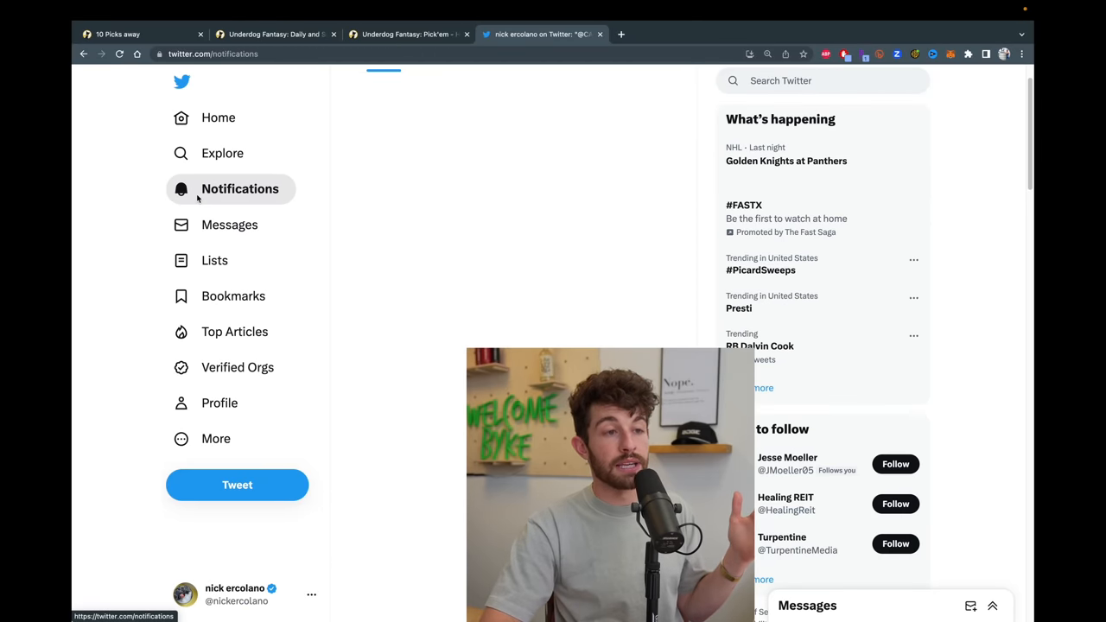
Return to the draft room, filter RB then WR, and star Alec Pierce so he auto-drafts.
click(239, 189)
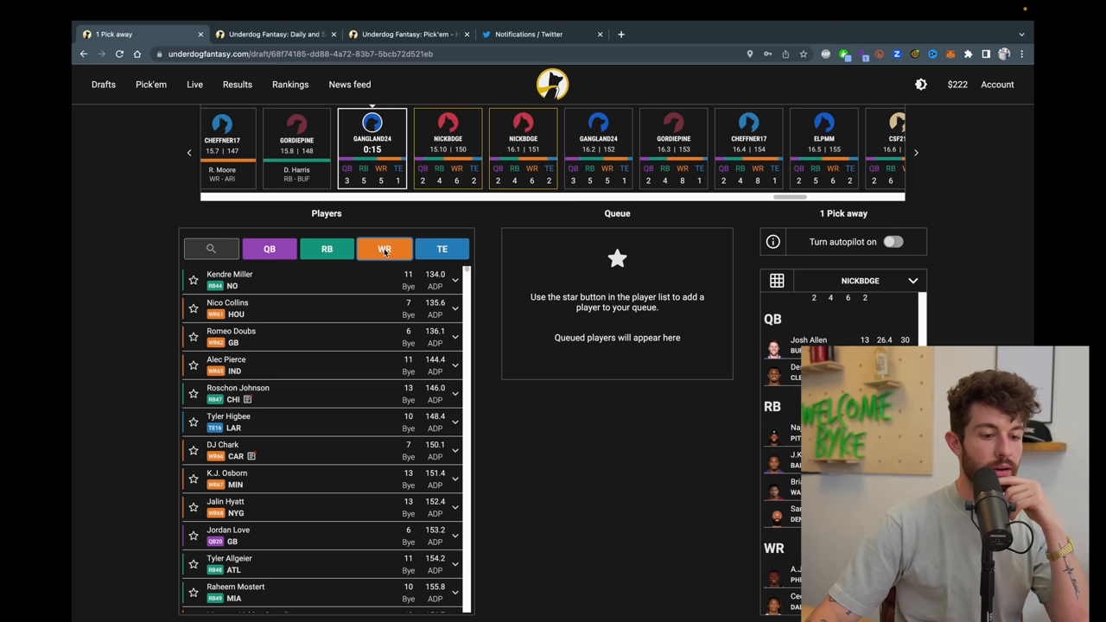
click(326, 248)
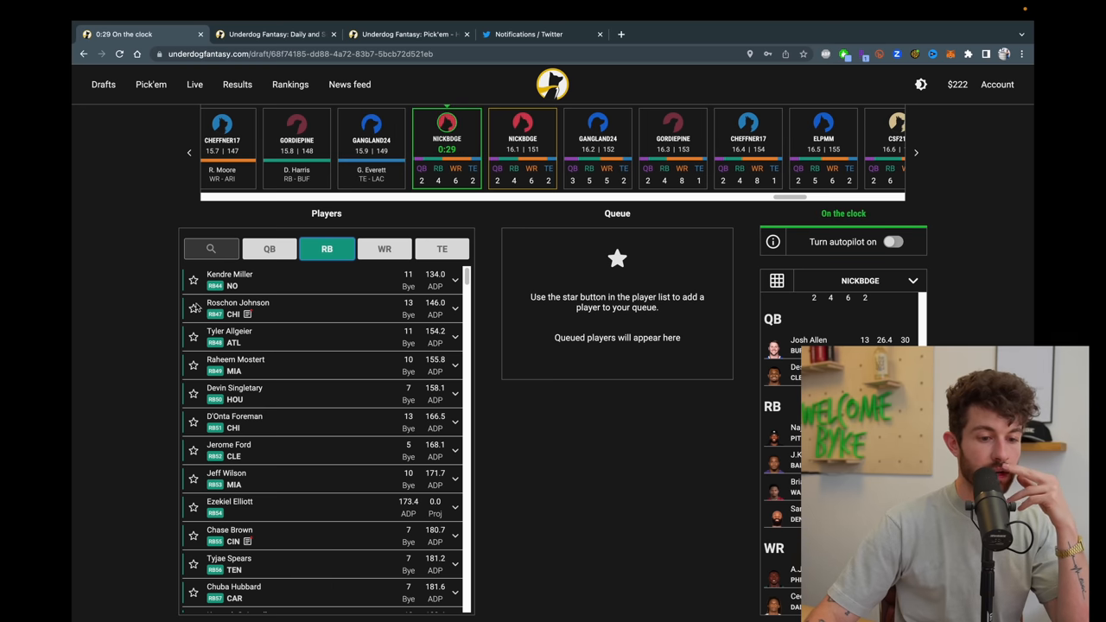
scroll(down, 3)
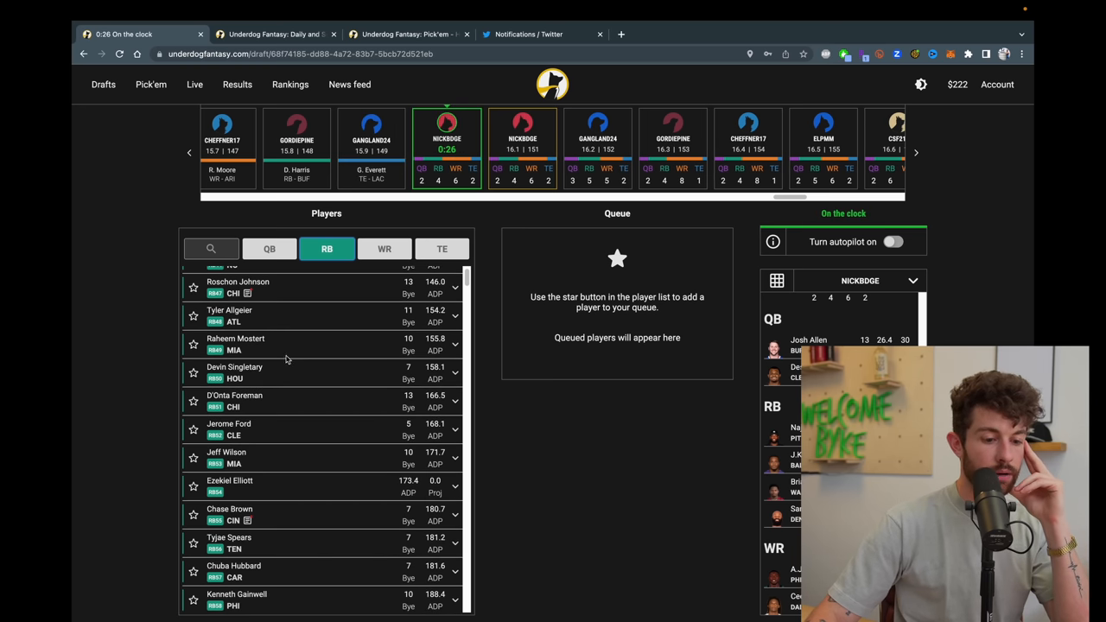
scroll(up, 3)
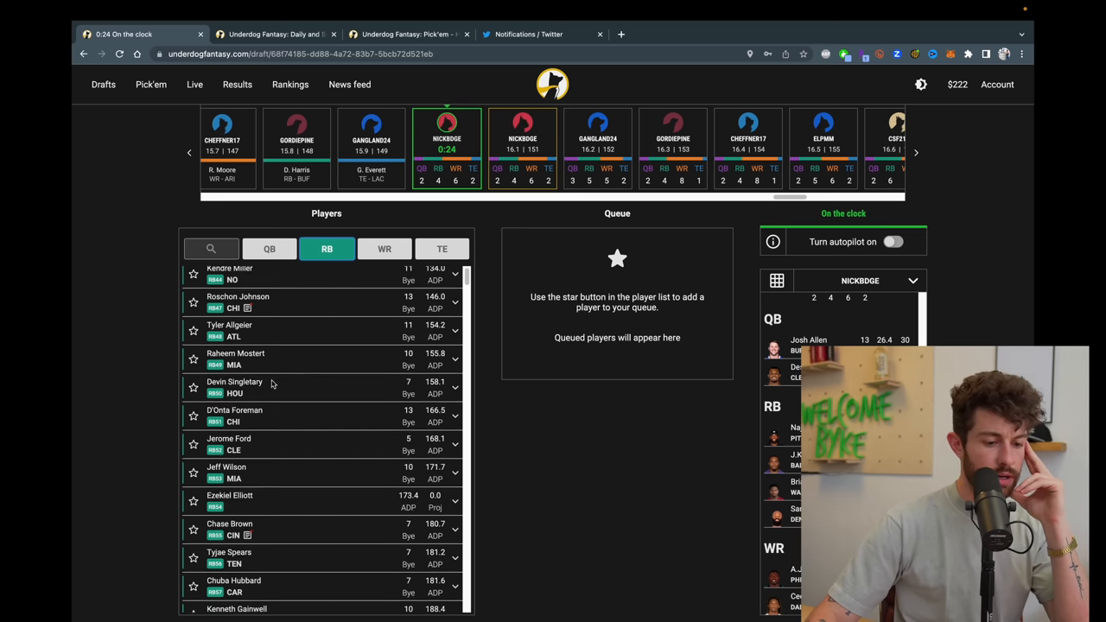
click(384, 249)
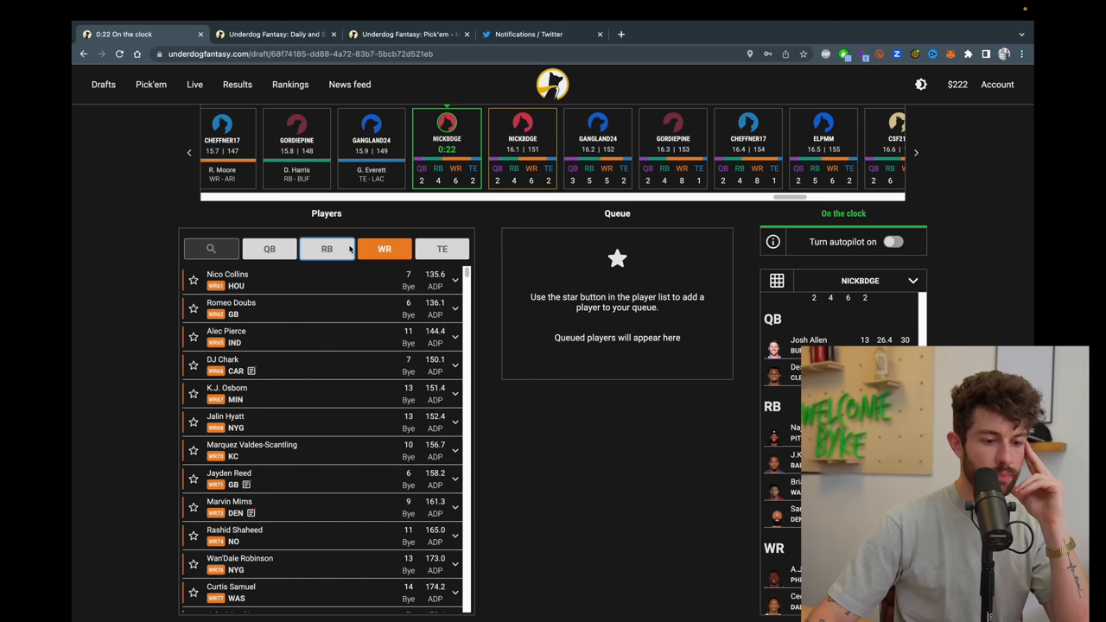
mouse_move(363, 329)
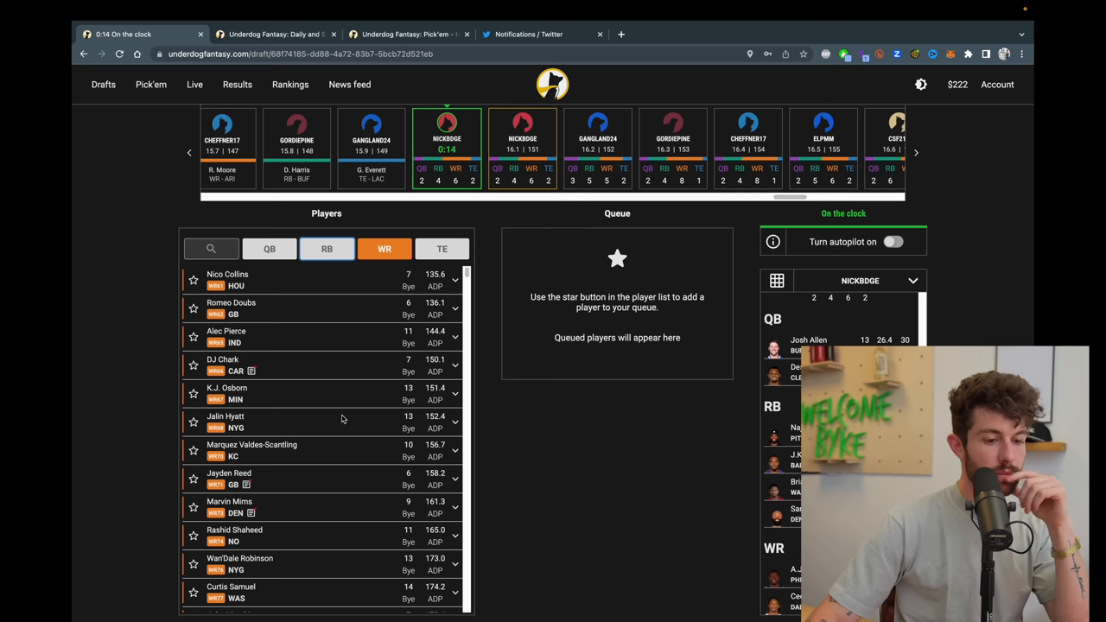
mouse_move(198, 340)
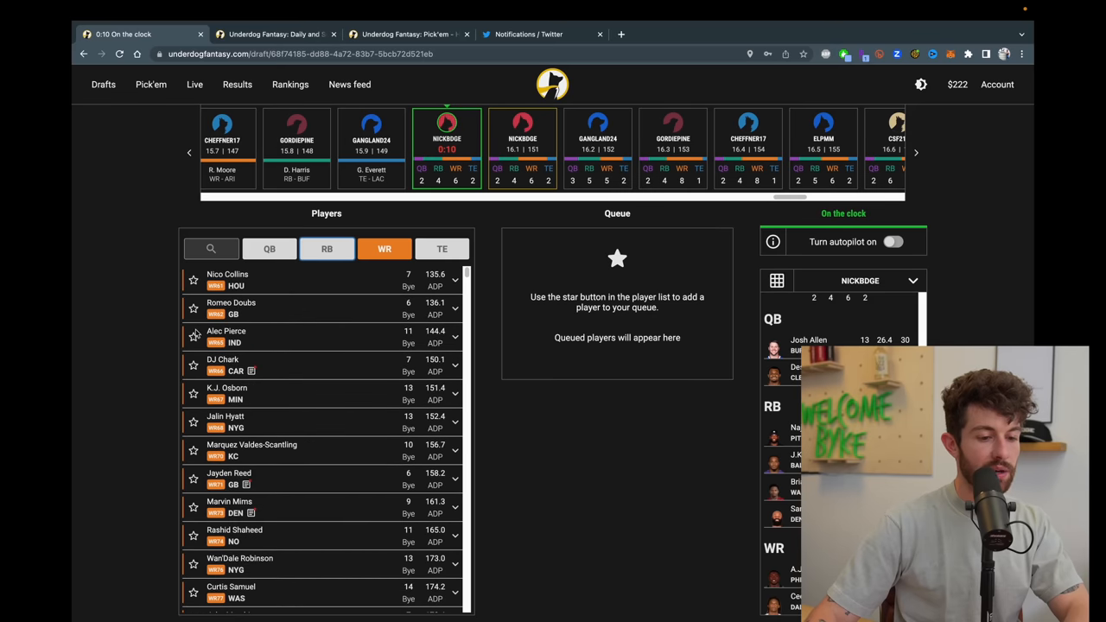
click(193, 336)
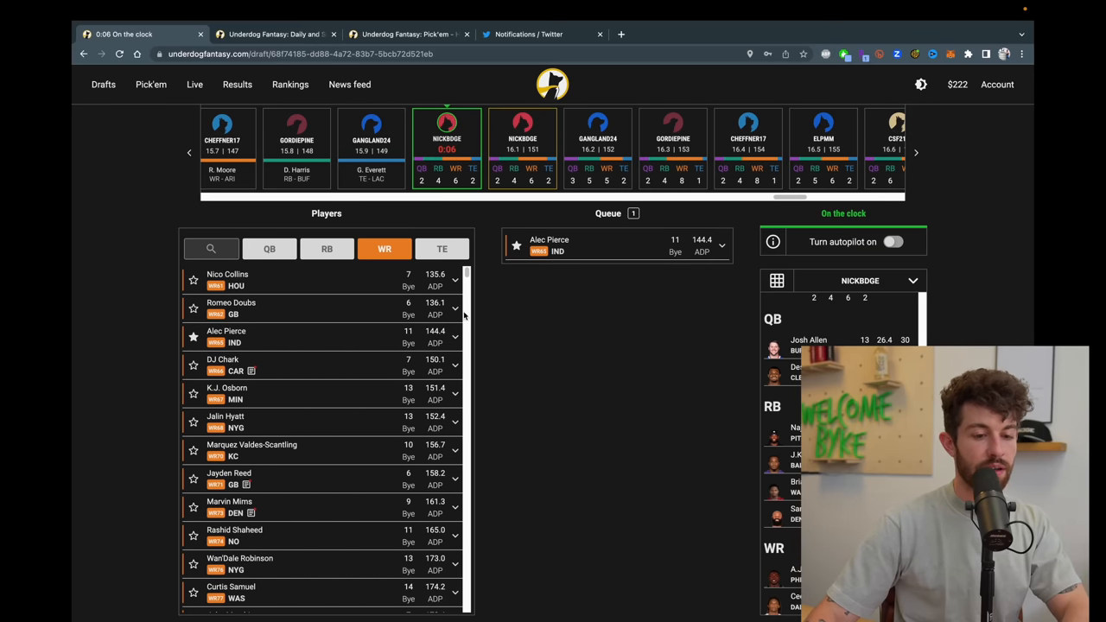
Star Michael Wilson for the queue and switch the filter back to running backs.
scroll(down, 3)
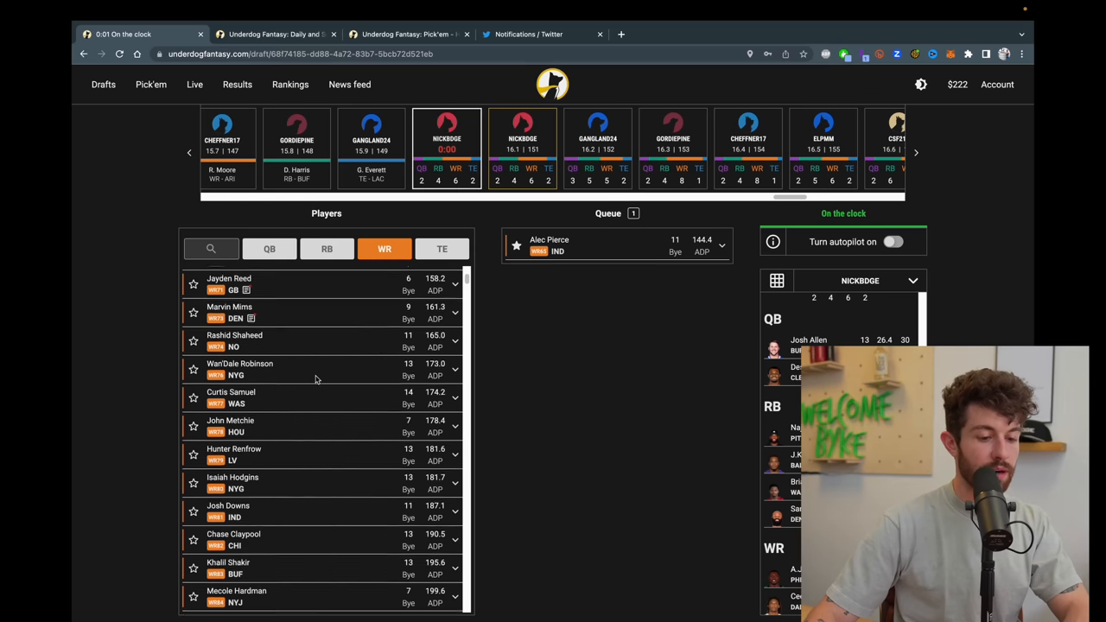
scroll(down, 3)
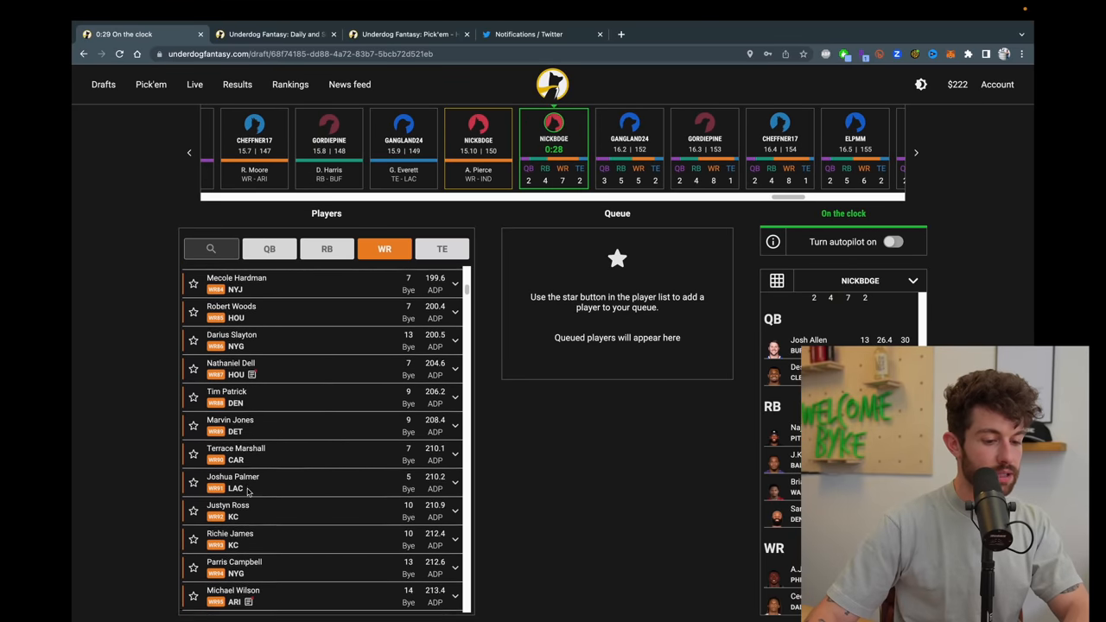
scroll(down, 3)
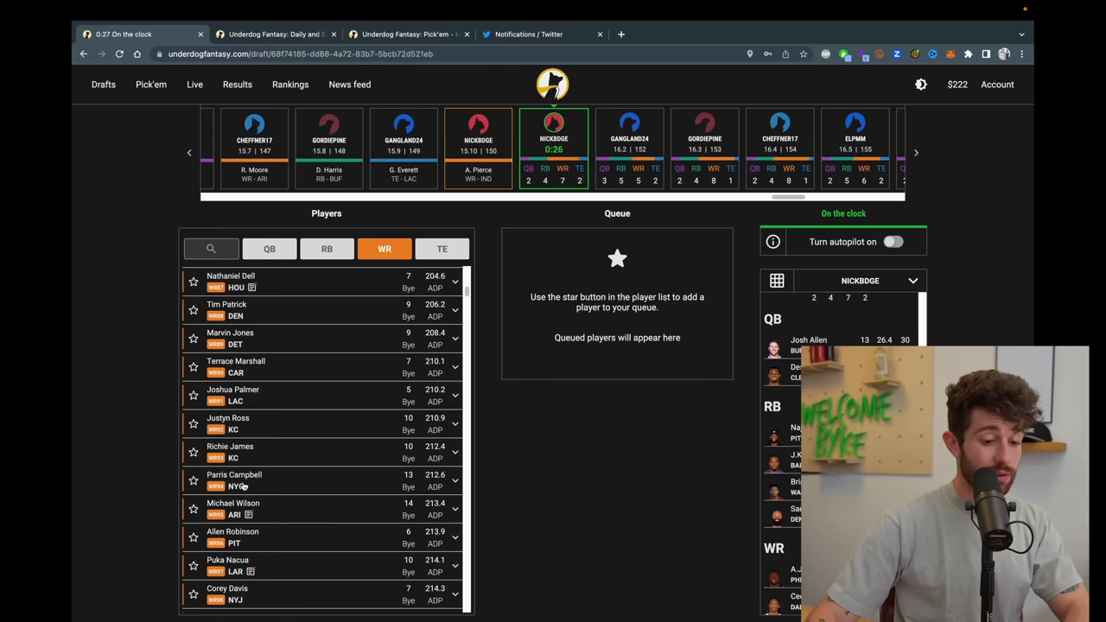
click(193, 509)
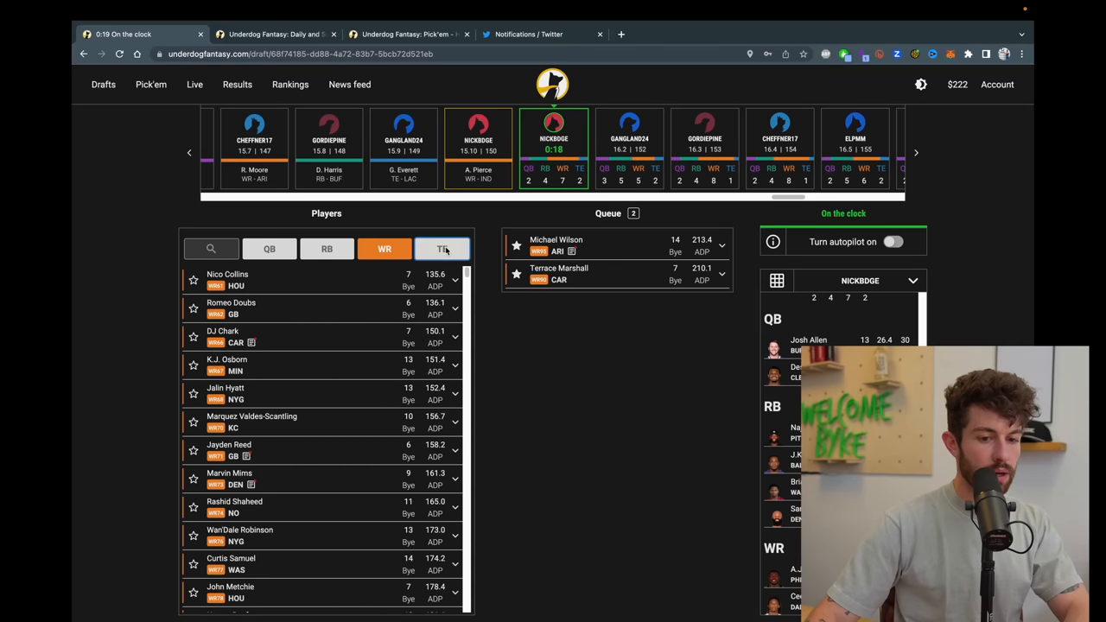
click(326, 249)
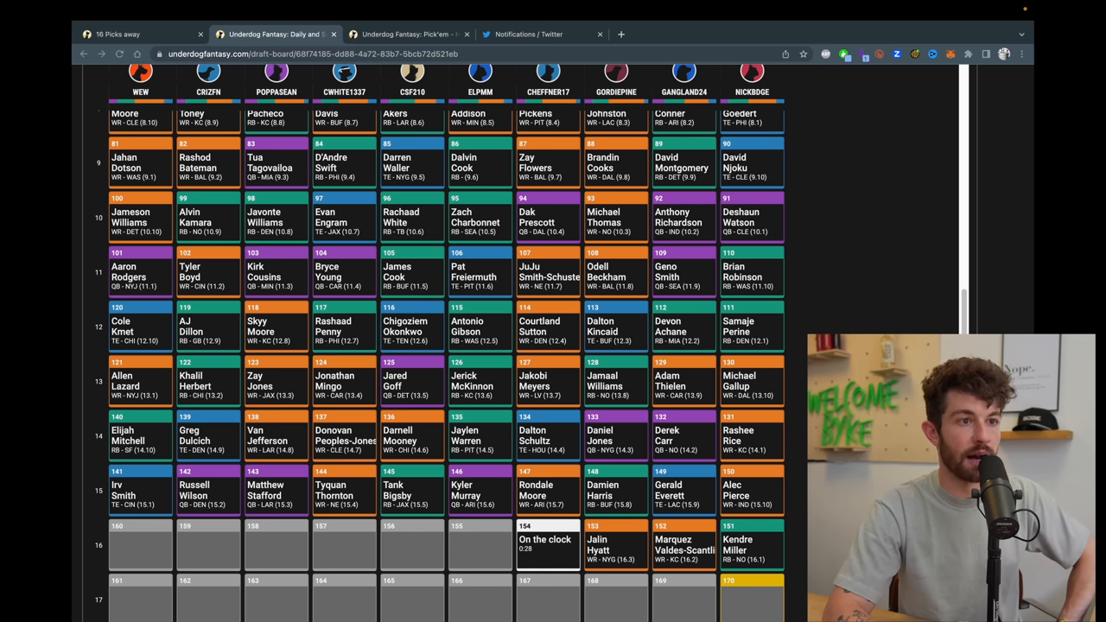
Scroll the running-back list while Kendre Miller is drafted and the draft board reviewed.
scroll(down, 3)
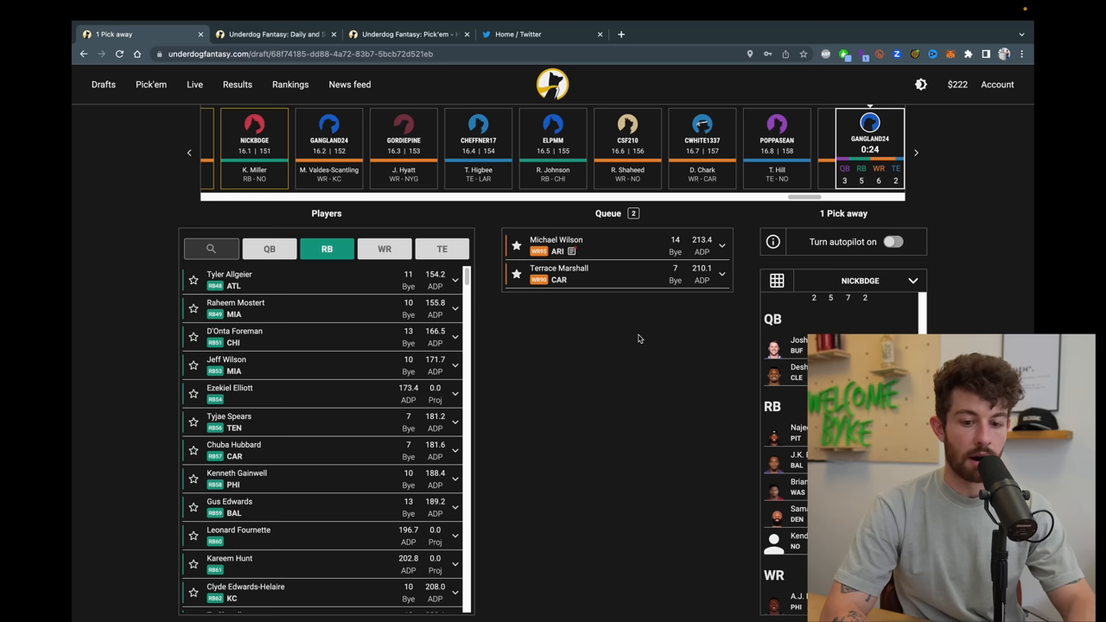
mouse_move(728, 514)
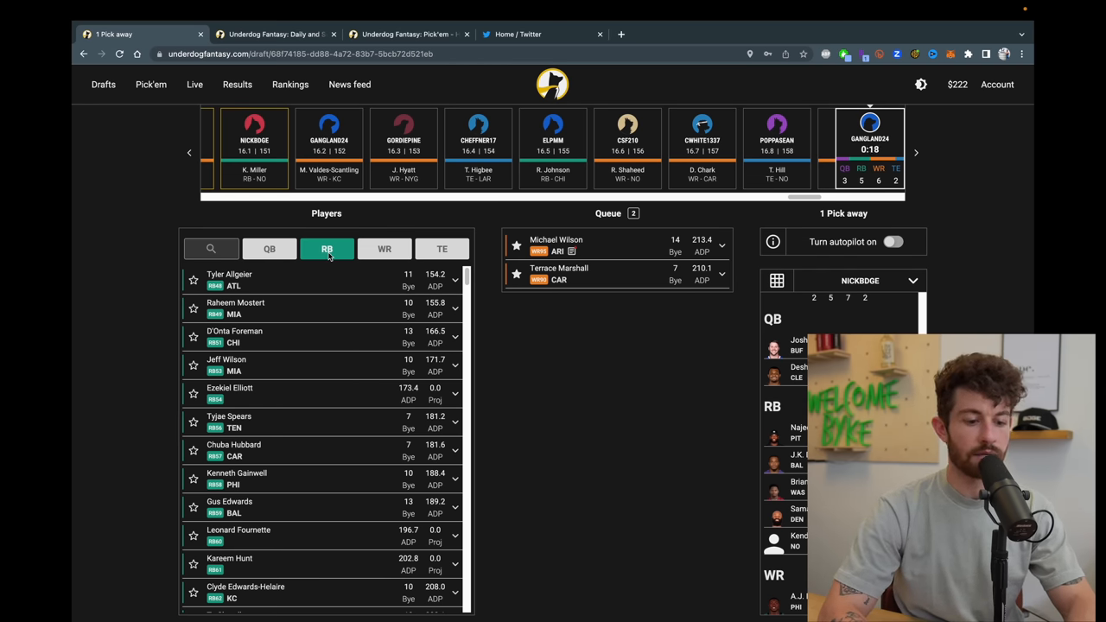
Scroll the roster as queued Michael Wilson and Terrace Marshall are drafted at picks 170 and 171.
scroll(down, 3)
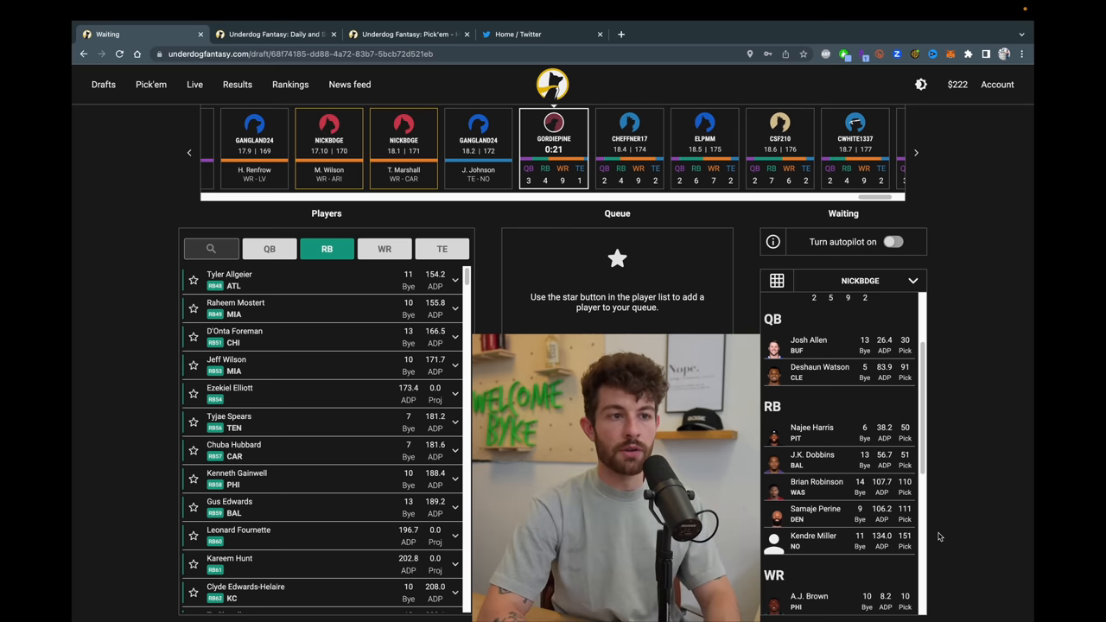
scroll(down, 3)
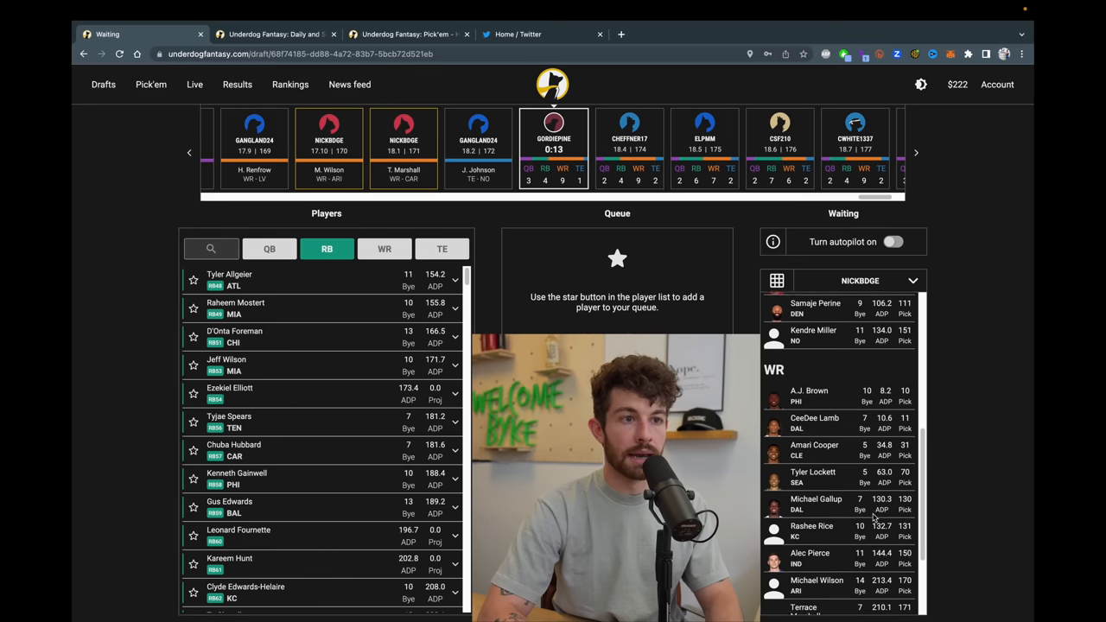
scroll(down, 3)
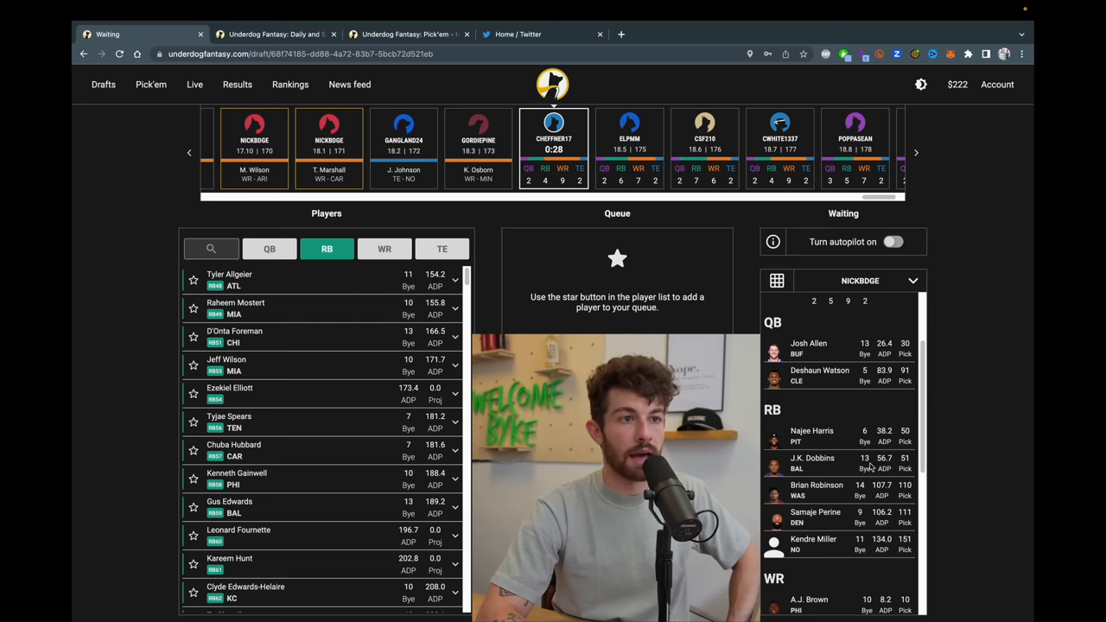
scroll(down, 3)
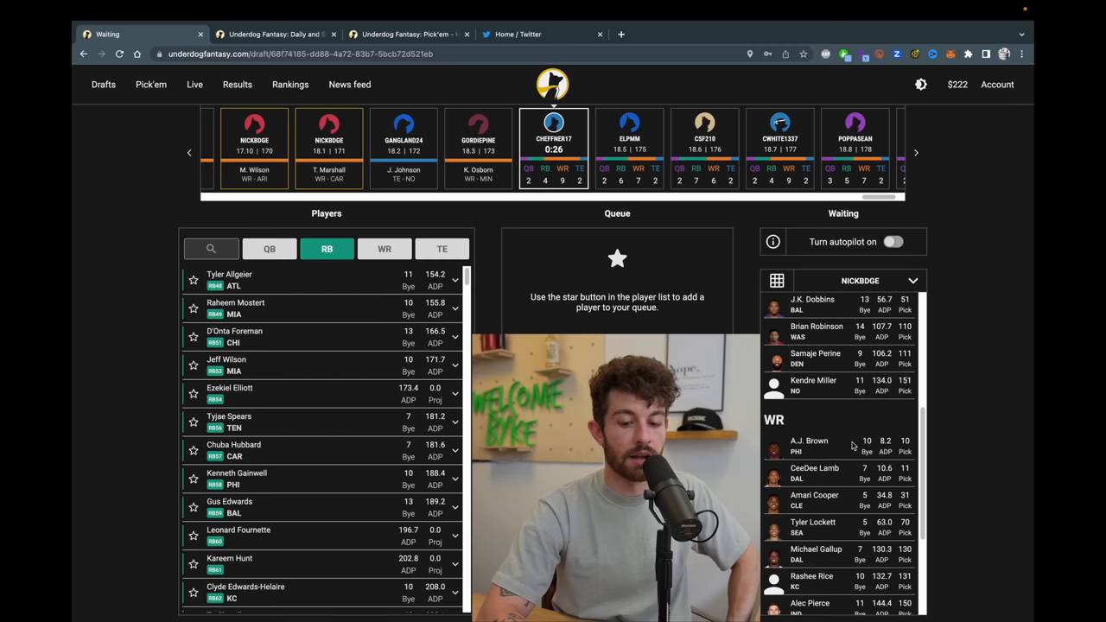
mouse_move(845, 400)
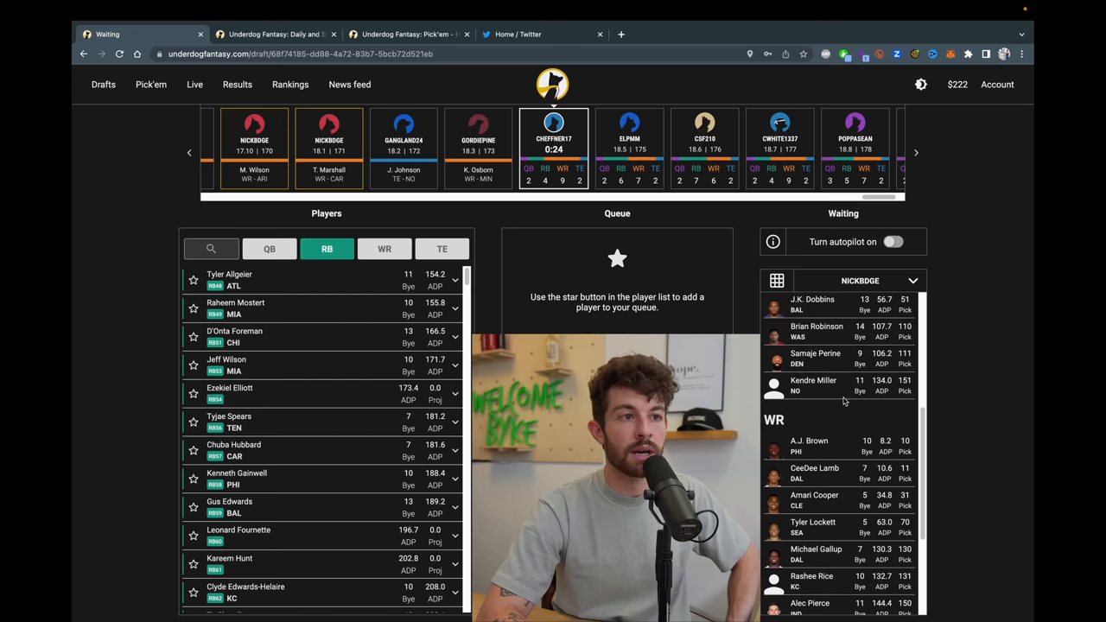